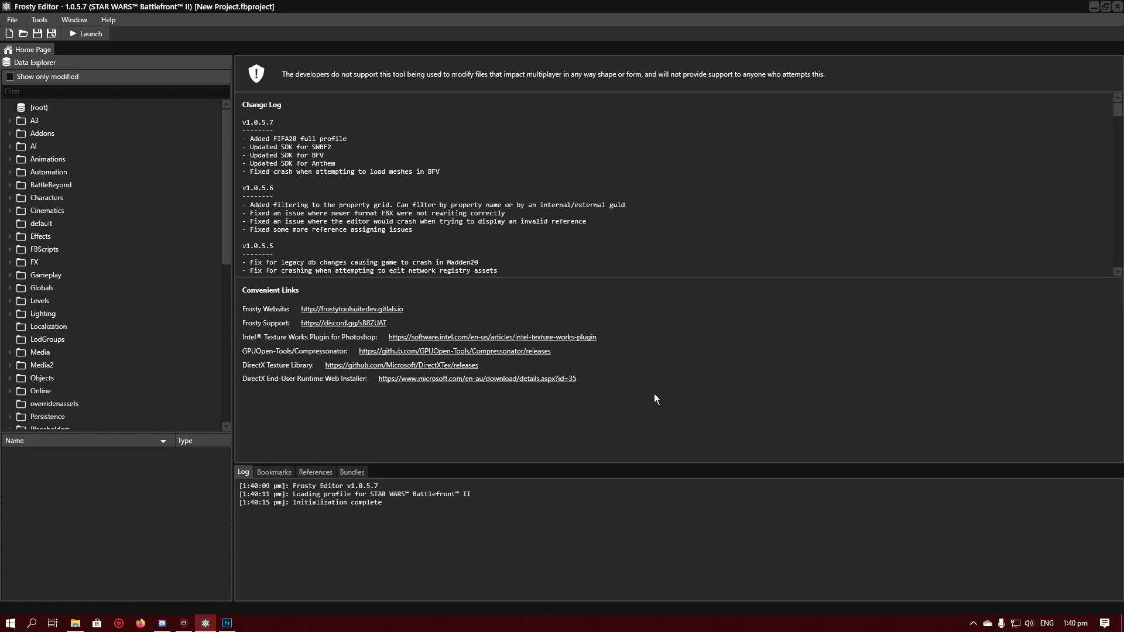
mouse_move(115, 313)
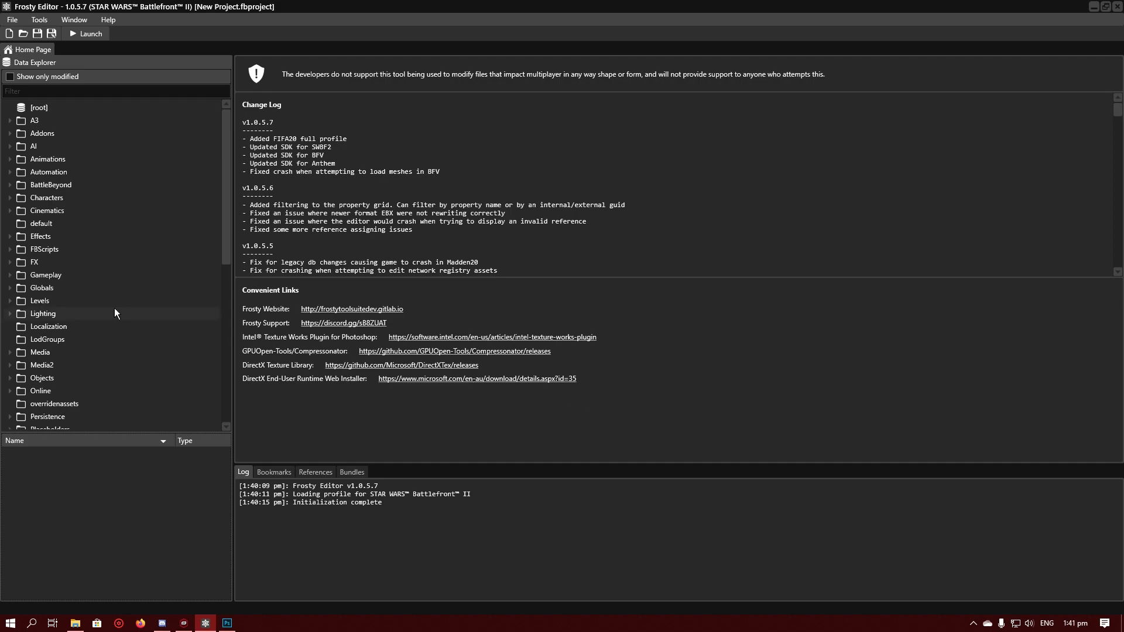
mouse_move(39, 227)
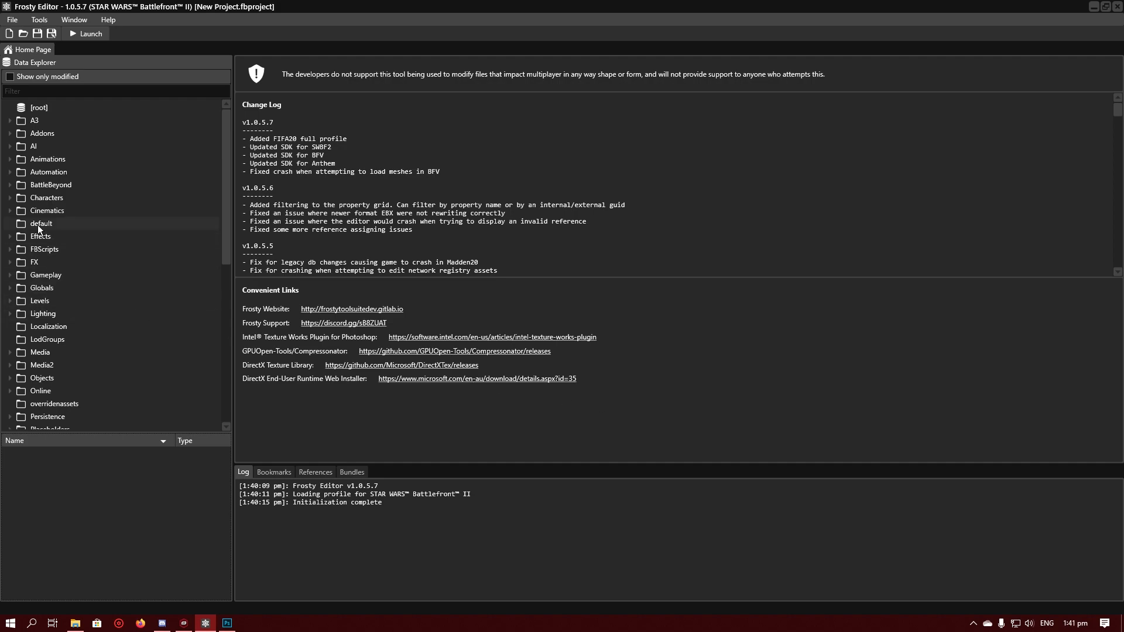
Step: Expand Characters > Hero > DarthVader_01 and select its Texture folder in Data Explorer
left_click(10, 198)
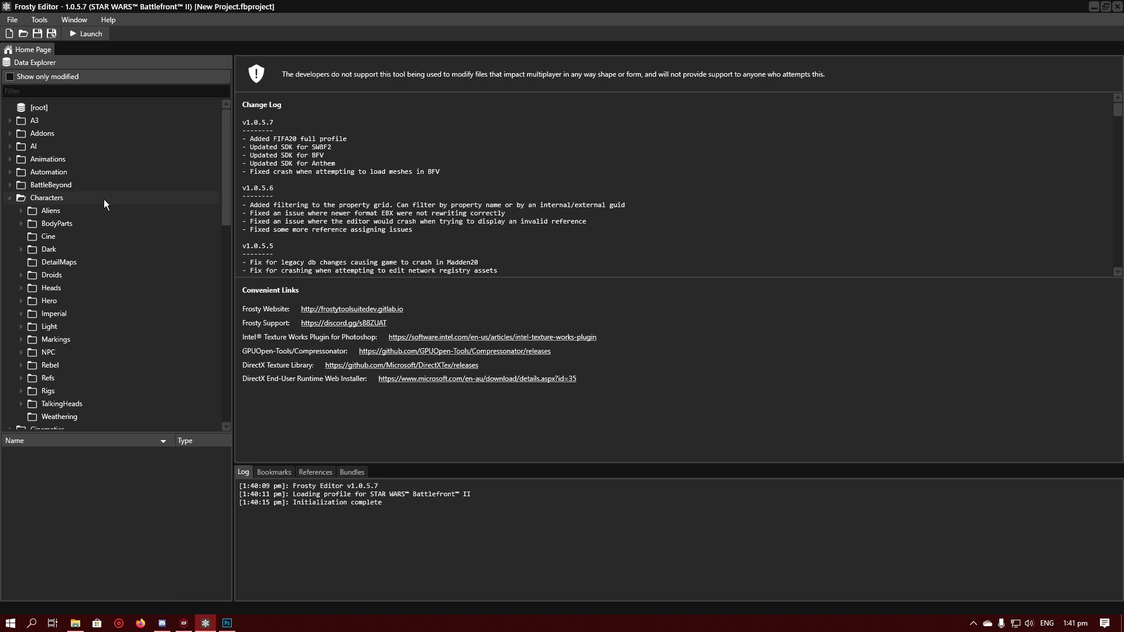
mouse_move(131, 203)
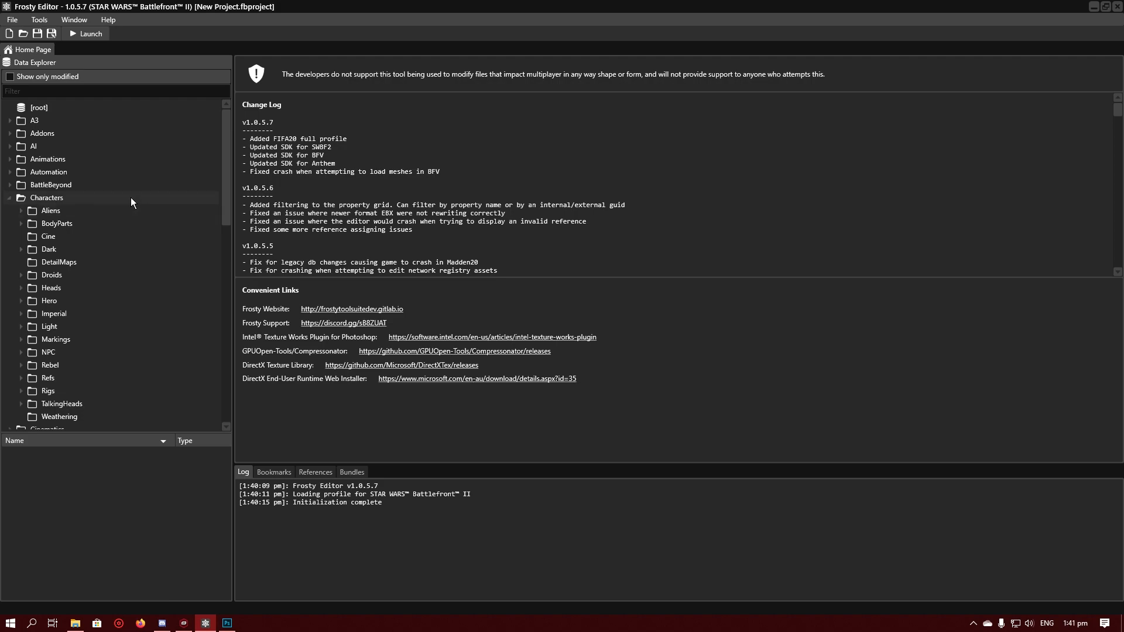
mouse_move(85, 201)
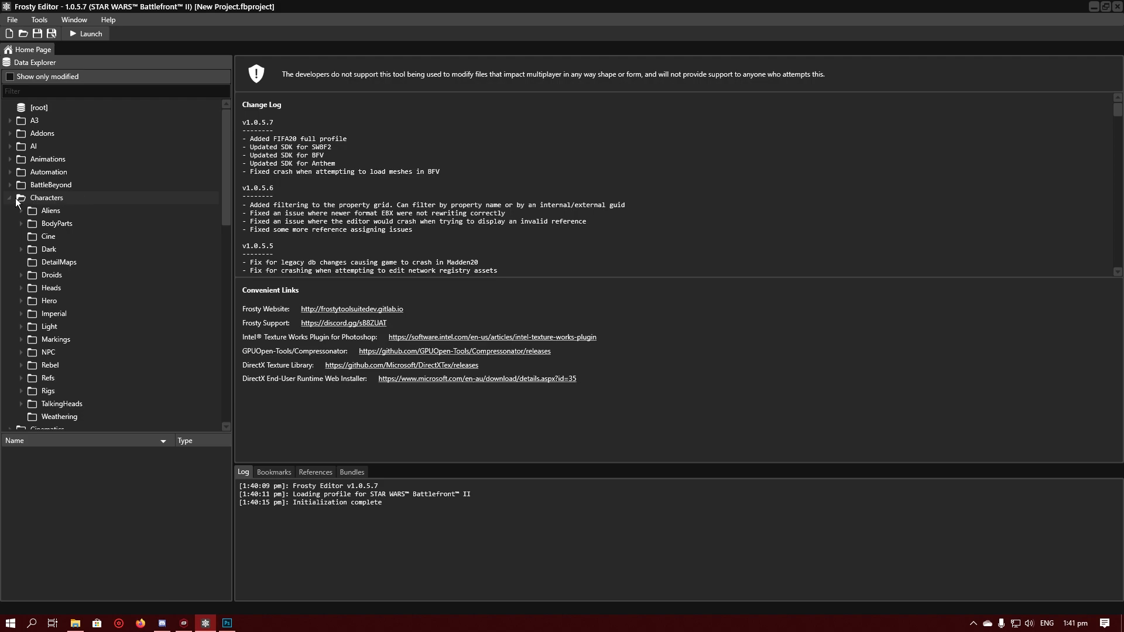
left_click(22, 245)
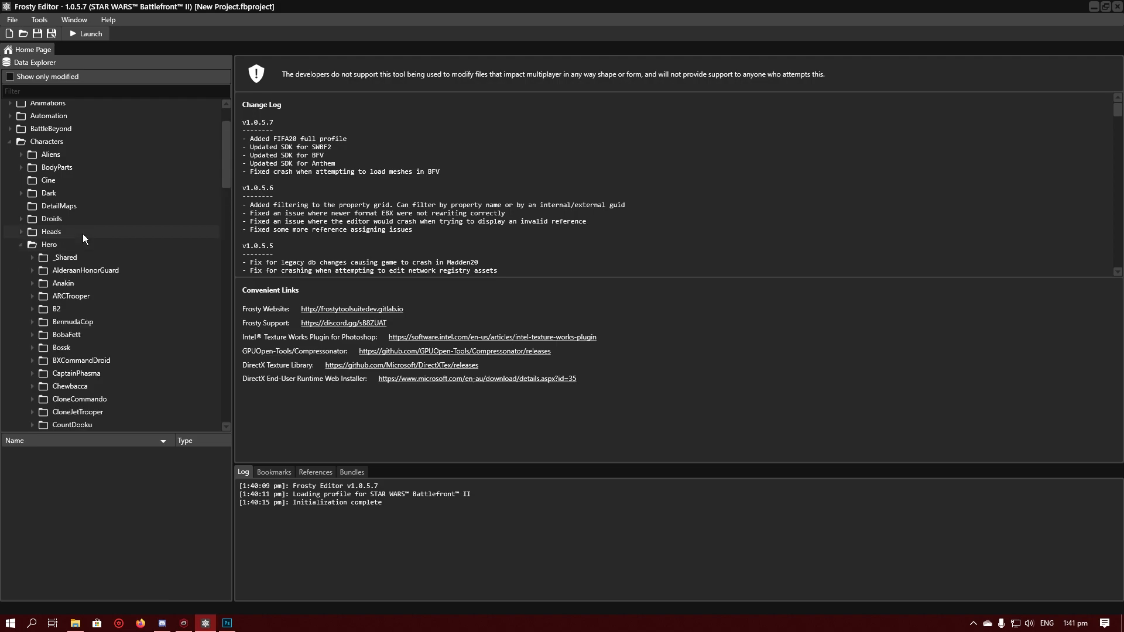
scroll("down", 3)
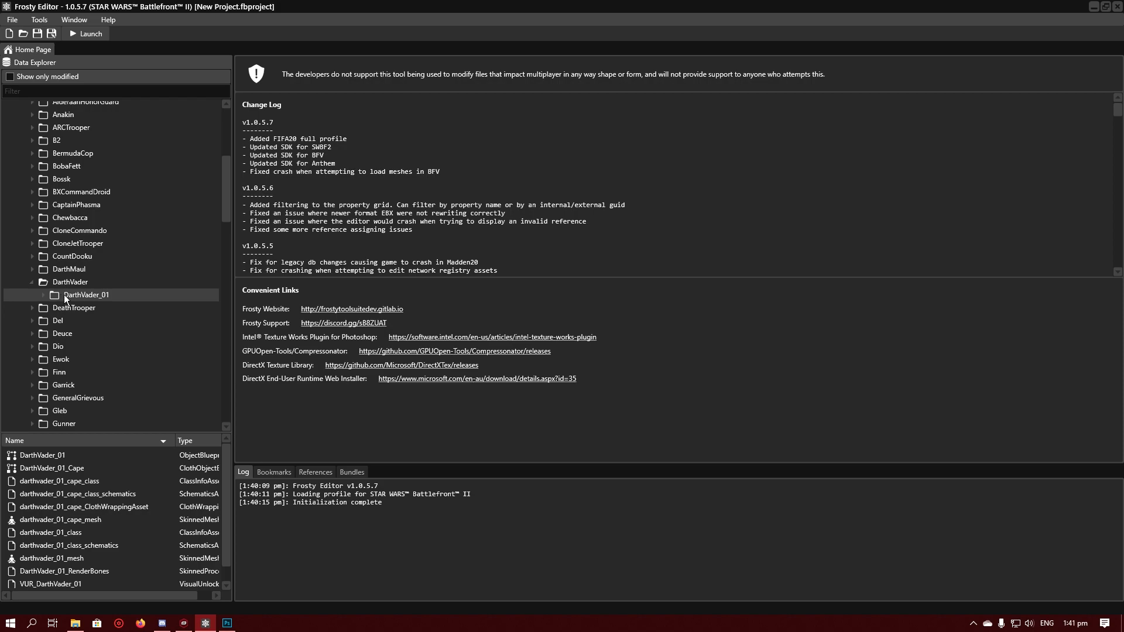
mouse_move(58, 298)
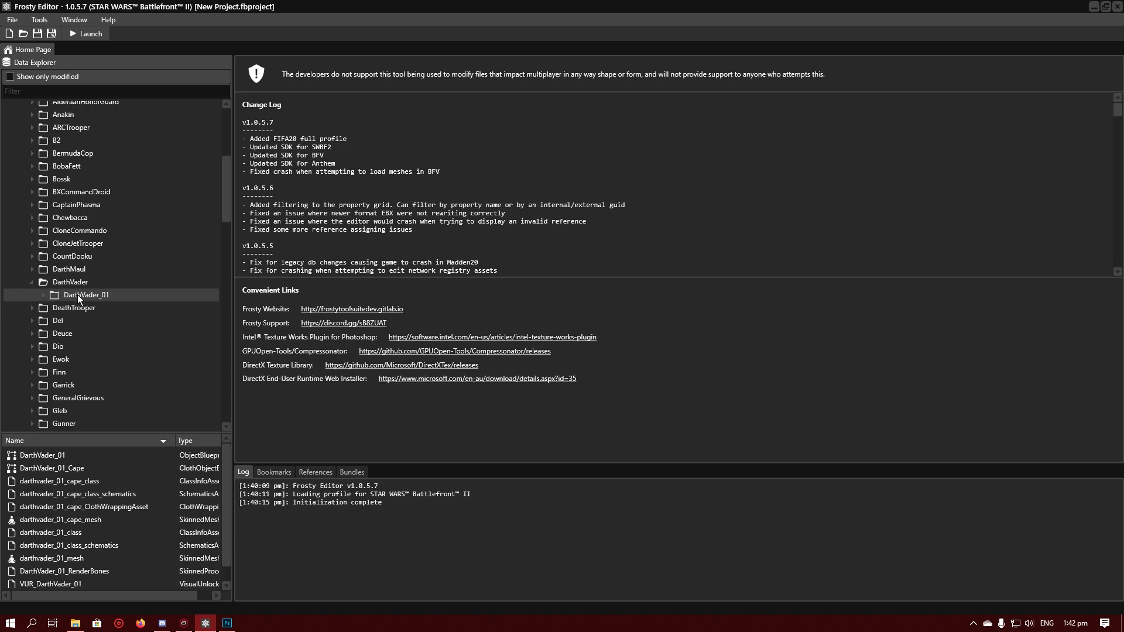
left_click(54, 294)
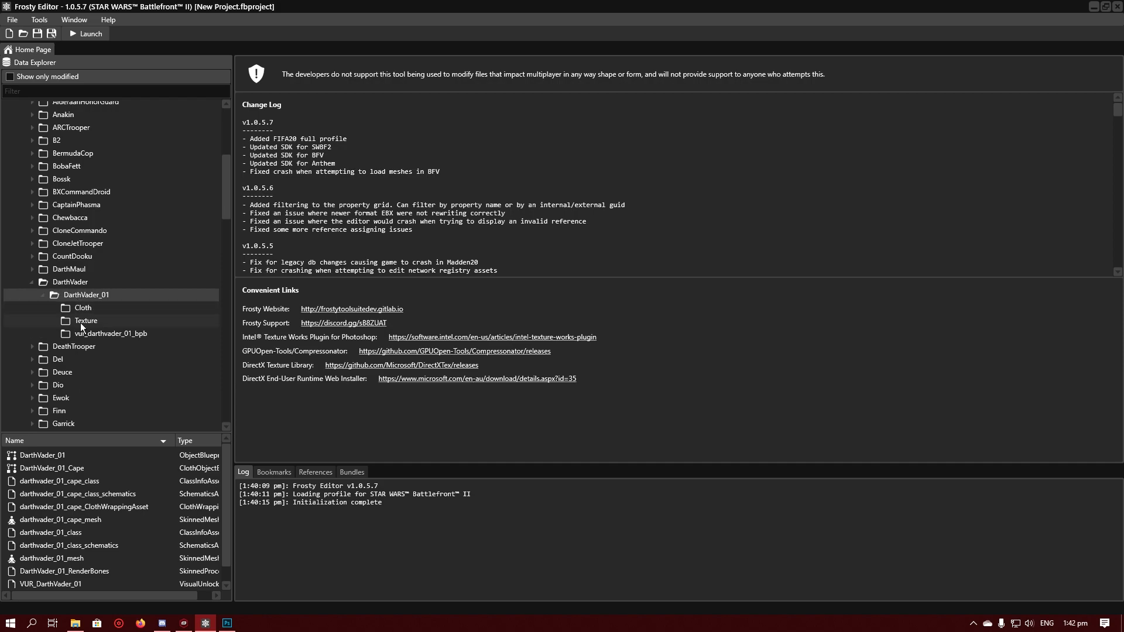
left_click(85, 320)
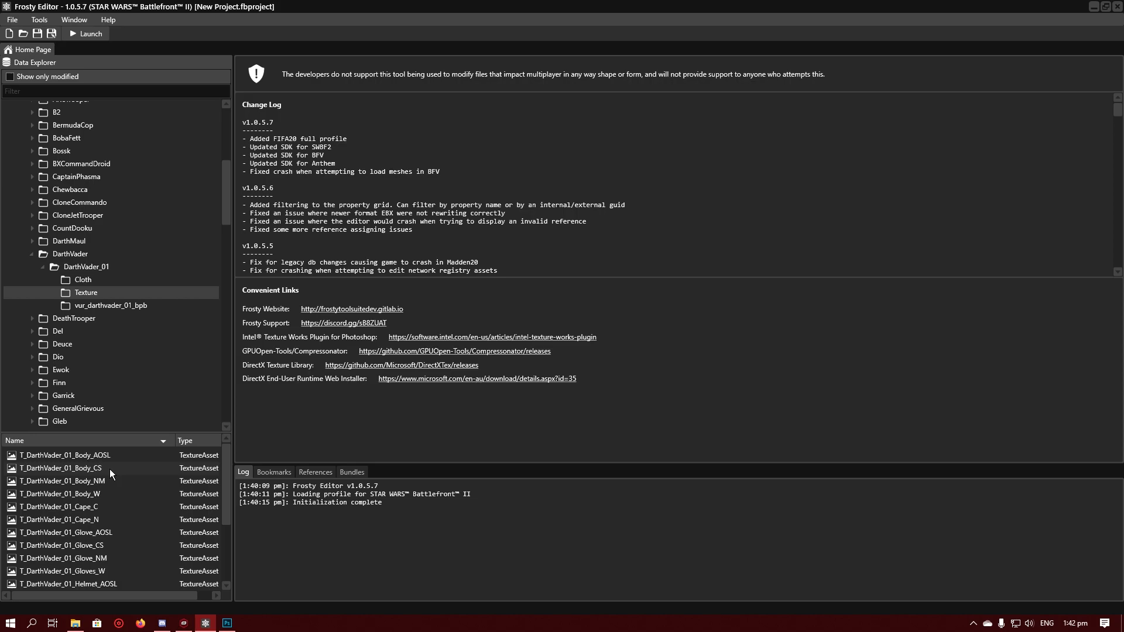
Step: Open the T_DarthVader_01 Body_CS, Cape_C and Glove_CS textures in their own tabs
double_click(61, 468)
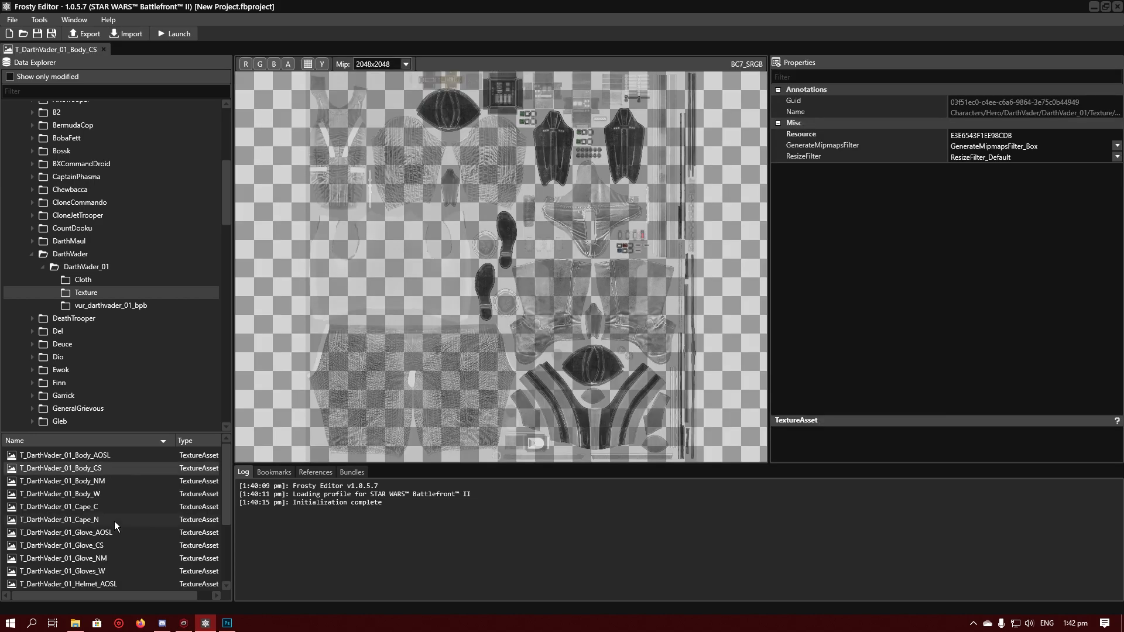
double_click(58, 507)
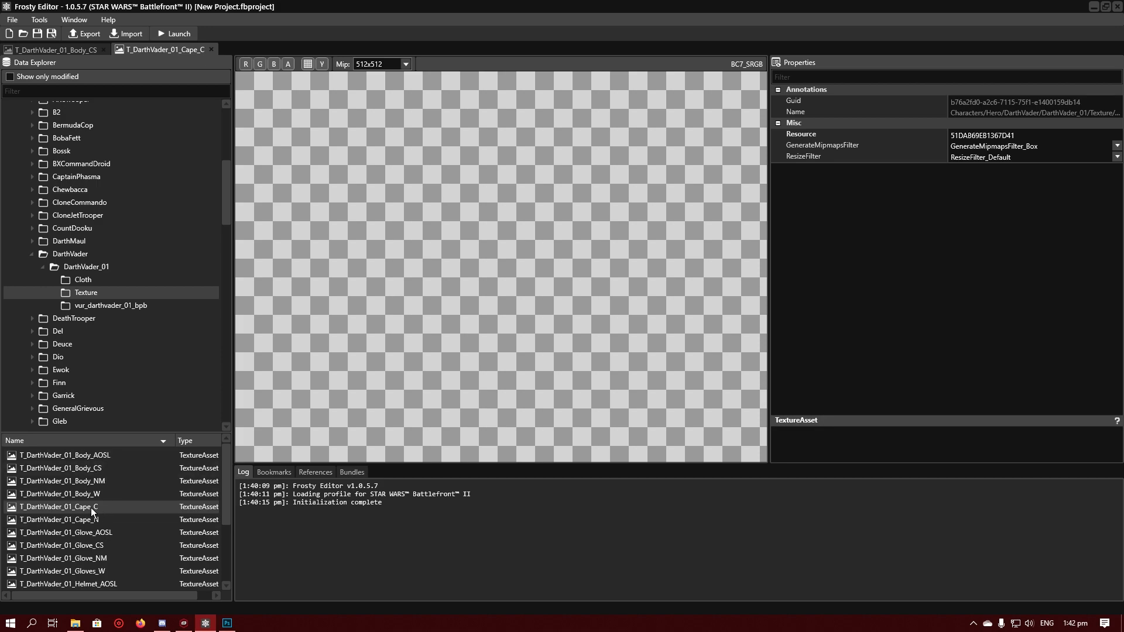
scroll("down", 3)
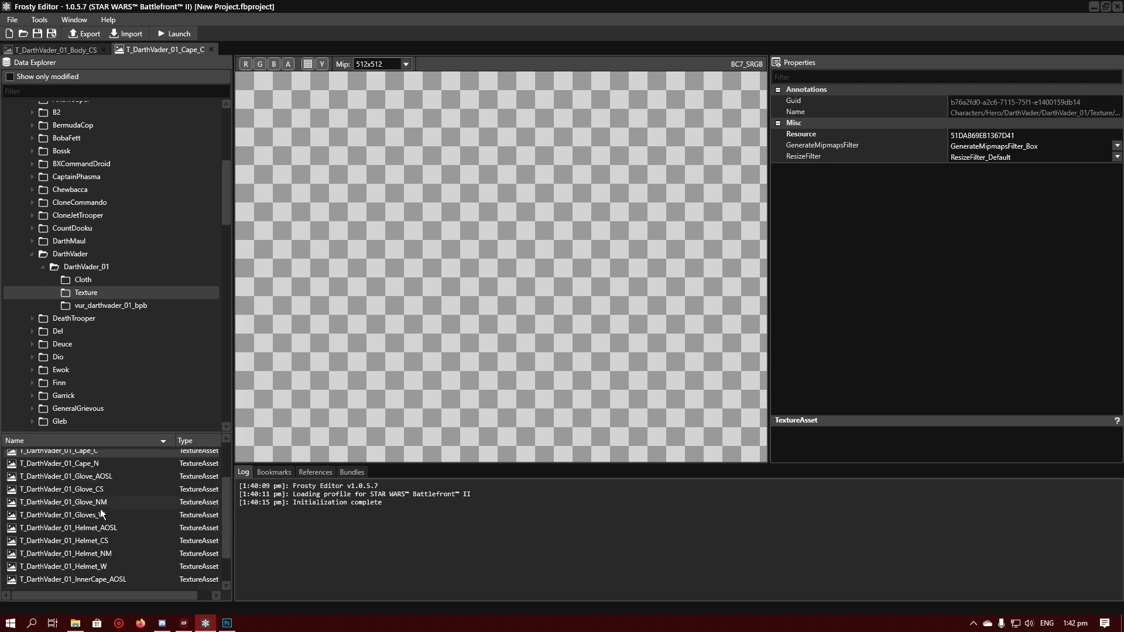
double_click(64, 541)
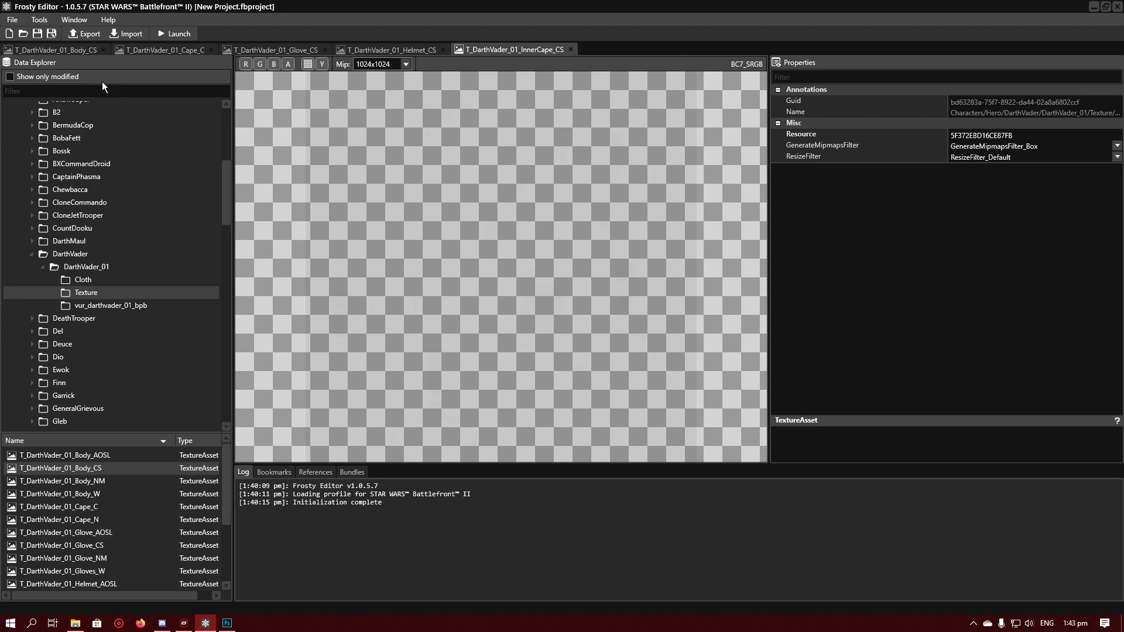
Step: Export the inner cape and helmet textures as PNGs, replacing the existing files
left_click(84, 34)
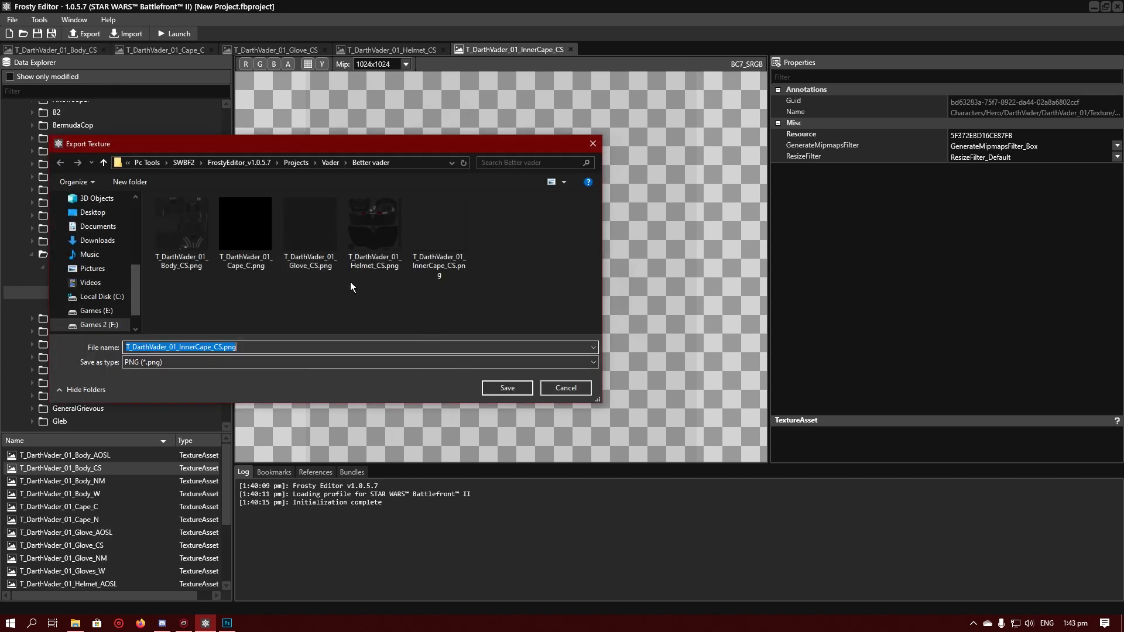
left_click(506, 388)
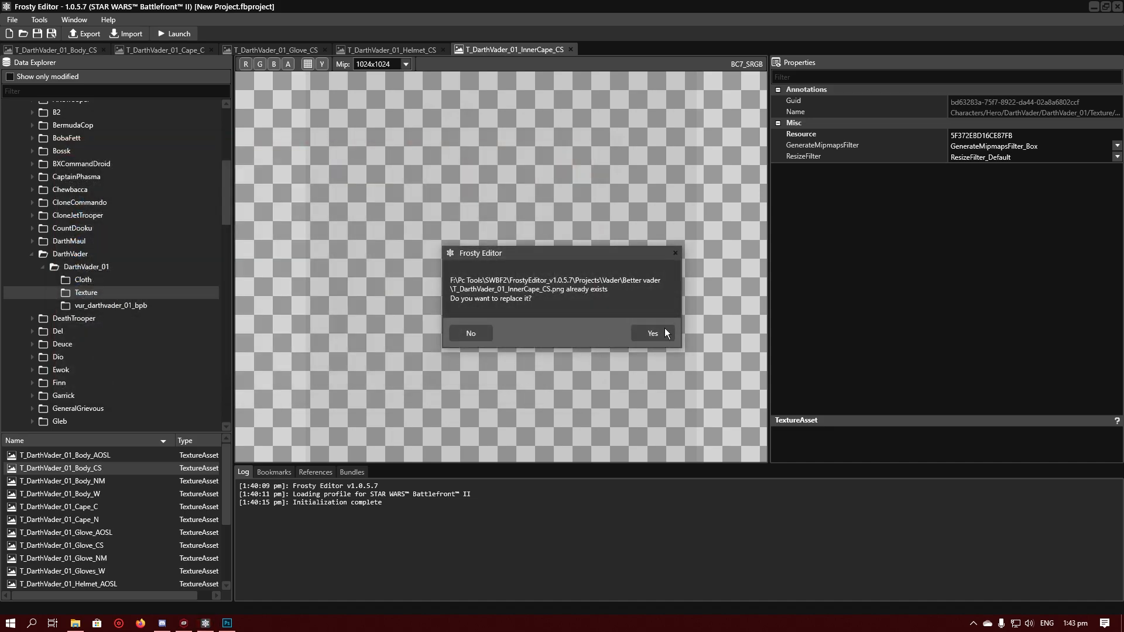
left_click(652, 333)
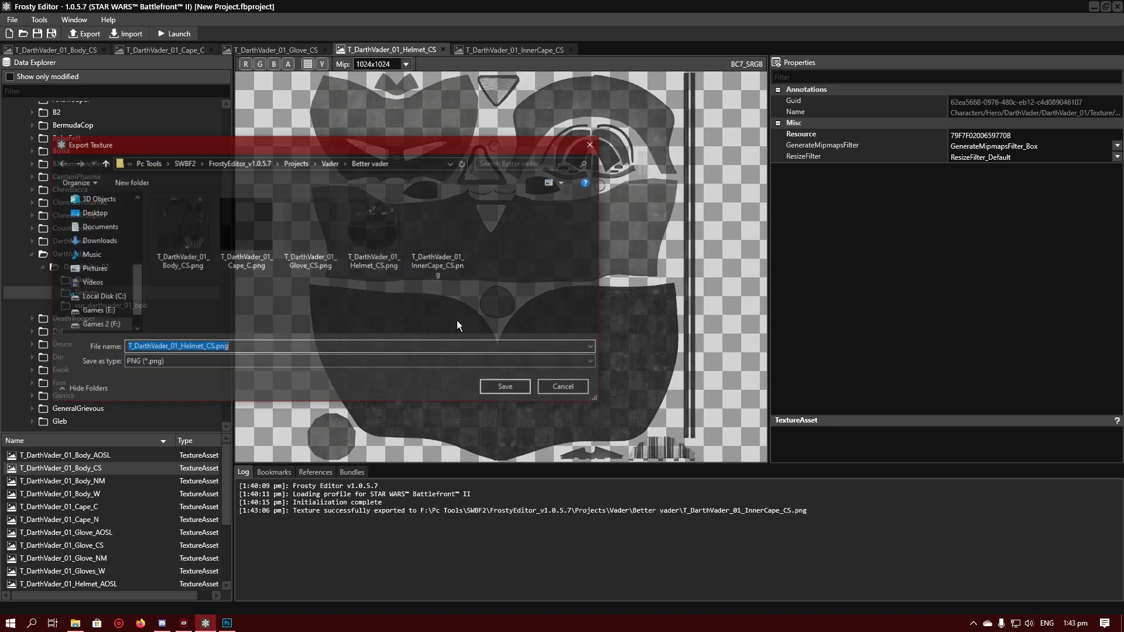
left_click(504, 386)
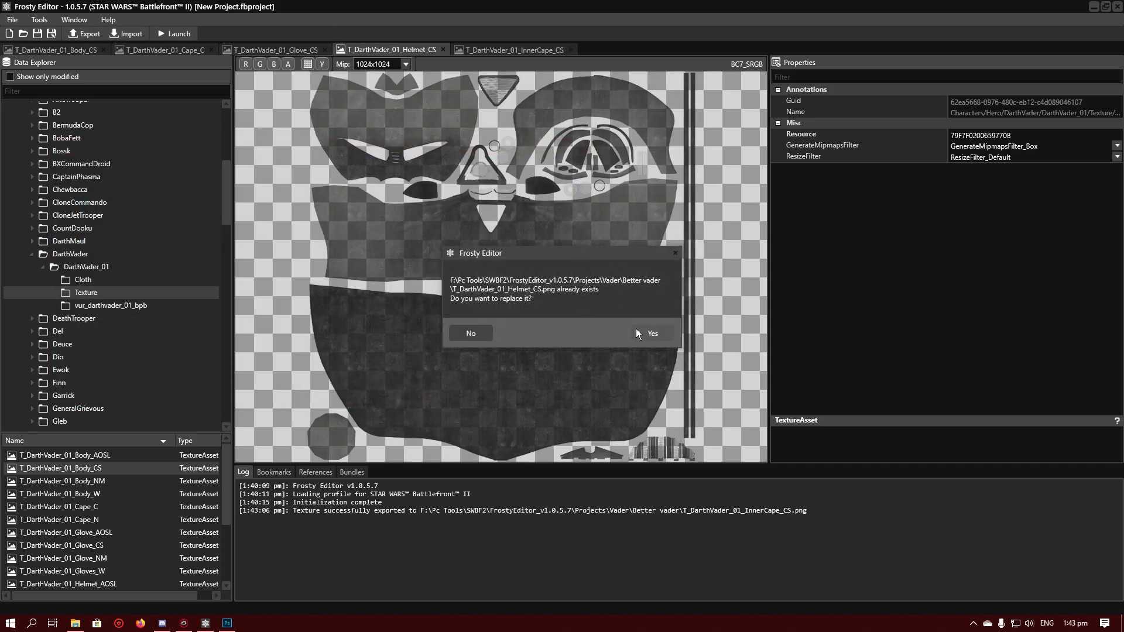
left_click(652, 334)
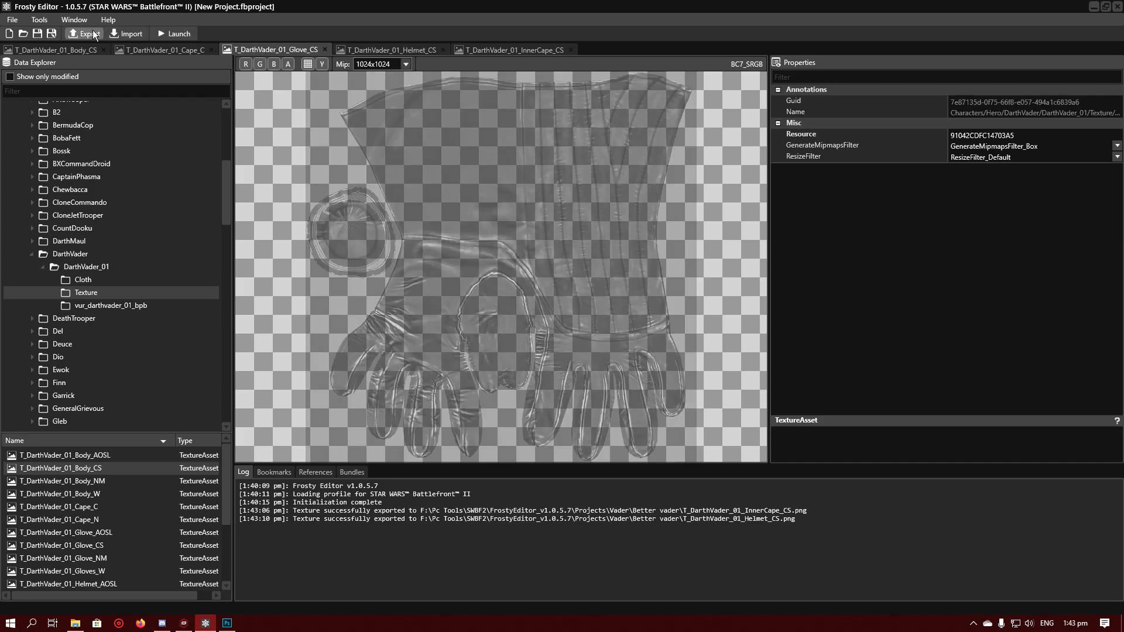
Step: Export the glove, cape and body textures as PNGs, replacing the older copies
left_click(83, 34)
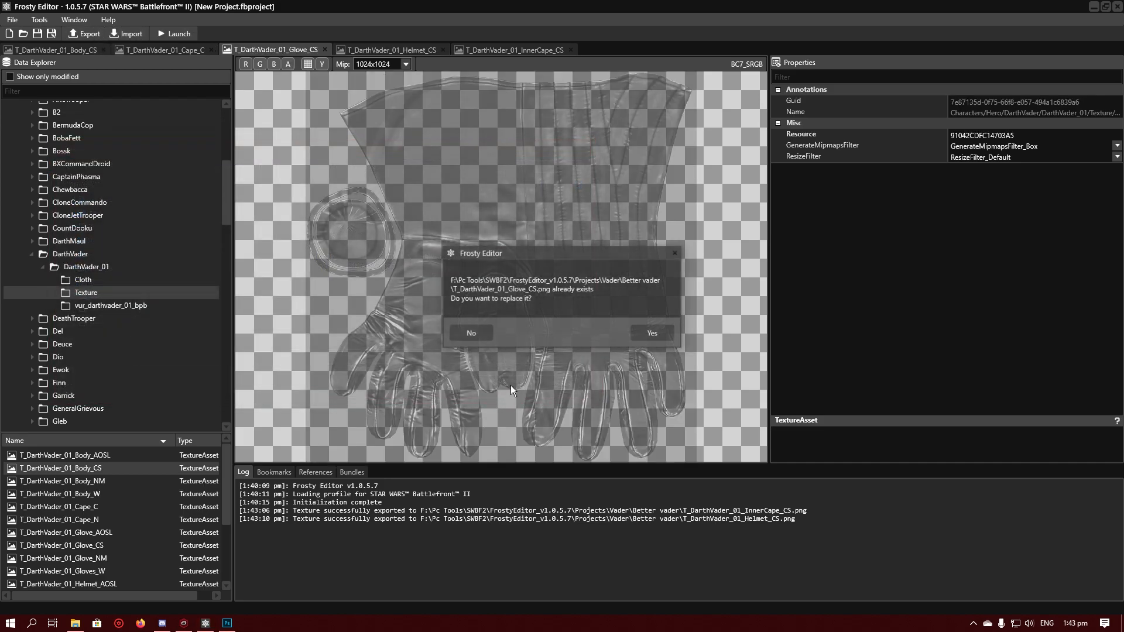
left_click(652, 333)
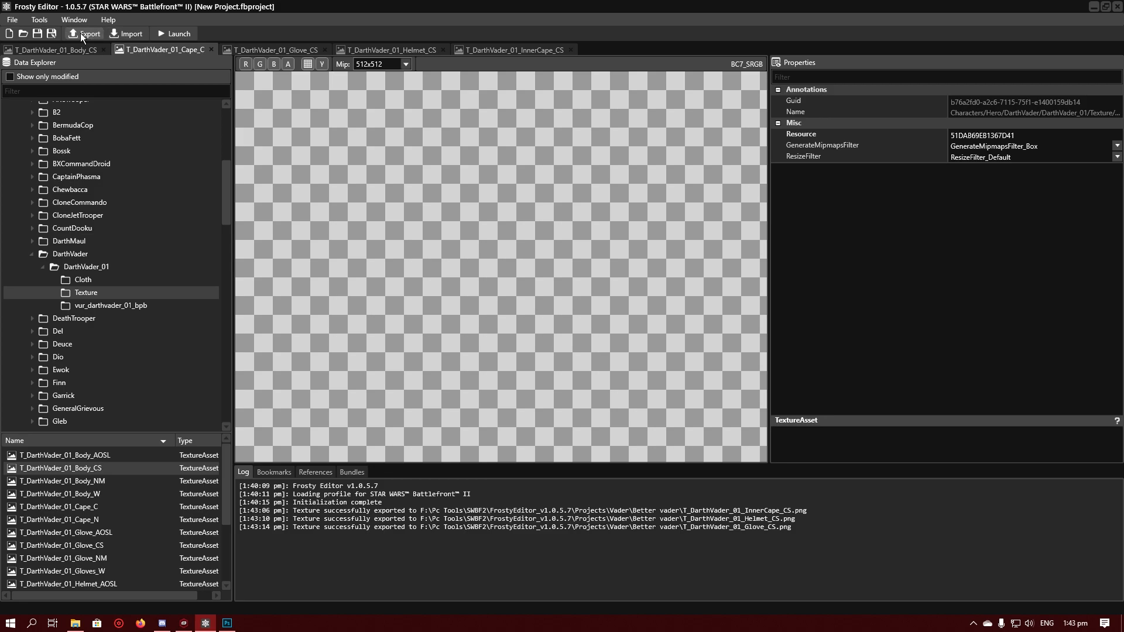
left_click(87, 34)
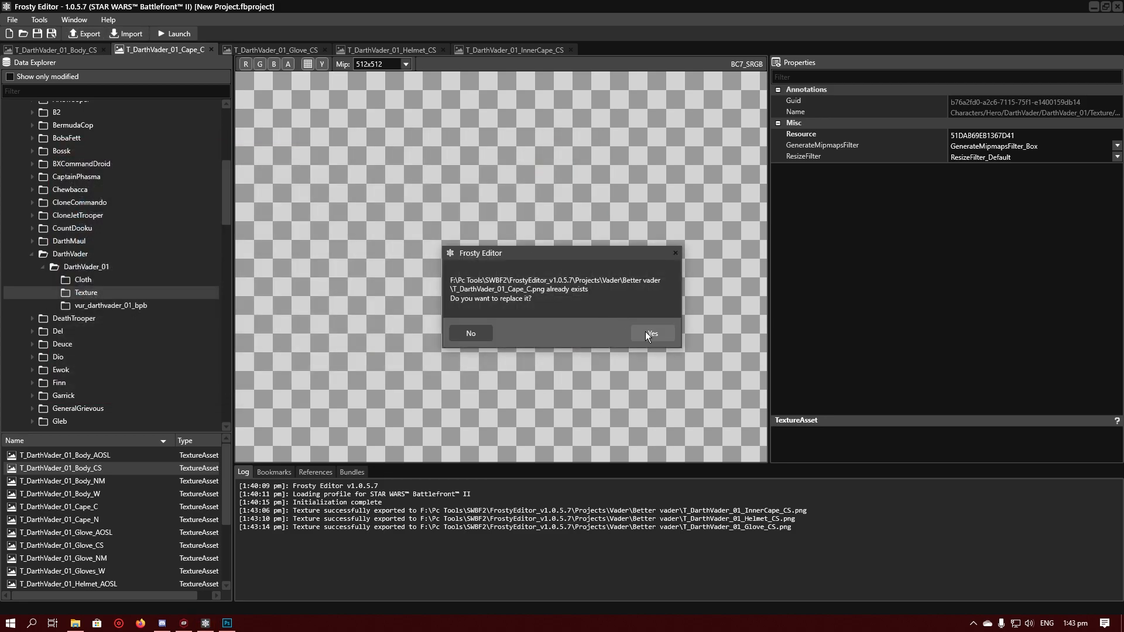
left_click(651, 332)
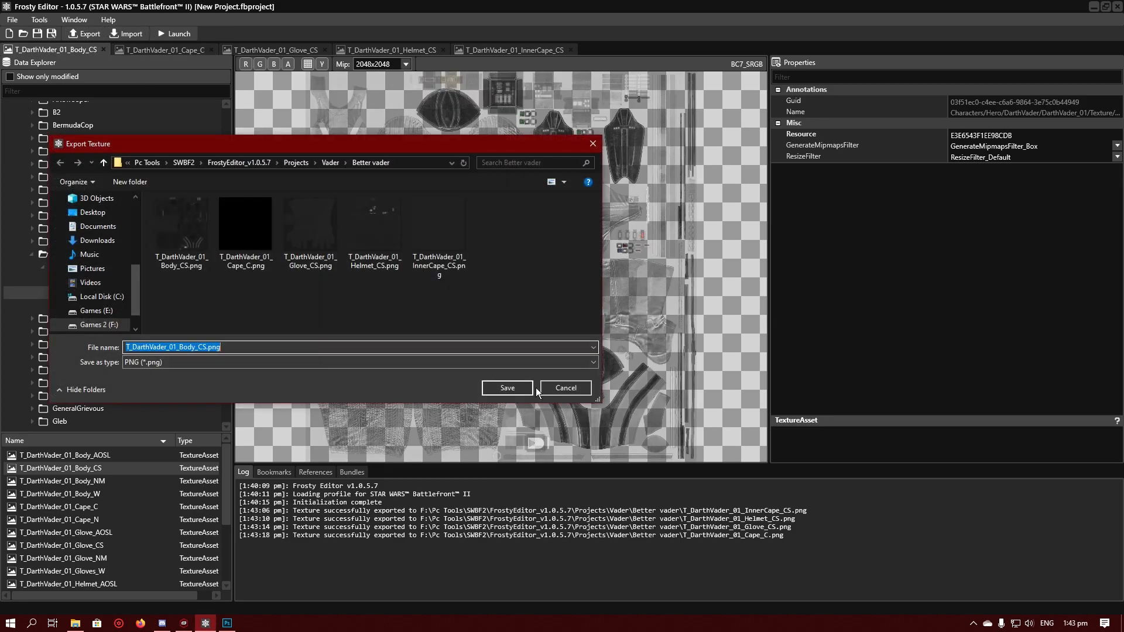
left_click(507, 387)
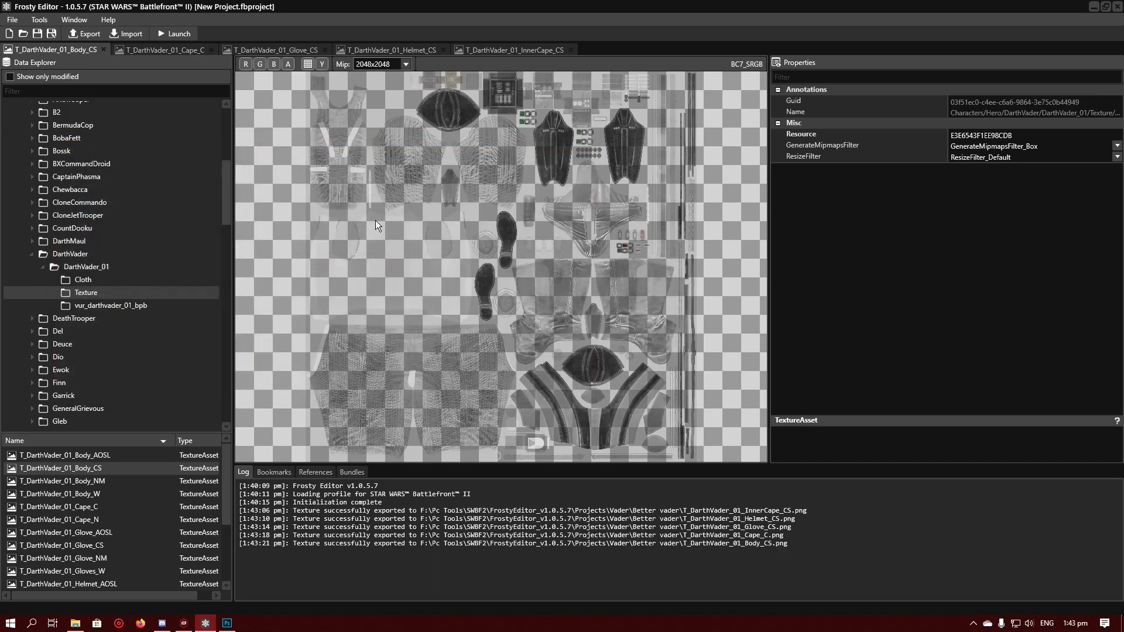
mouse_move(667, 166)
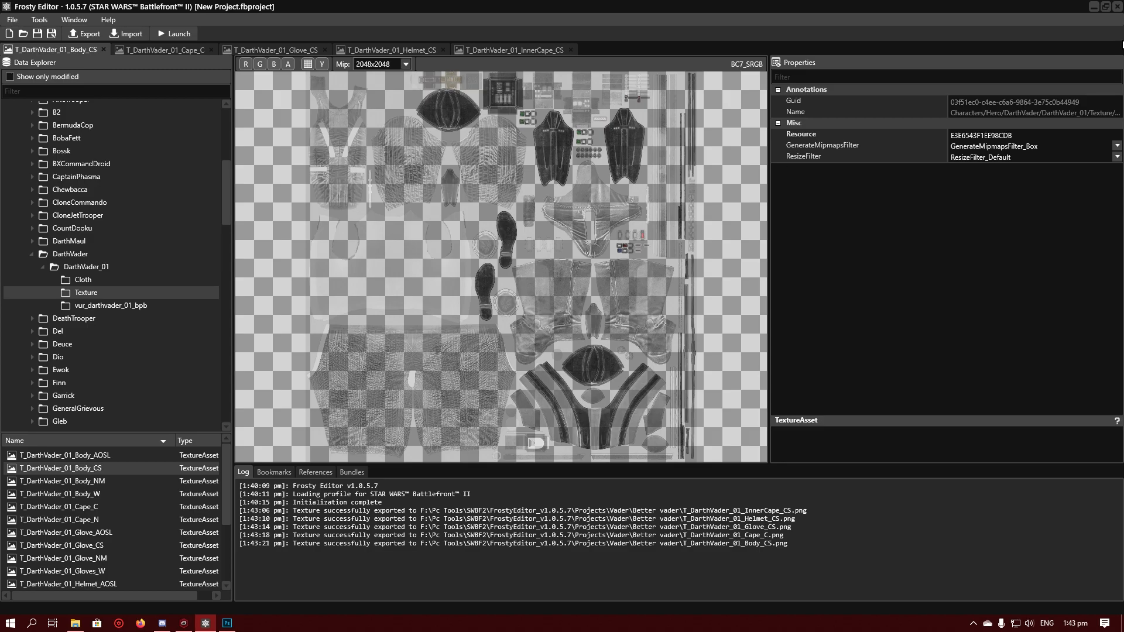
Step: Open the five T_DarthVader_01 PNGs from the Better vader folder in Photoshop
left_click(226, 622)
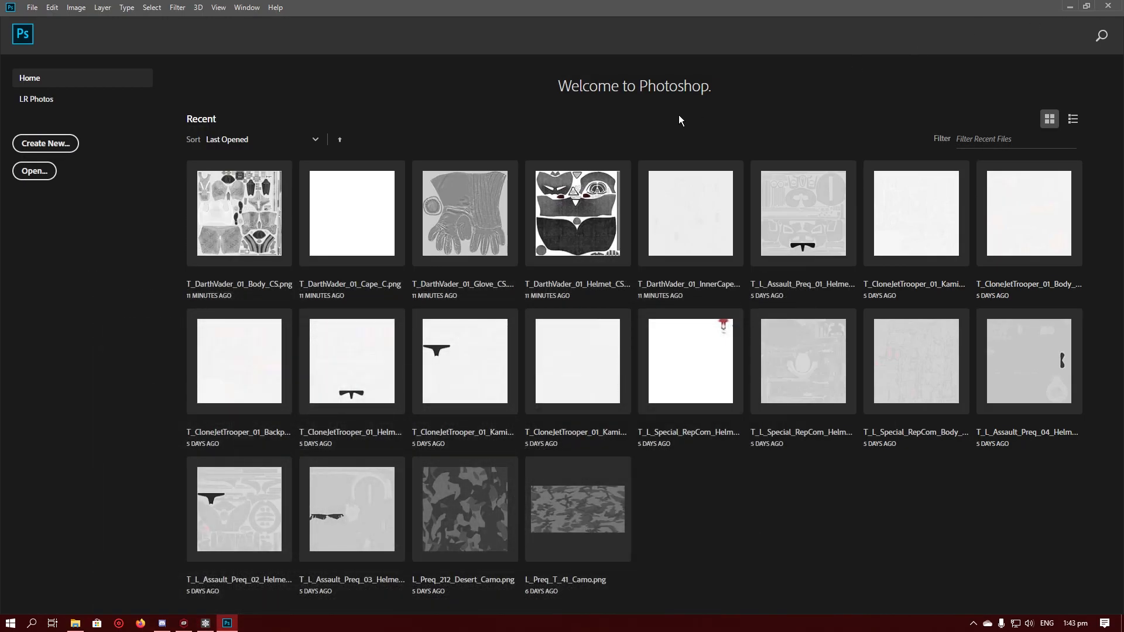
mouse_move(268, 89)
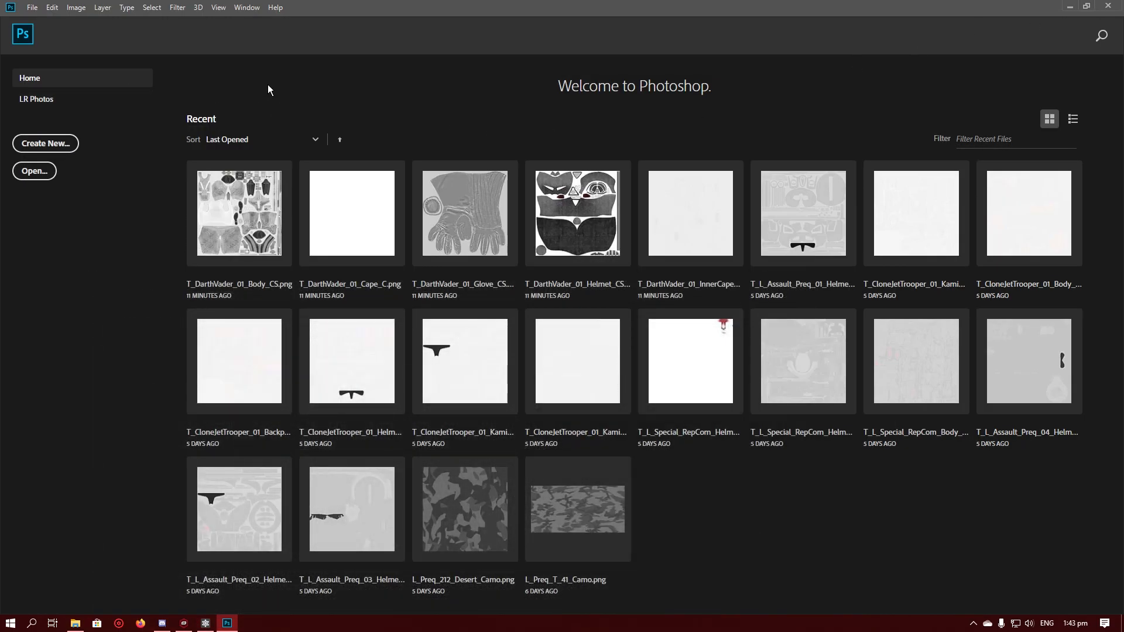
left_click(32, 7)
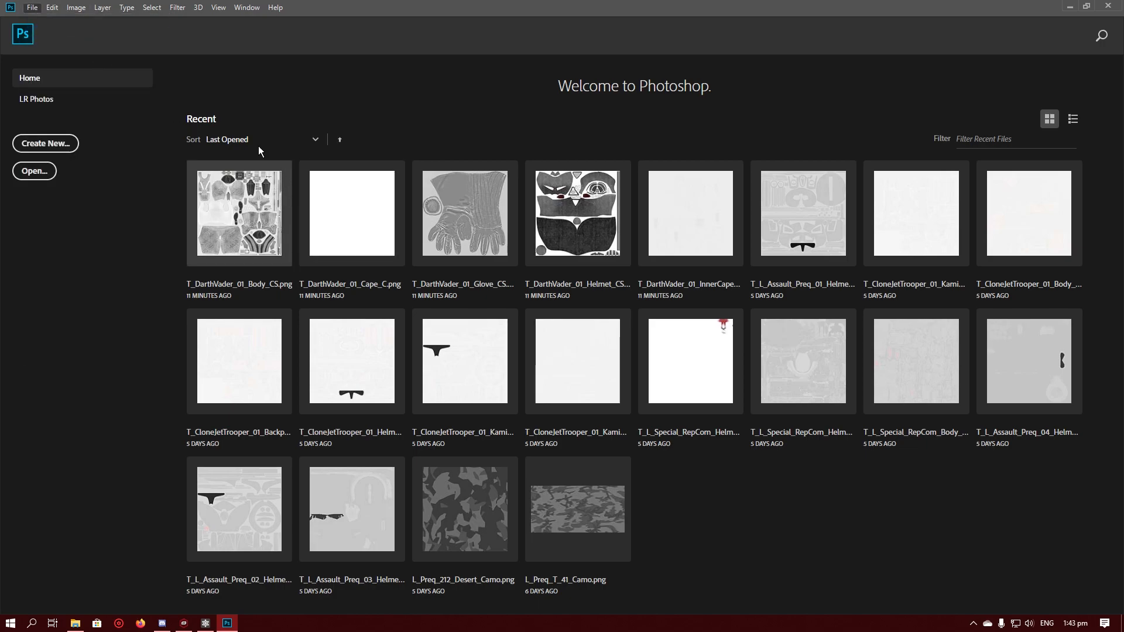
left_click(34, 171)
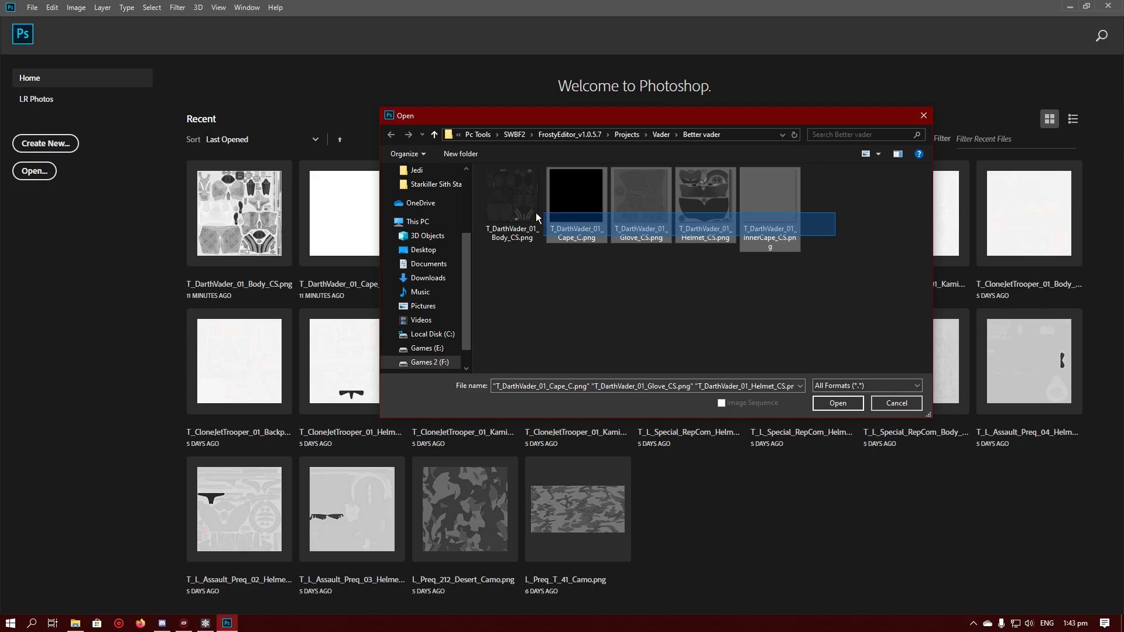
left_click(836, 403)
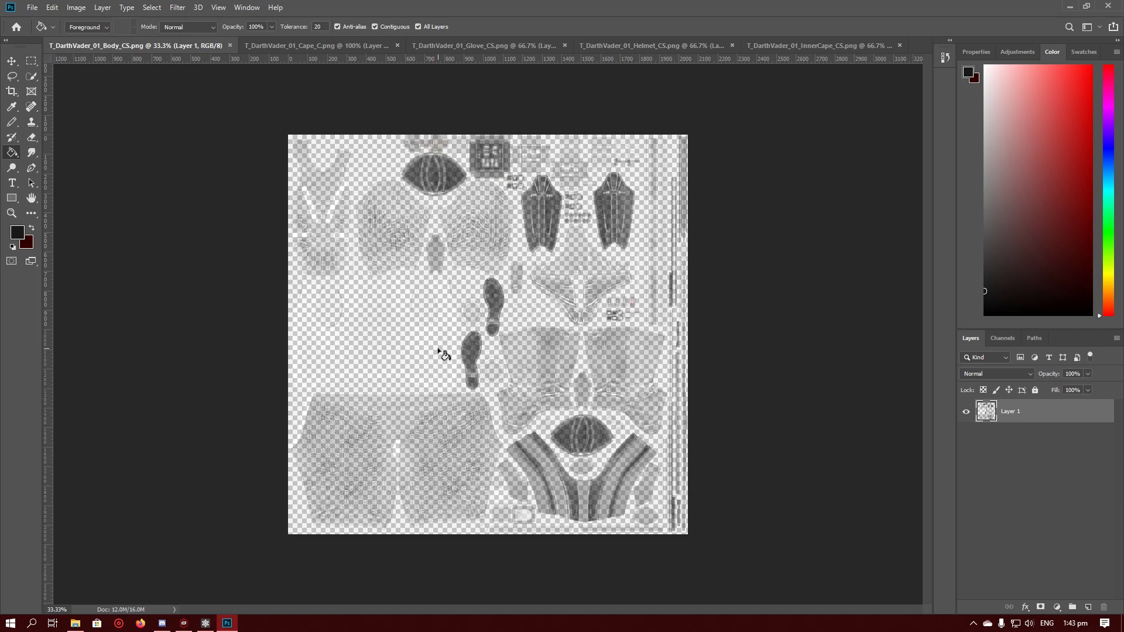
mouse_move(373, 248)
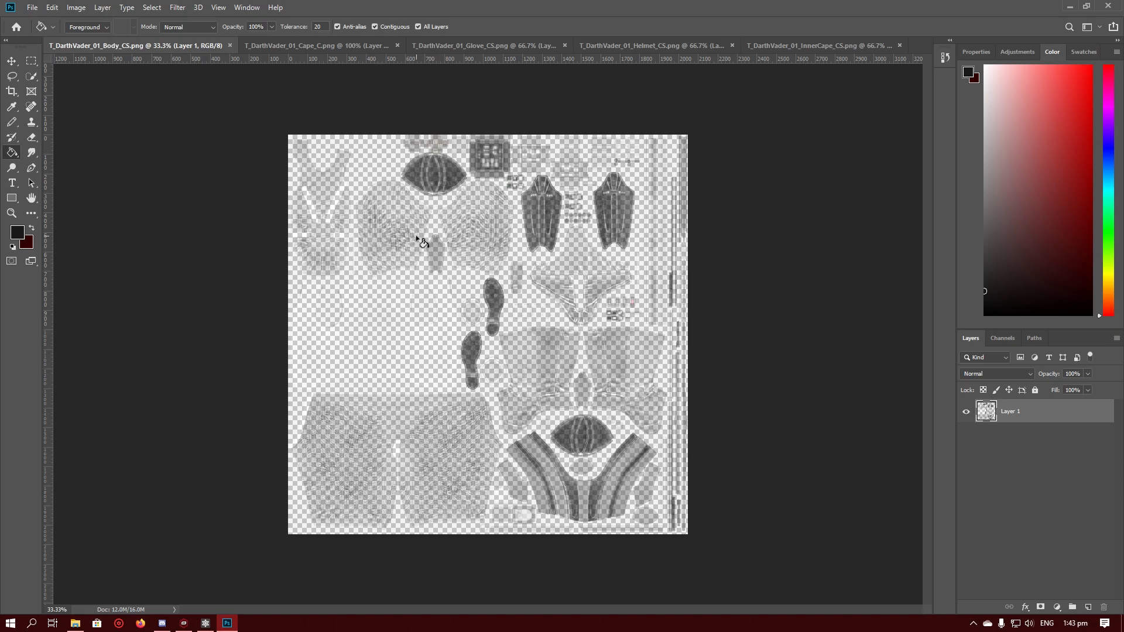
mouse_move(262, 230)
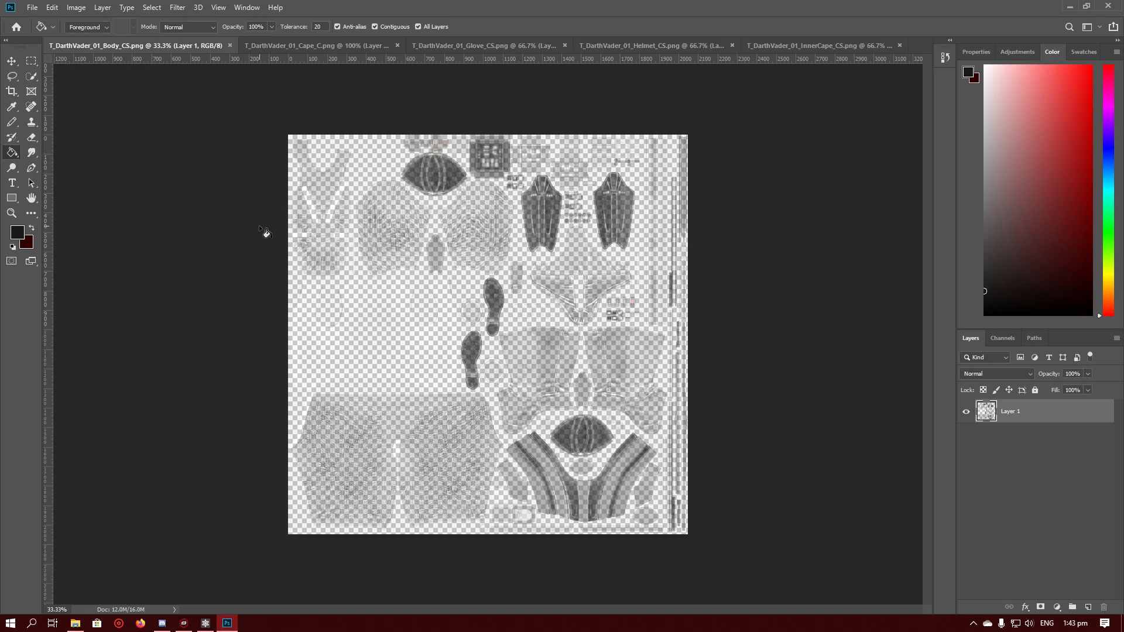
Step: Add a layer mask to the body texture layer, then disable that mask
left_click(102, 7)
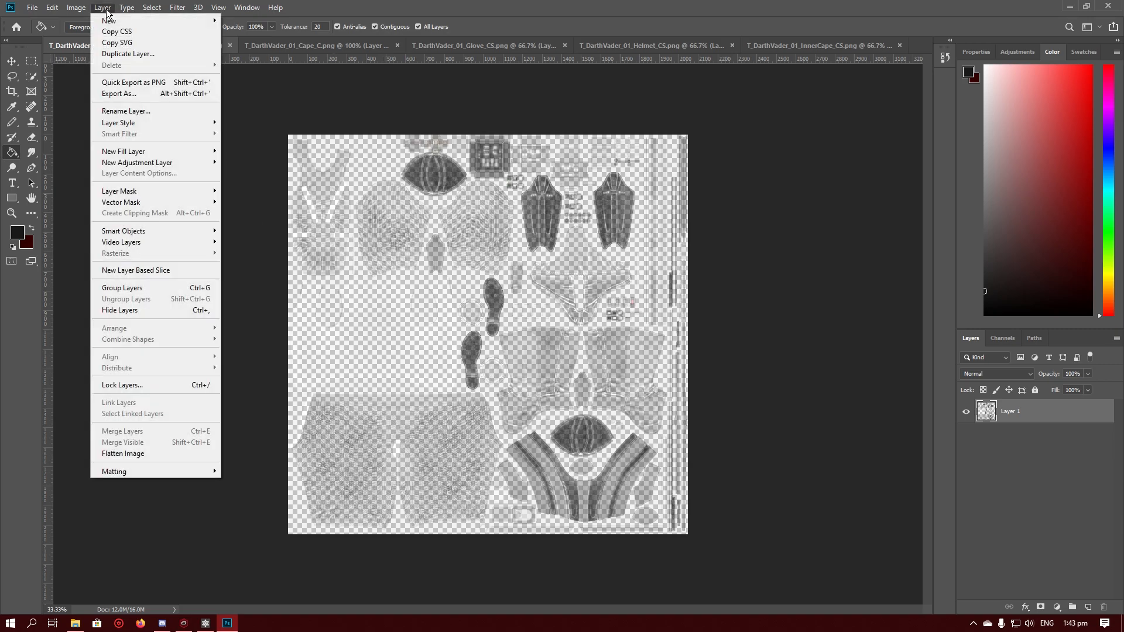
mouse_move(120, 191)
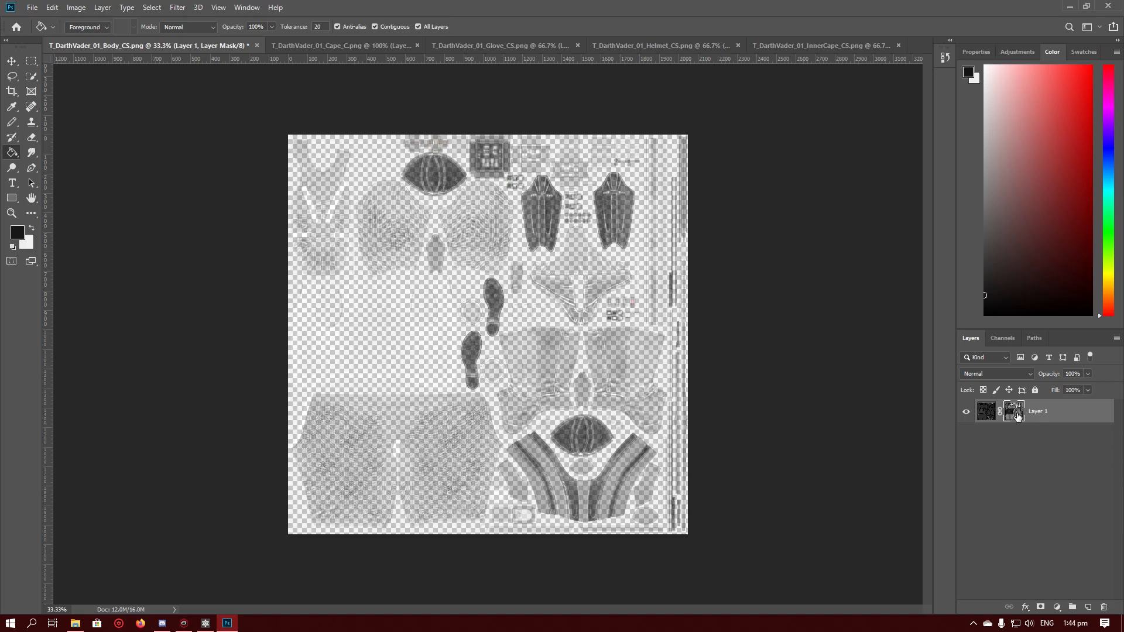
right_click(1016, 412)
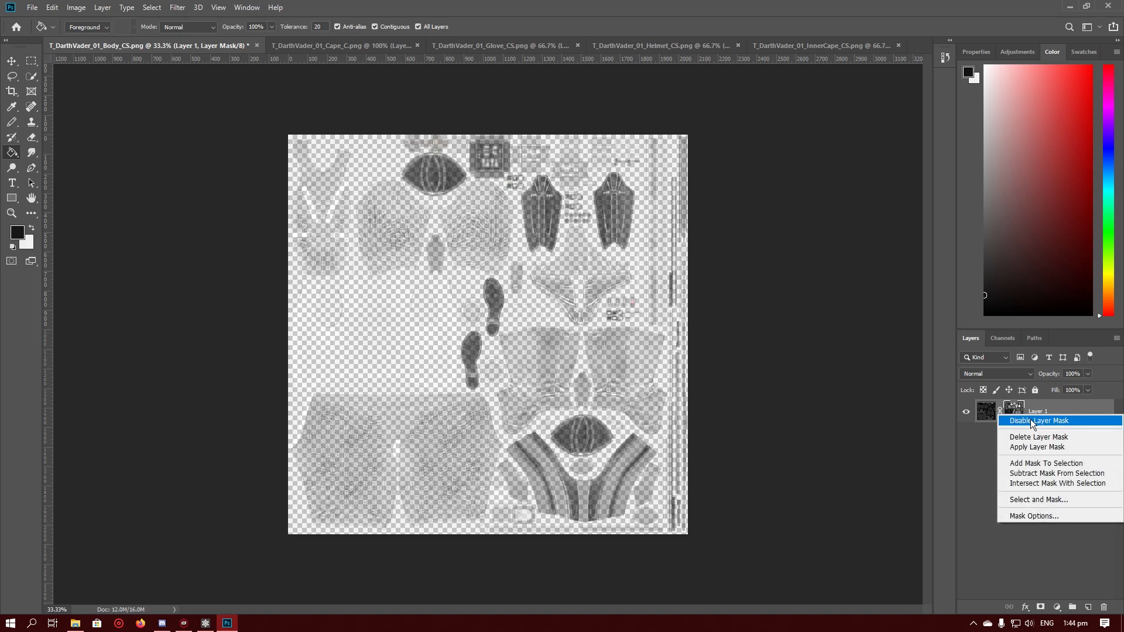
mouse_move(1041, 424)
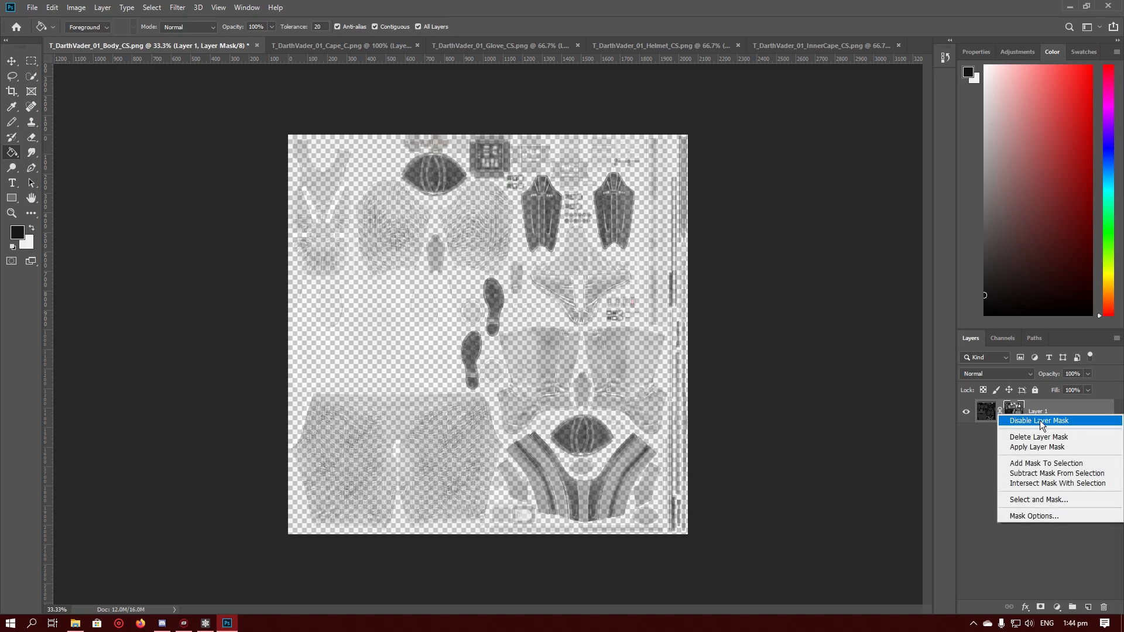
left_click(1038, 421)
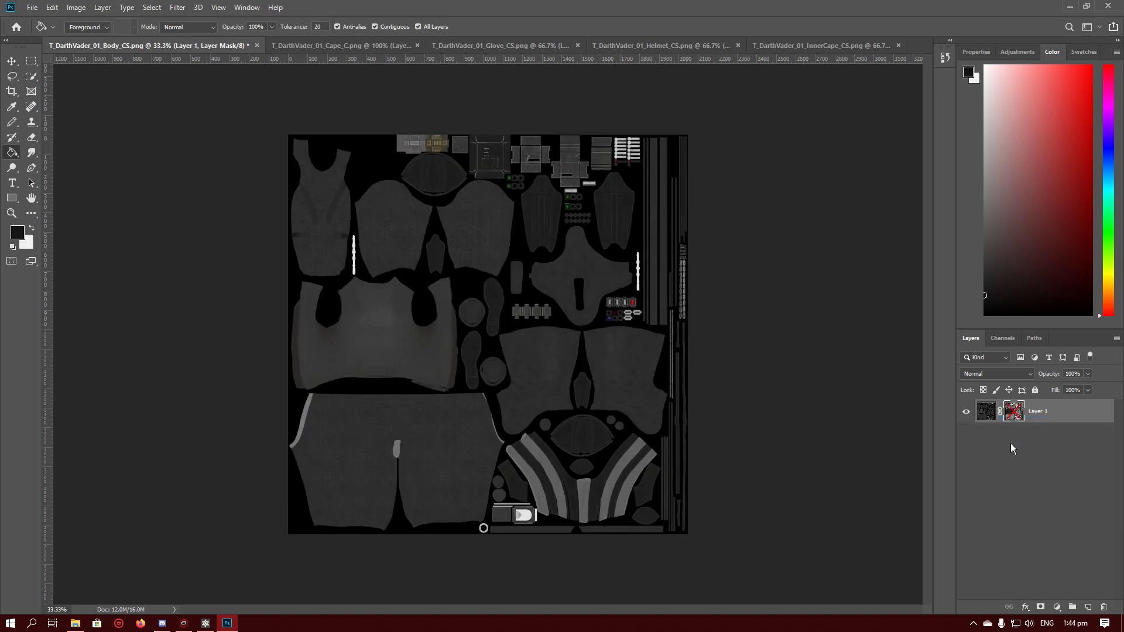
mouse_move(946, 467)
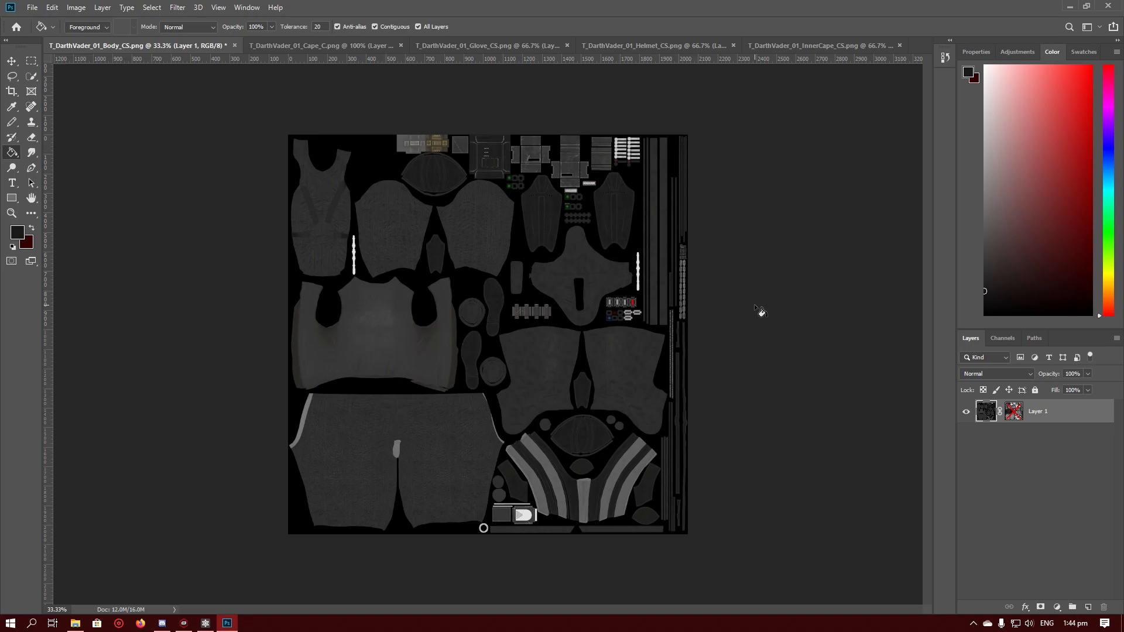
mouse_move(121, 247)
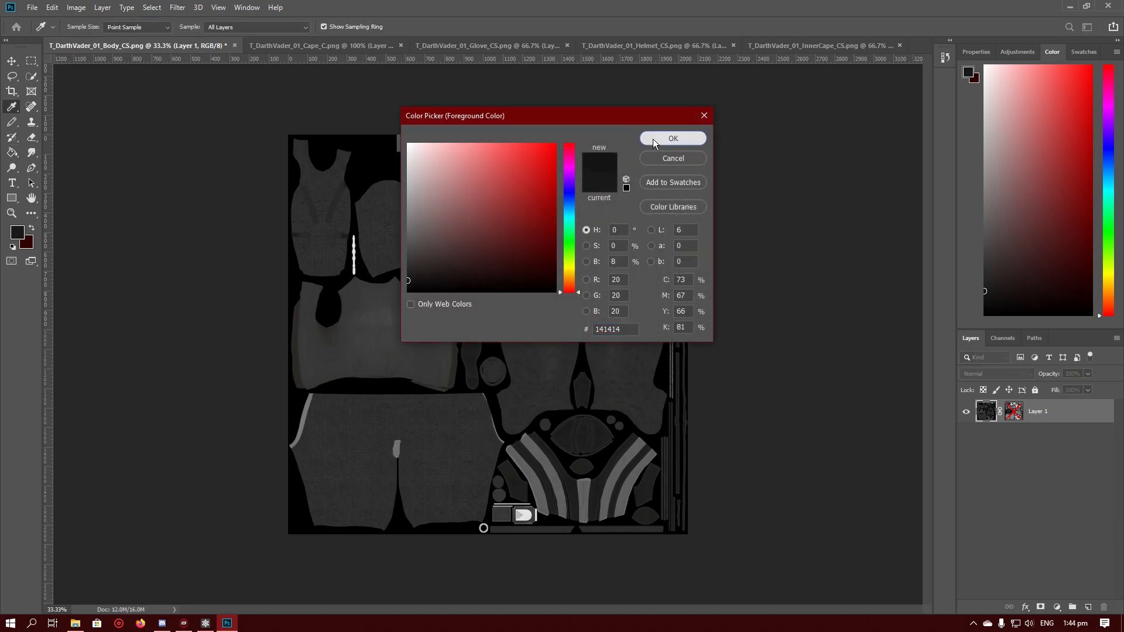
Step: Confirm near-black 141414 as the foreground colour
left_click(672, 138)
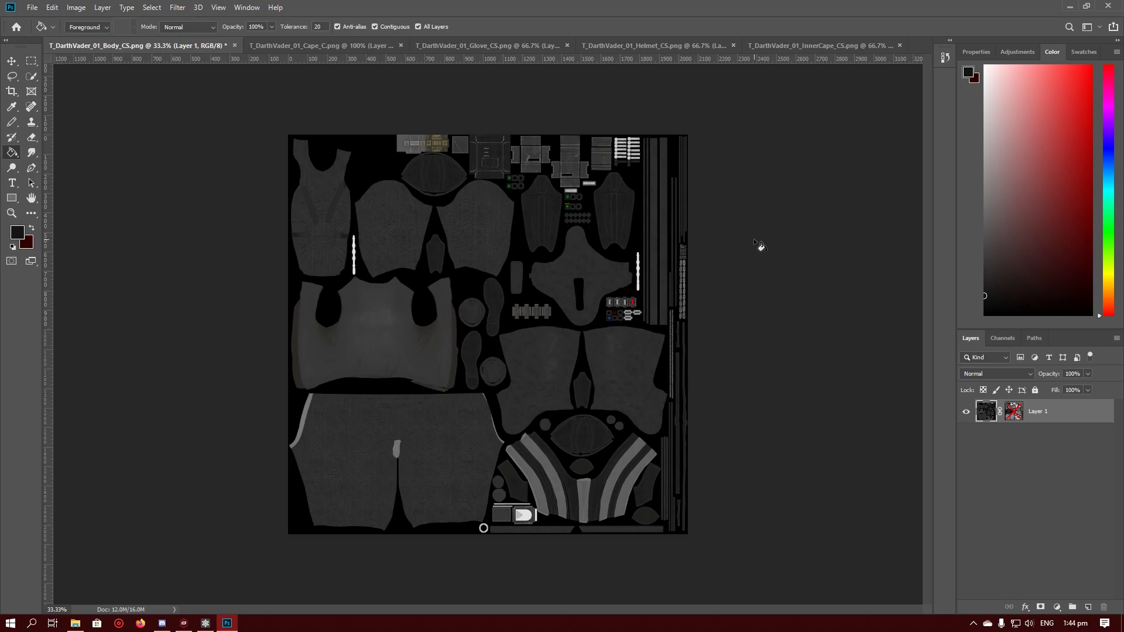
mouse_move(564, 387)
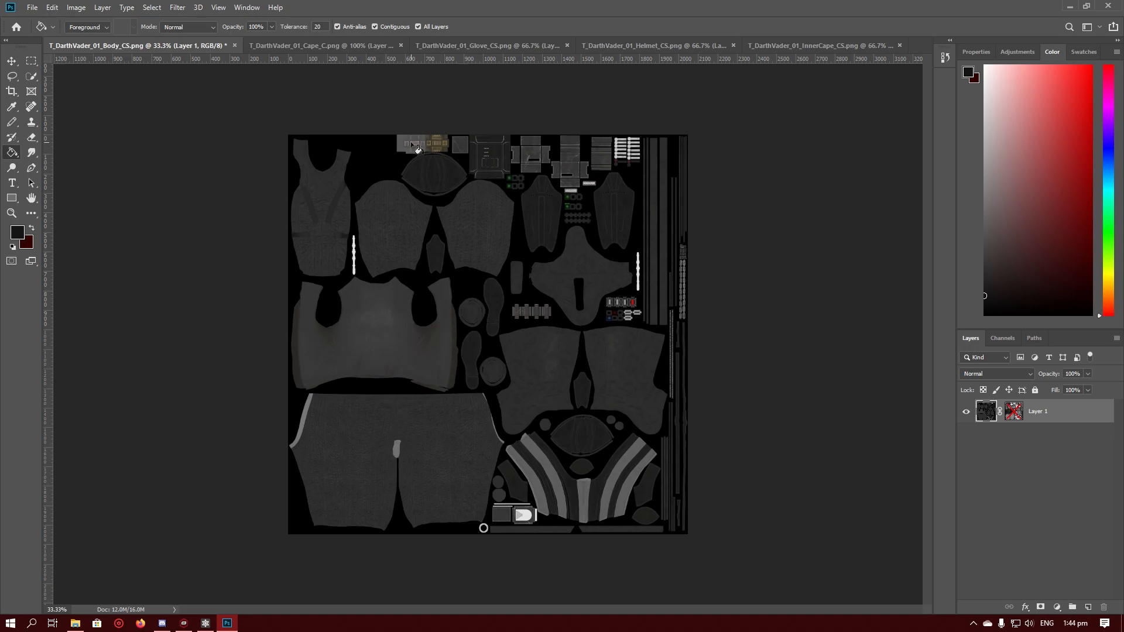
mouse_move(412, 108)
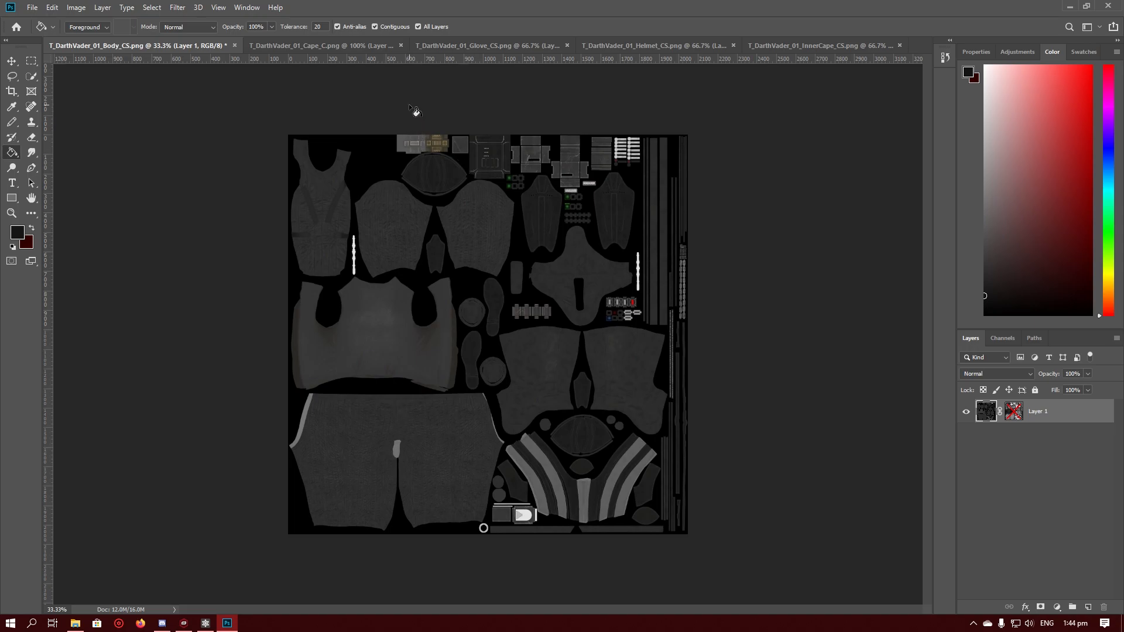
mouse_move(587, 471)
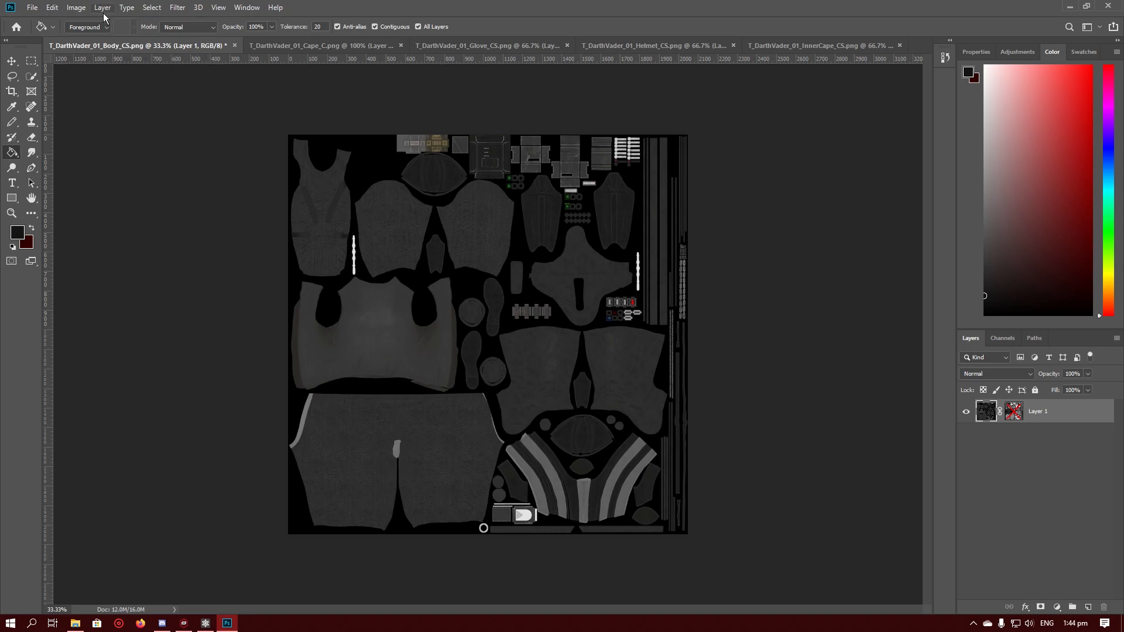
Step: Apply Replace Color to the body texture with Fuzziness 63 and Lightness -75
left_click(102, 7)
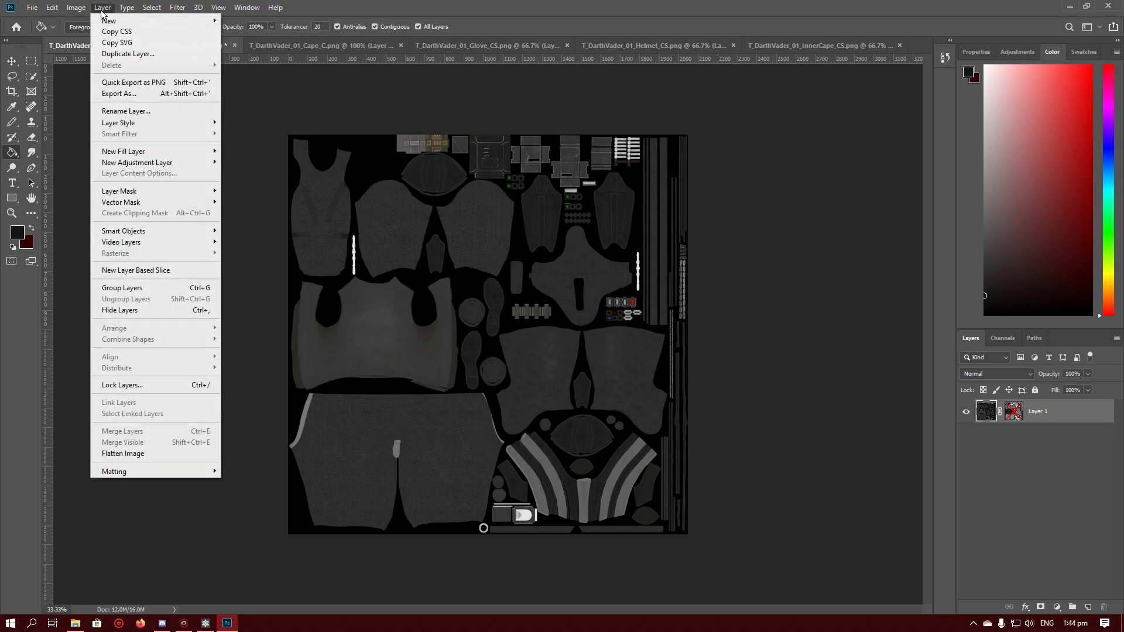
left_click(76, 7)
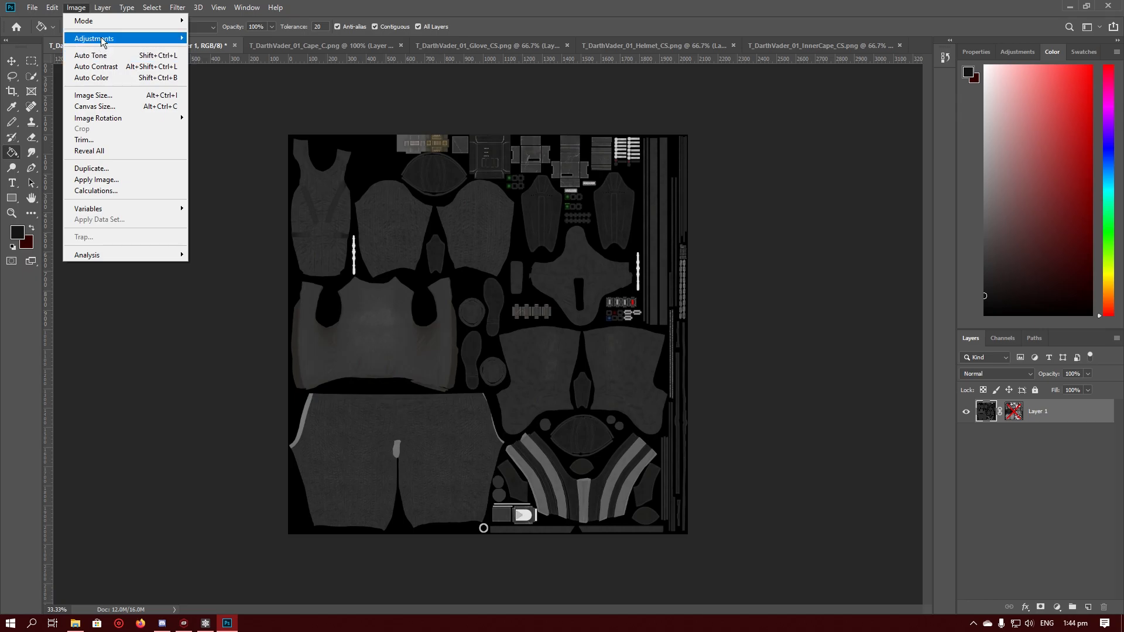
mouse_move(94, 39)
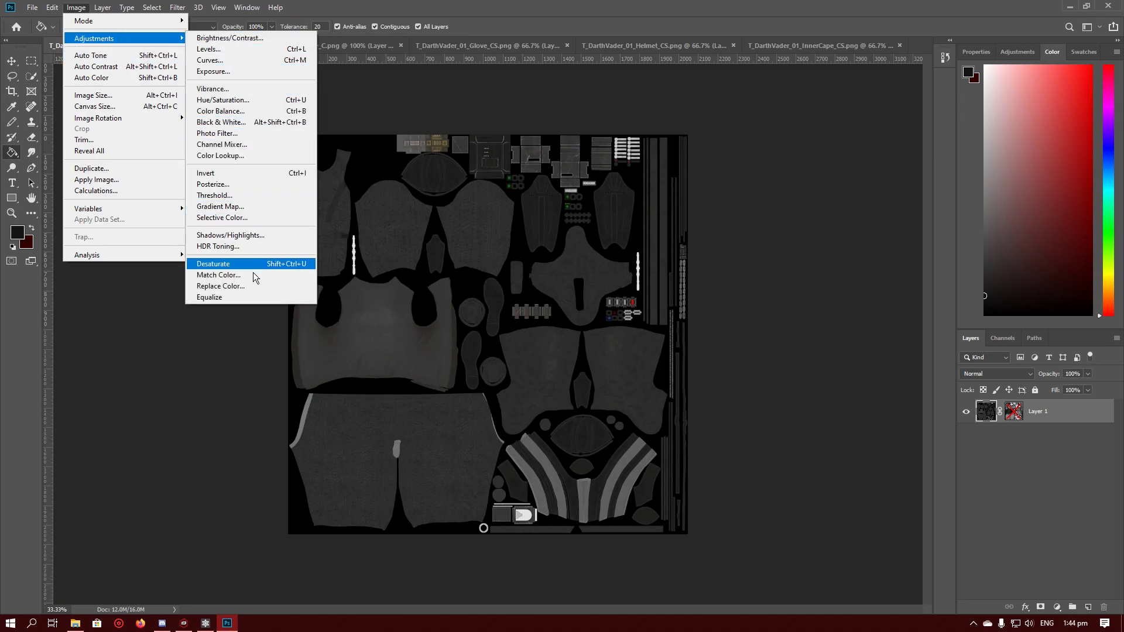
left_click(221, 286)
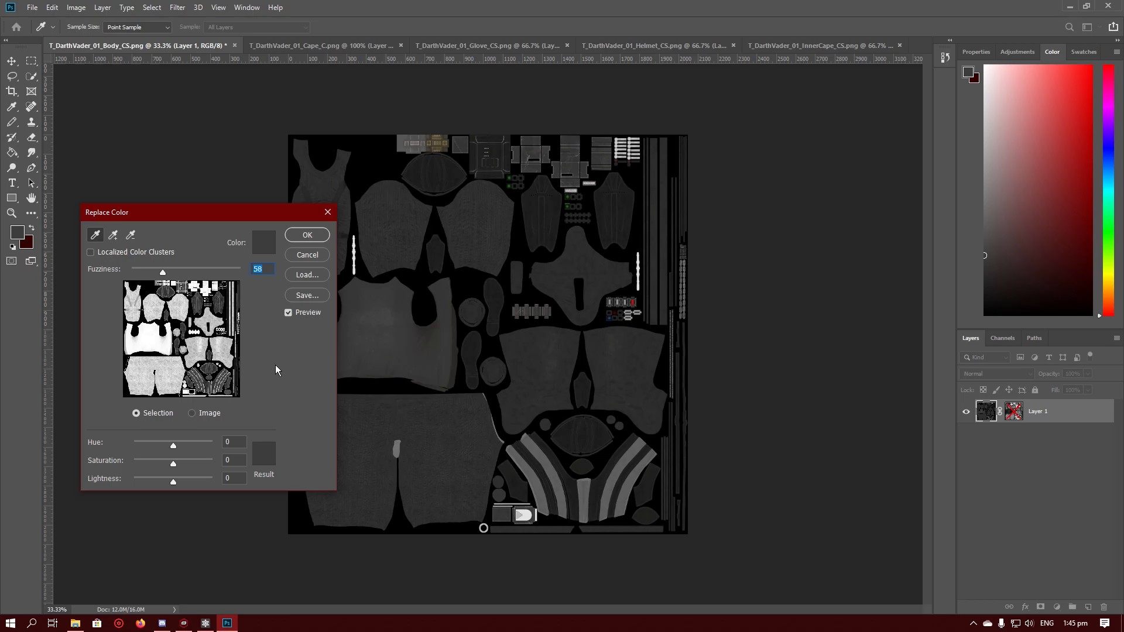
left_click_drag(162, 272, 160, 272)
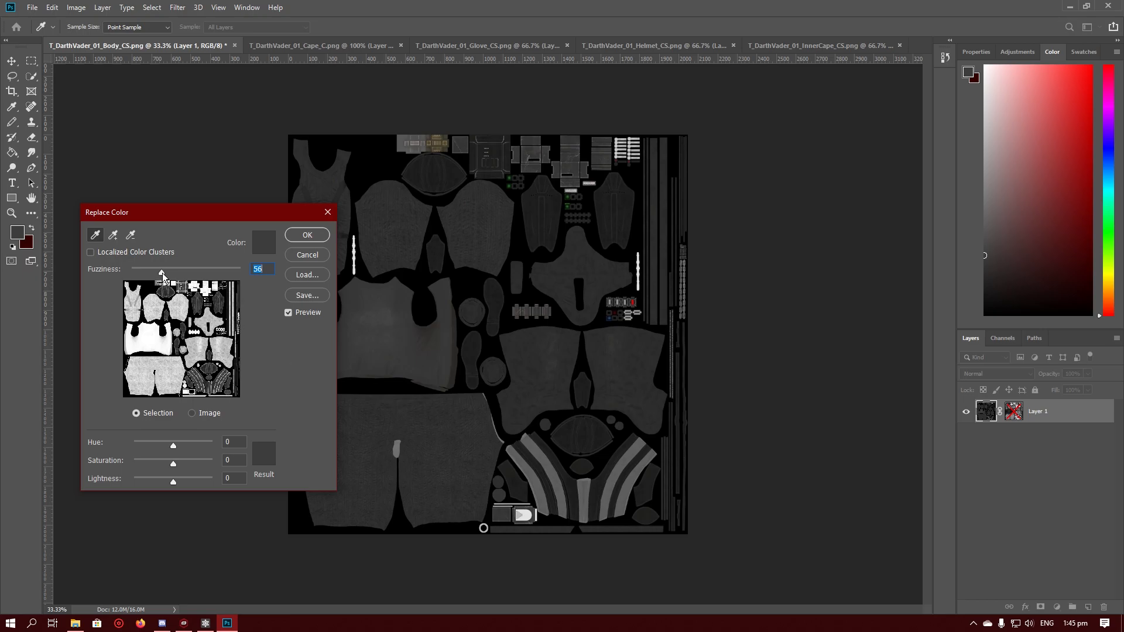
left_click_drag(162, 273, 160, 274)
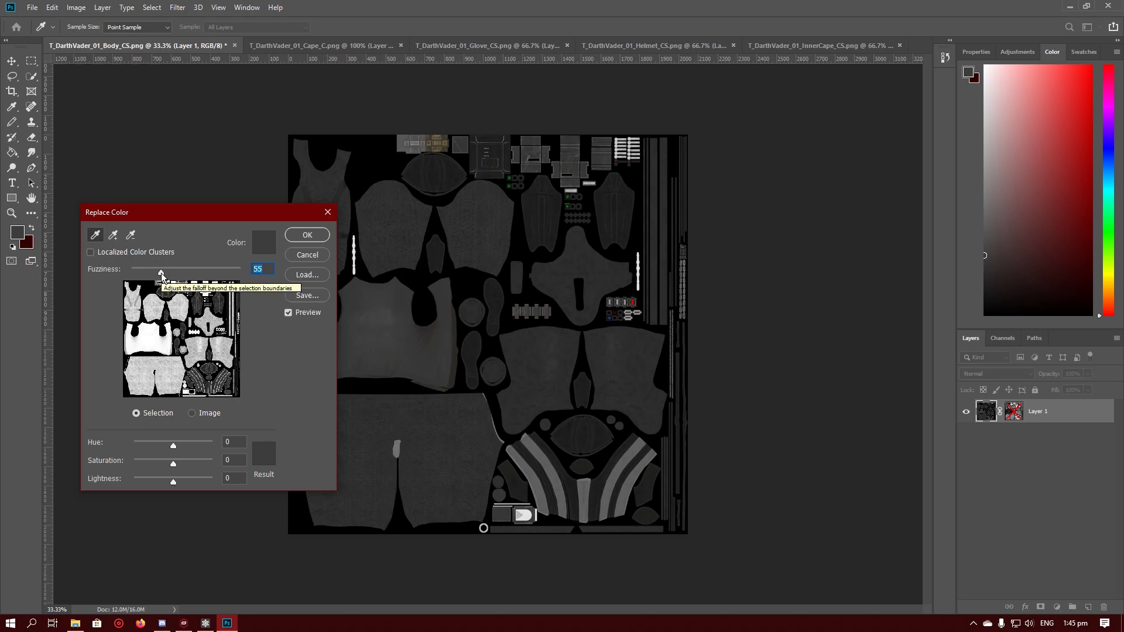
left_click_drag(162, 274, 198, 274)
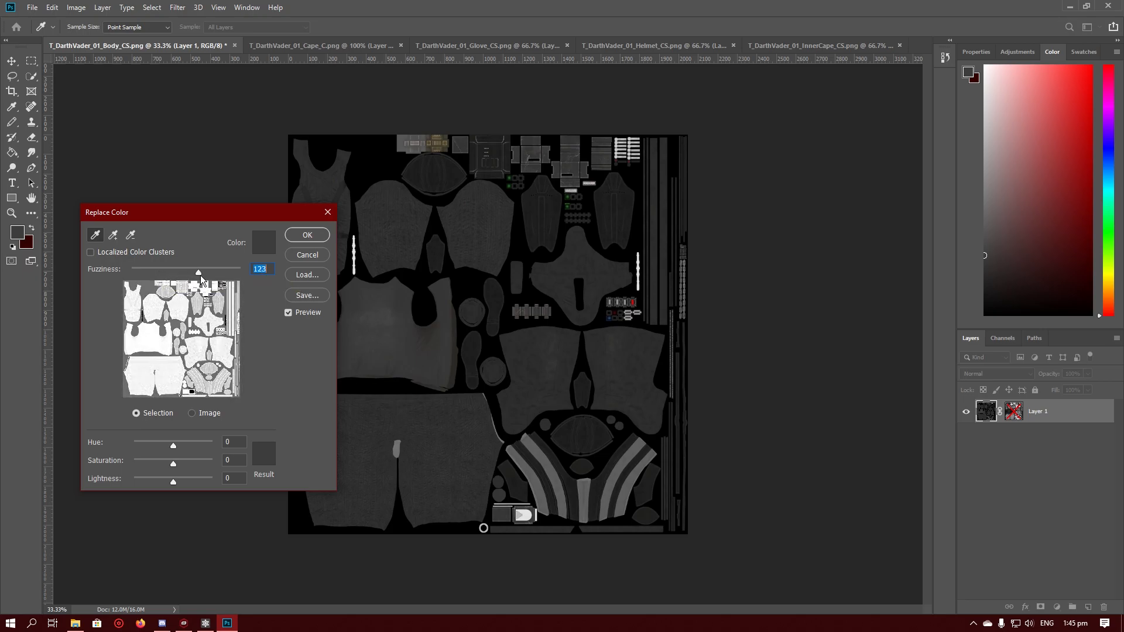
left_click_drag(198, 274, 204, 273)
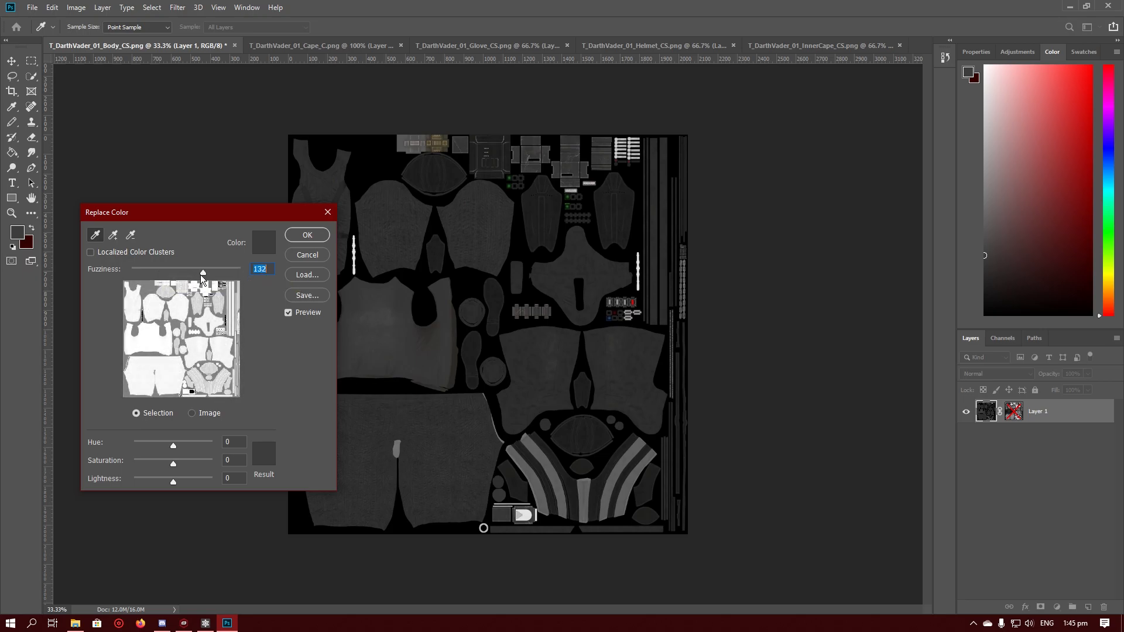
left_click_drag(202, 274, 165, 274)
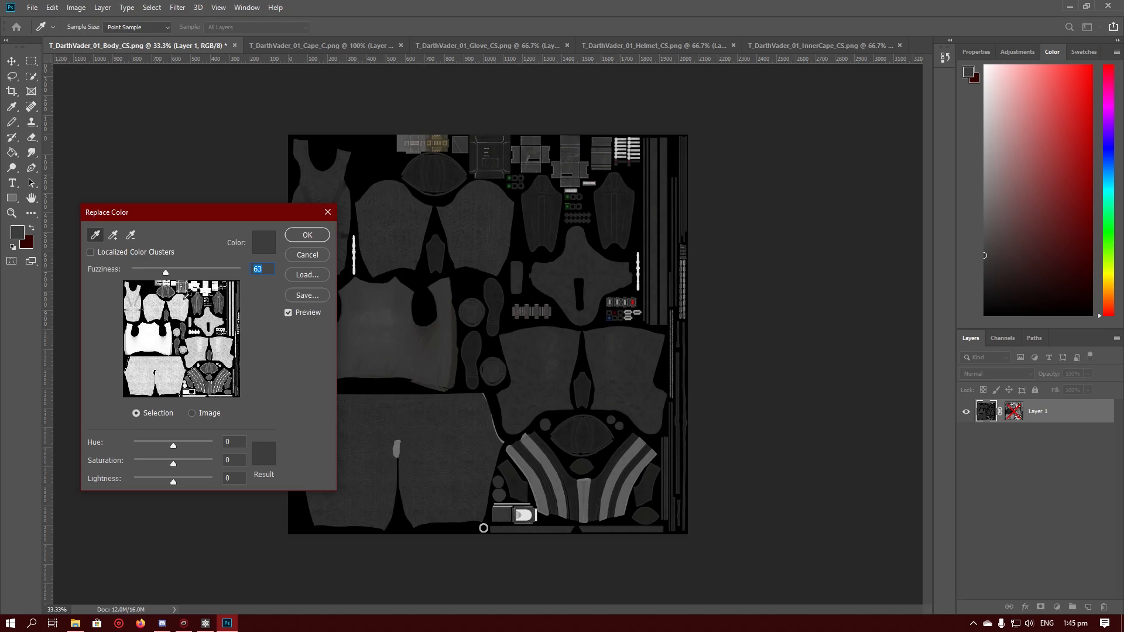
mouse_move(247, 347)
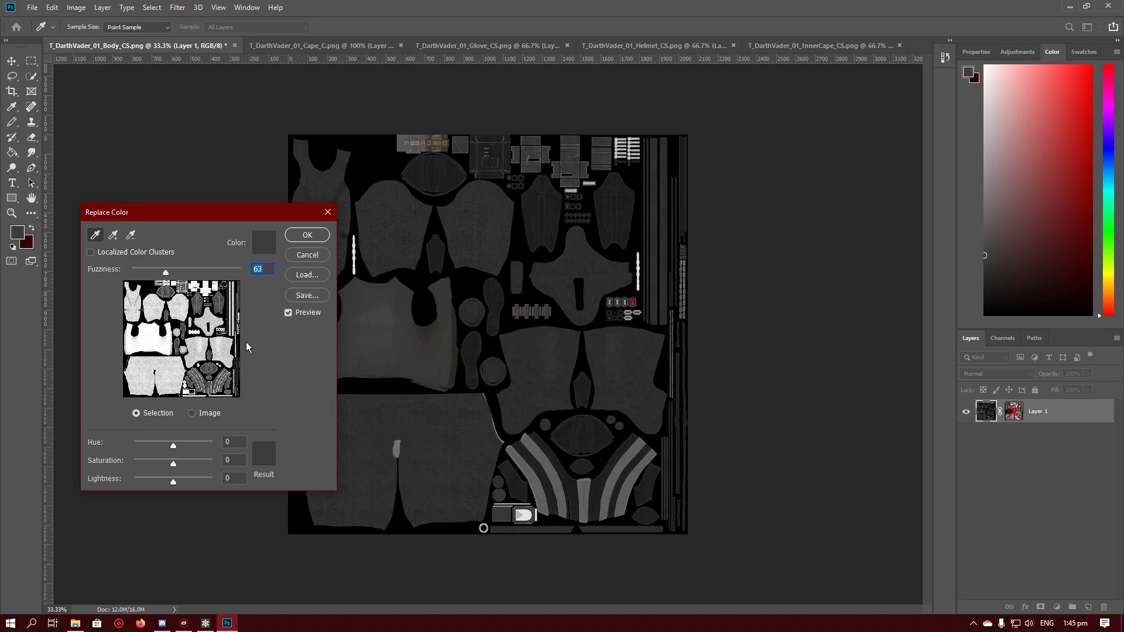
mouse_move(288, 471)
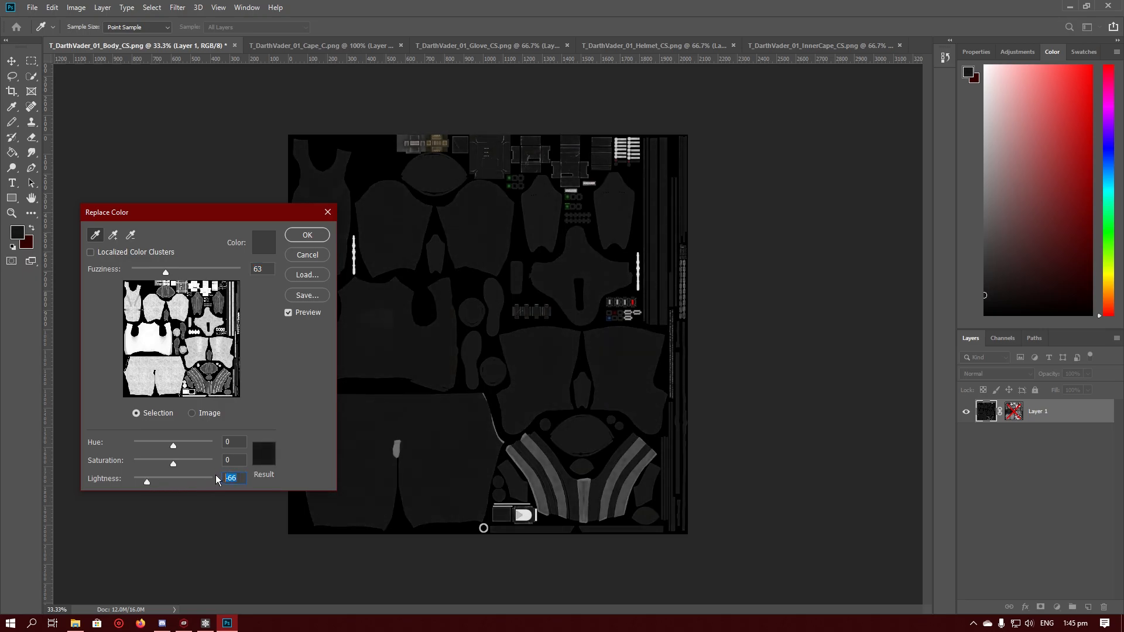
type("-75")
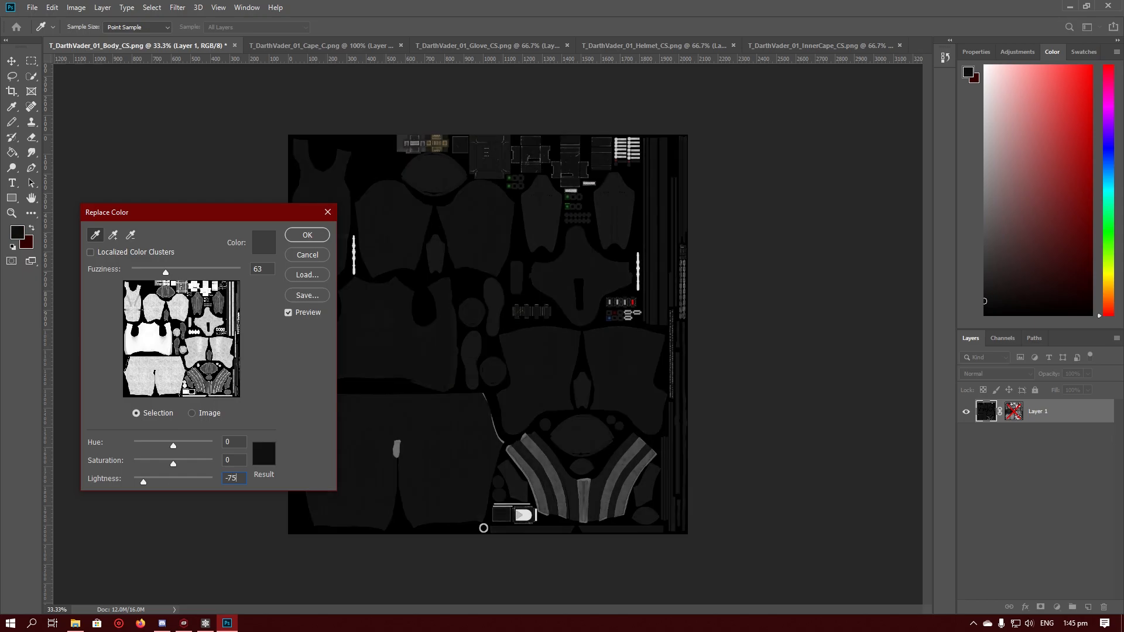
mouse_move(290, 380)
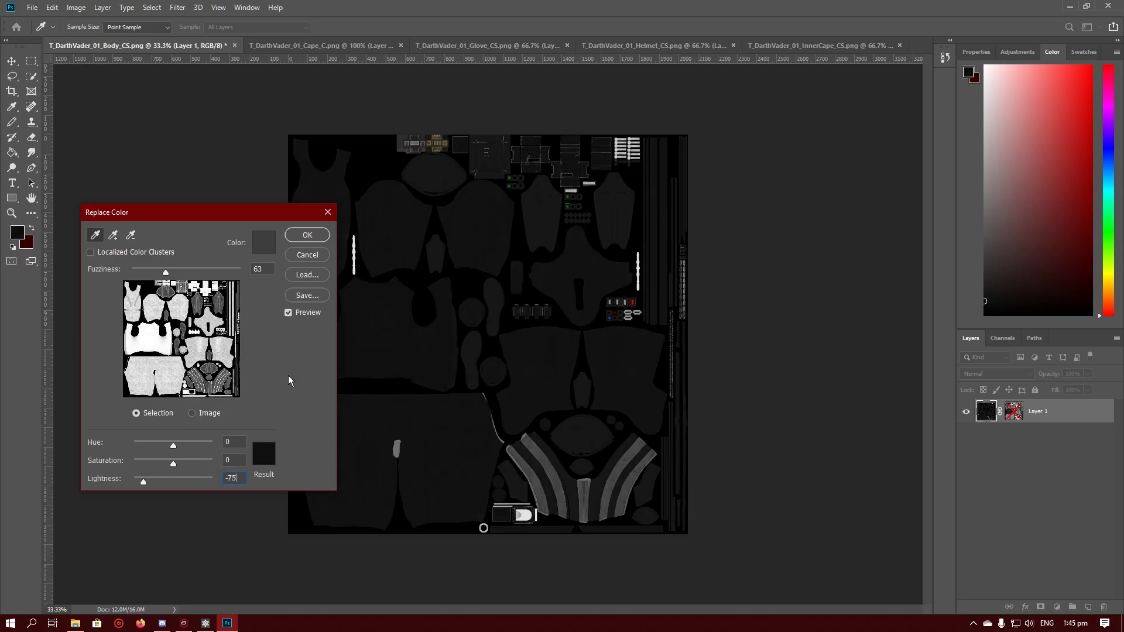
mouse_move(290, 377)
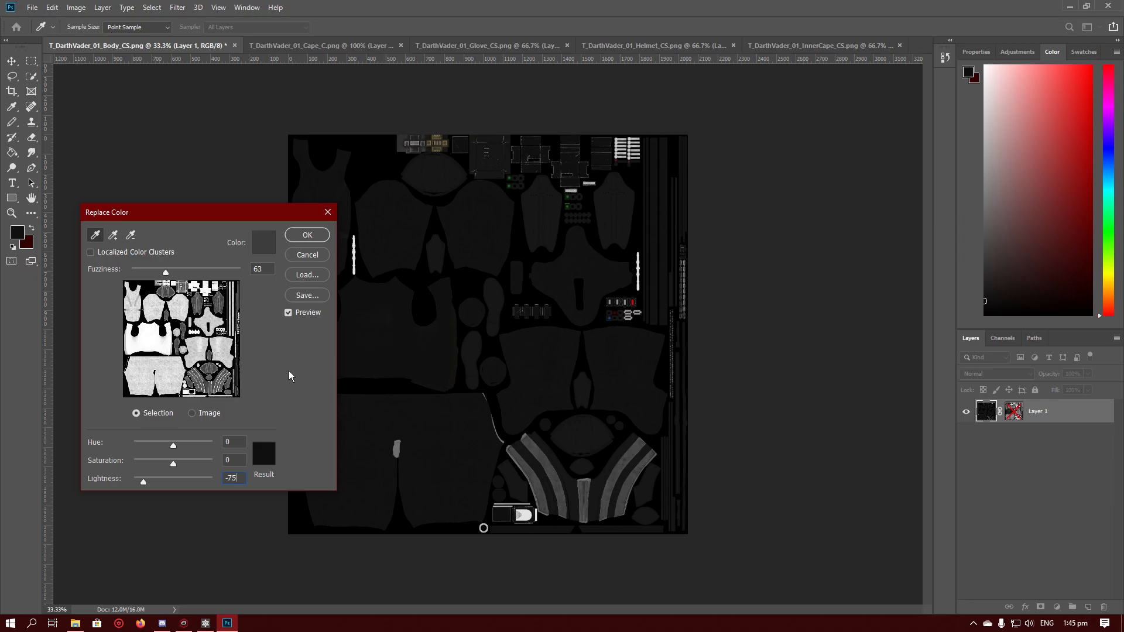
triple_click(232, 477)
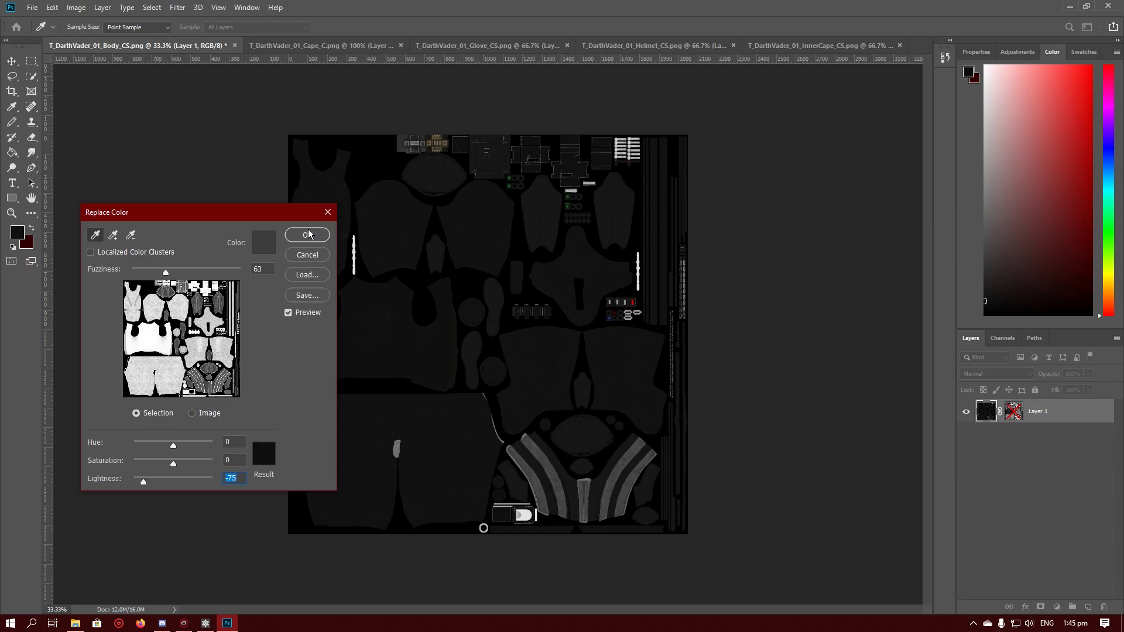
left_click(307, 236)
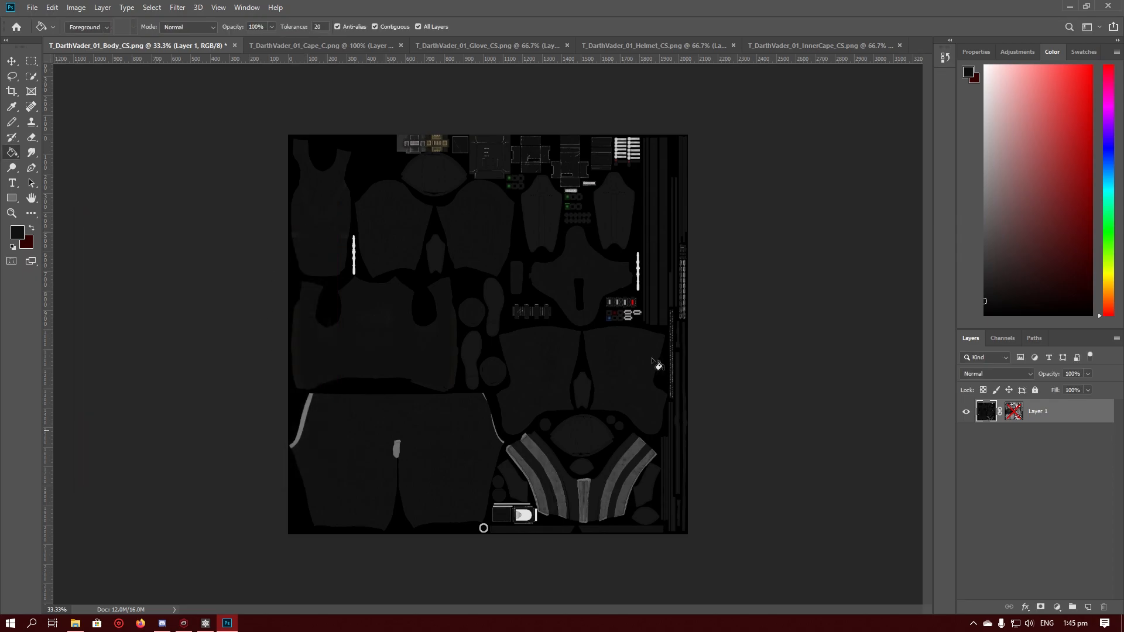
Step: Add transparency-based layer masks to the cape, helmet and inner cape texture layers
left_click(301, 45)
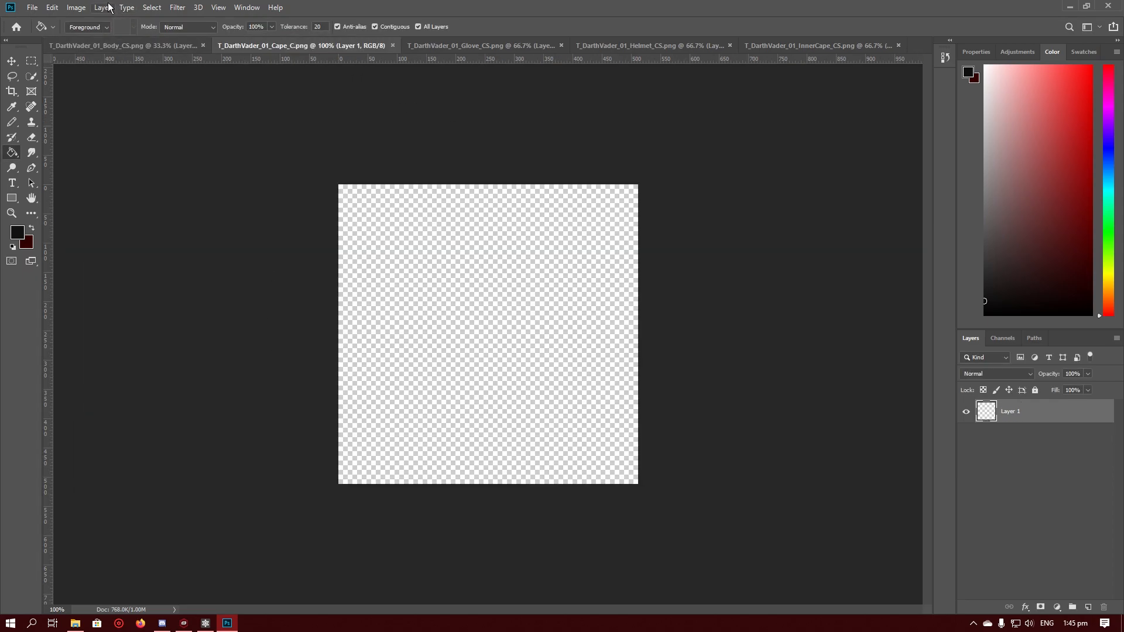
left_click(102, 7)
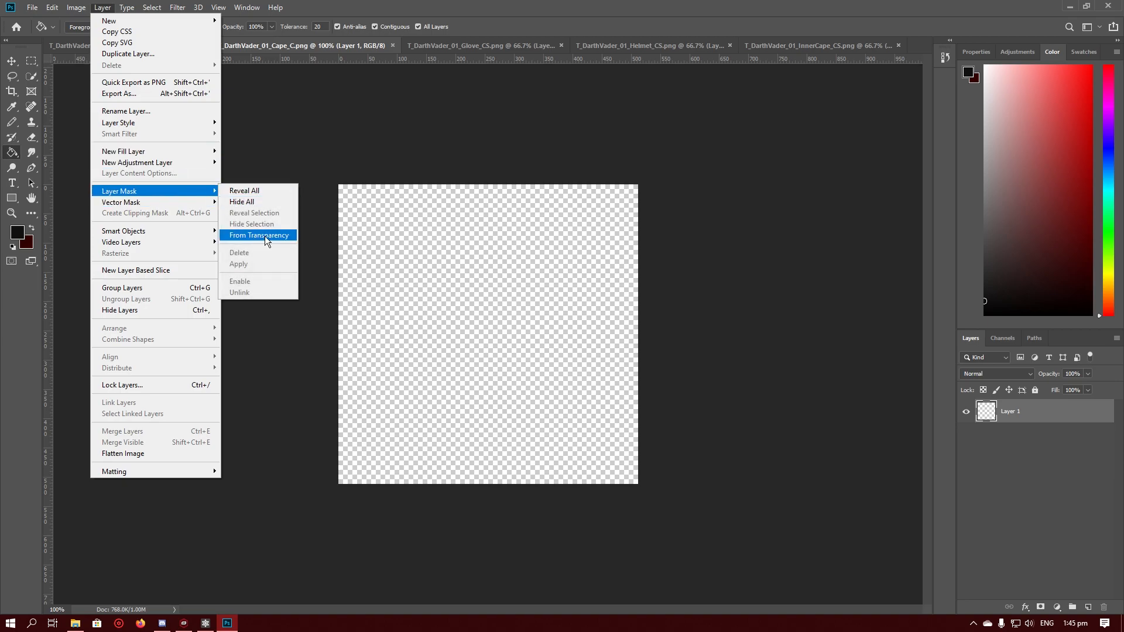
left_click(258, 236)
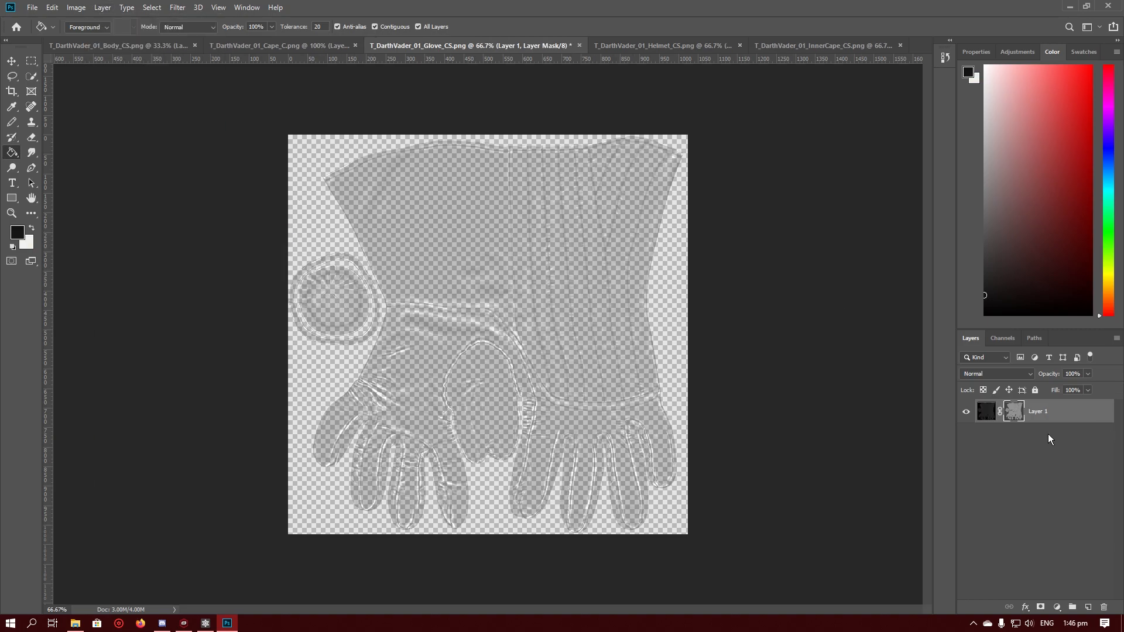
left_click(636, 45)
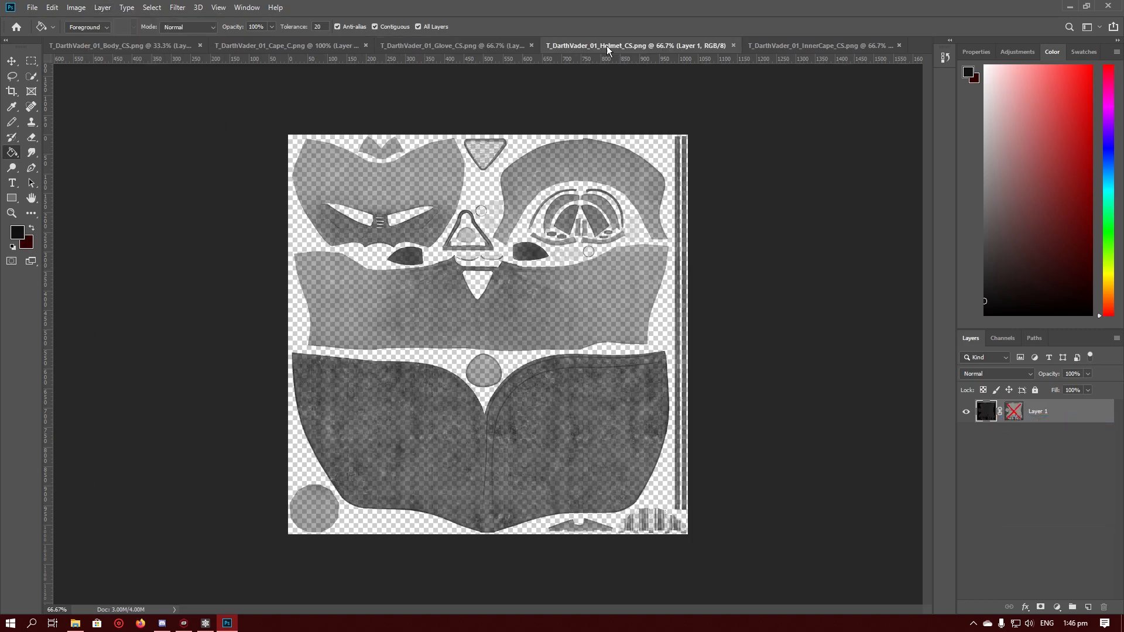
left_click(101, 7)
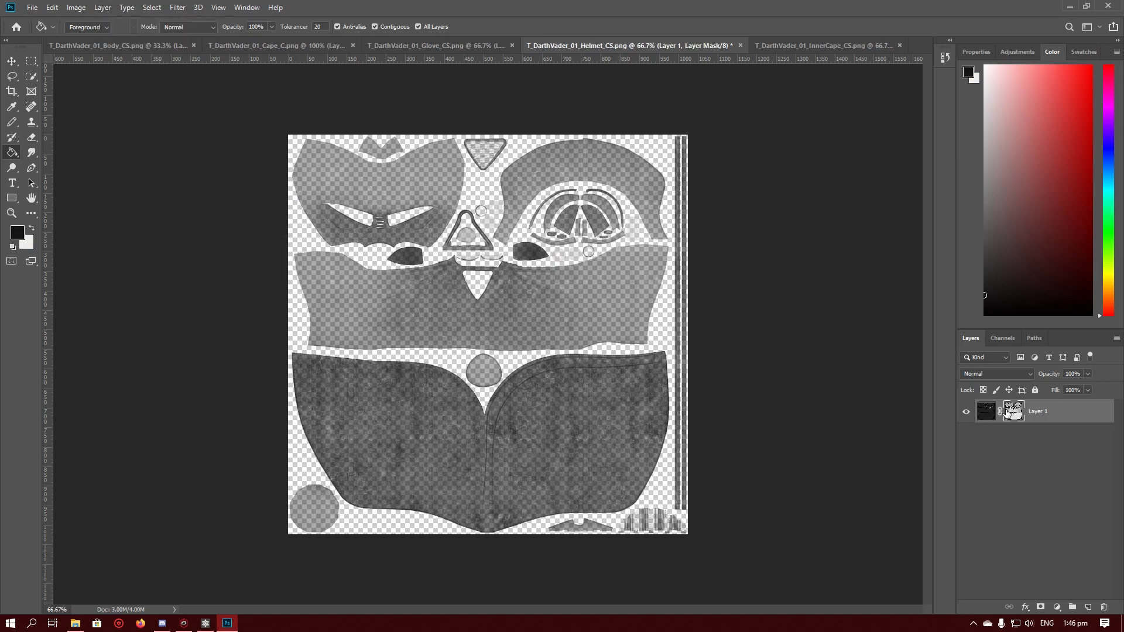
left_click(792, 45)
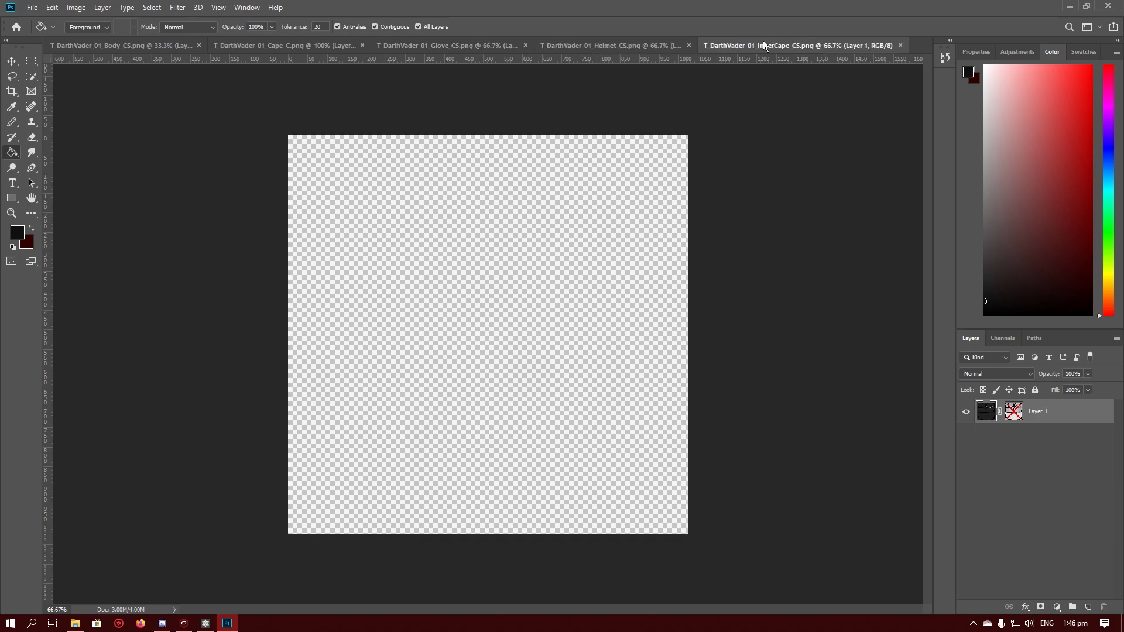
left_click(102, 7)
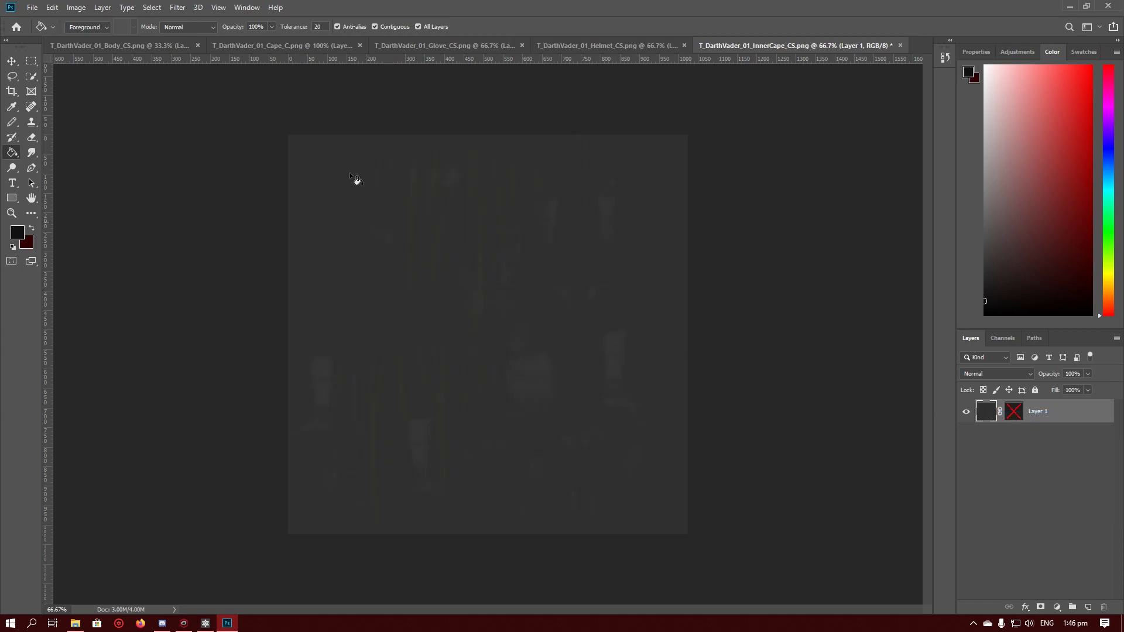
mouse_move(103, 7)
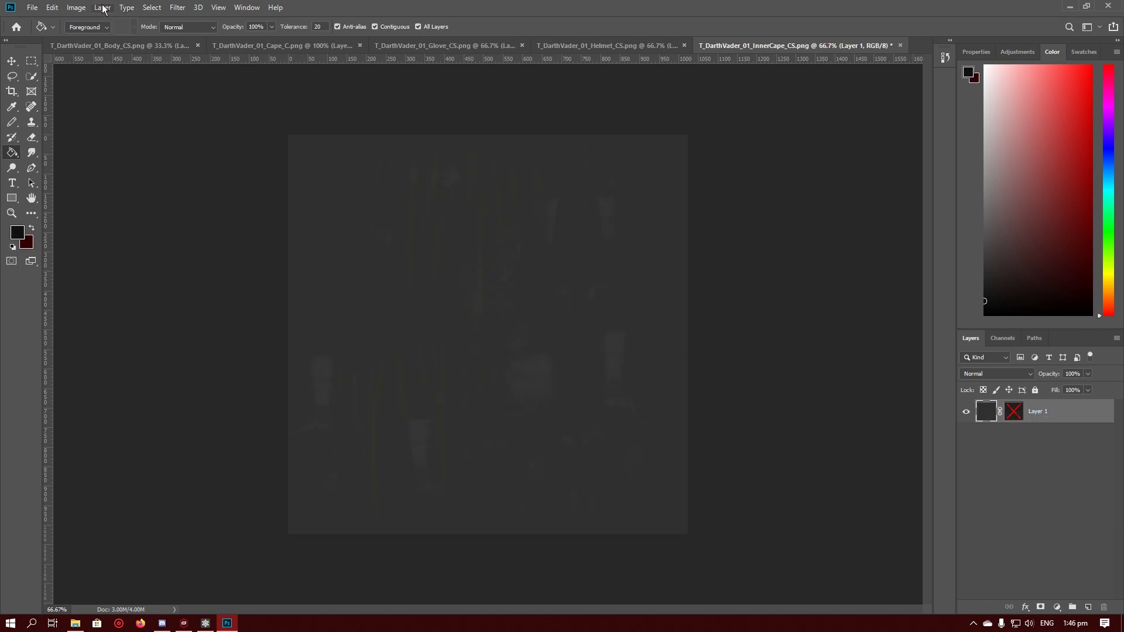
Step: Darken the inner cape texture with Replace Color at Lightness -75
left_click(76, 7)
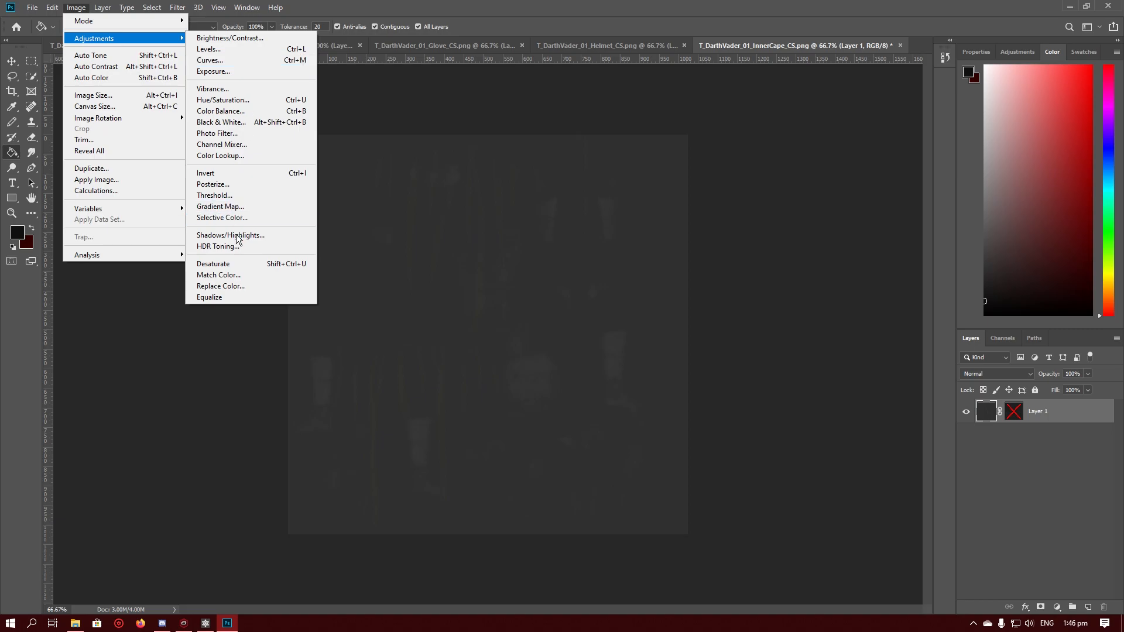
left_click(220, 286)
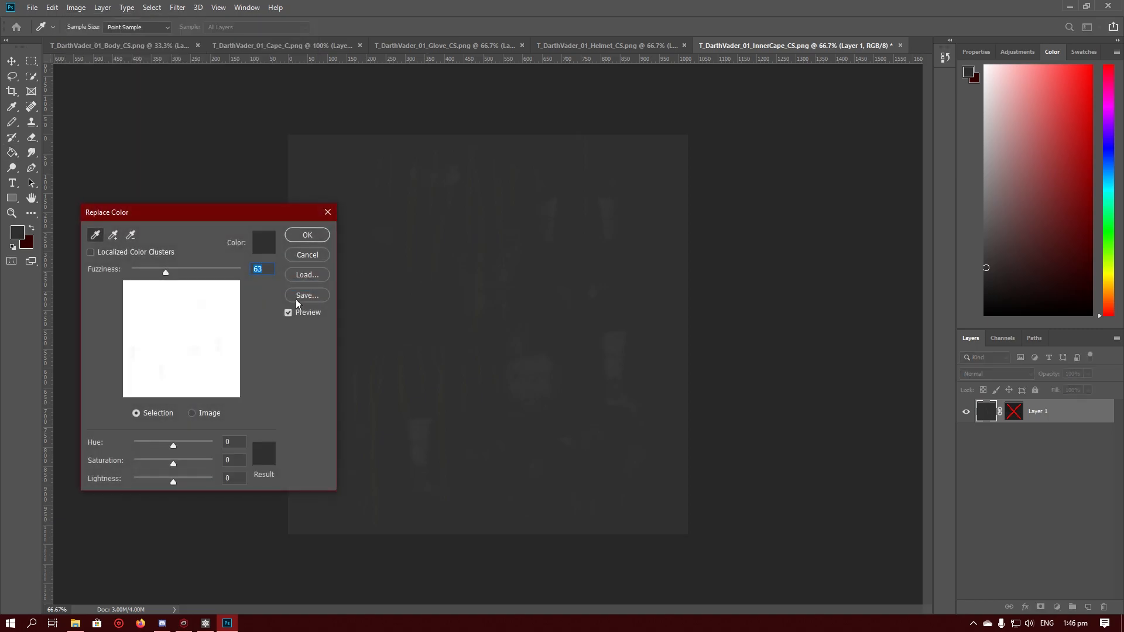
left_click_drag(173, 482, 146, 482)
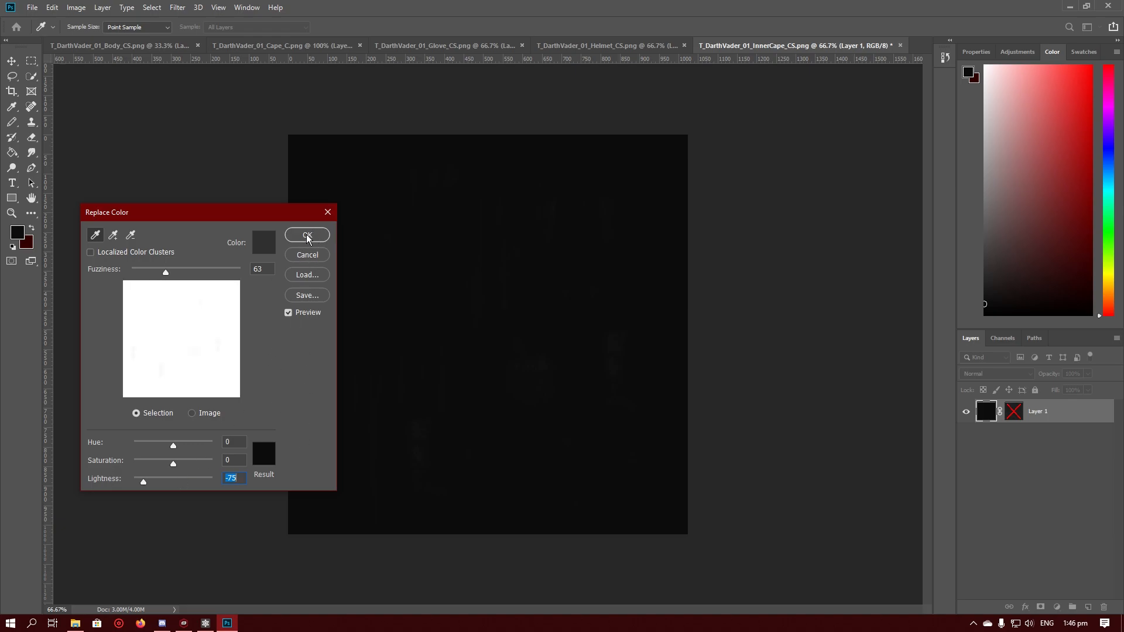
left_click(306, 236)
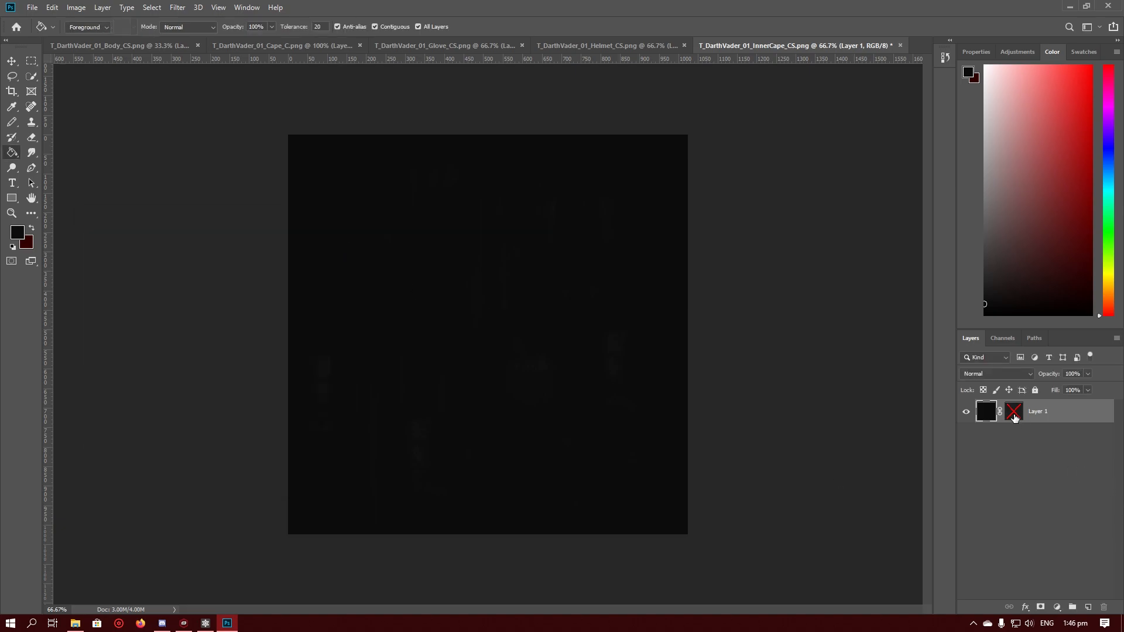
Step: Switch to the helmet texture and bring up the Replace Color adjustment
left_click(604, 45)
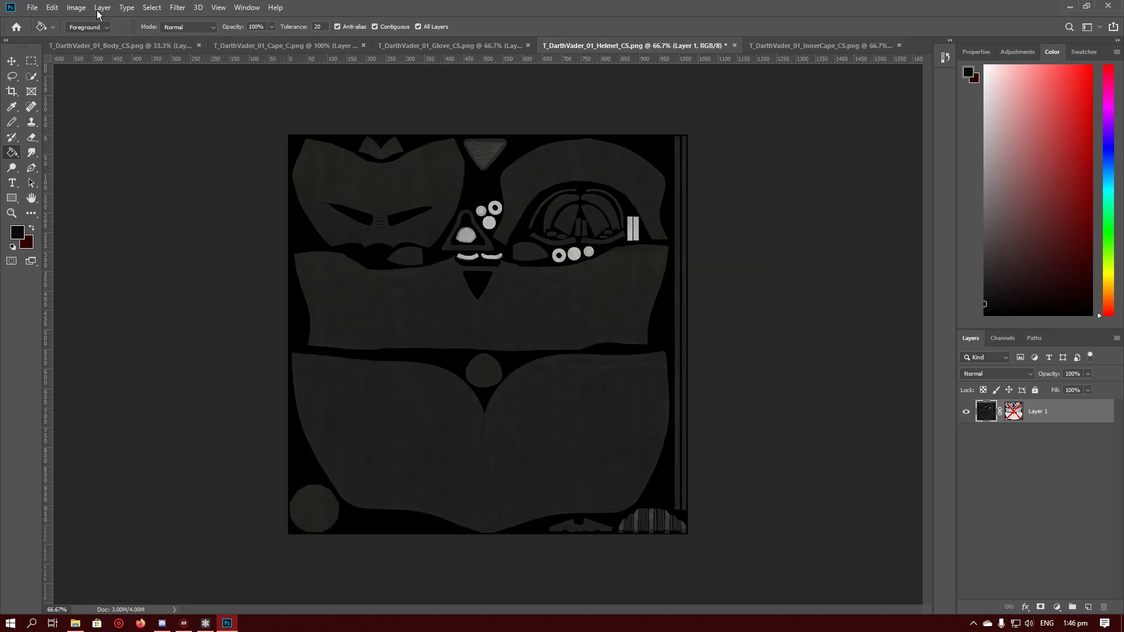
left_click(101, 7)
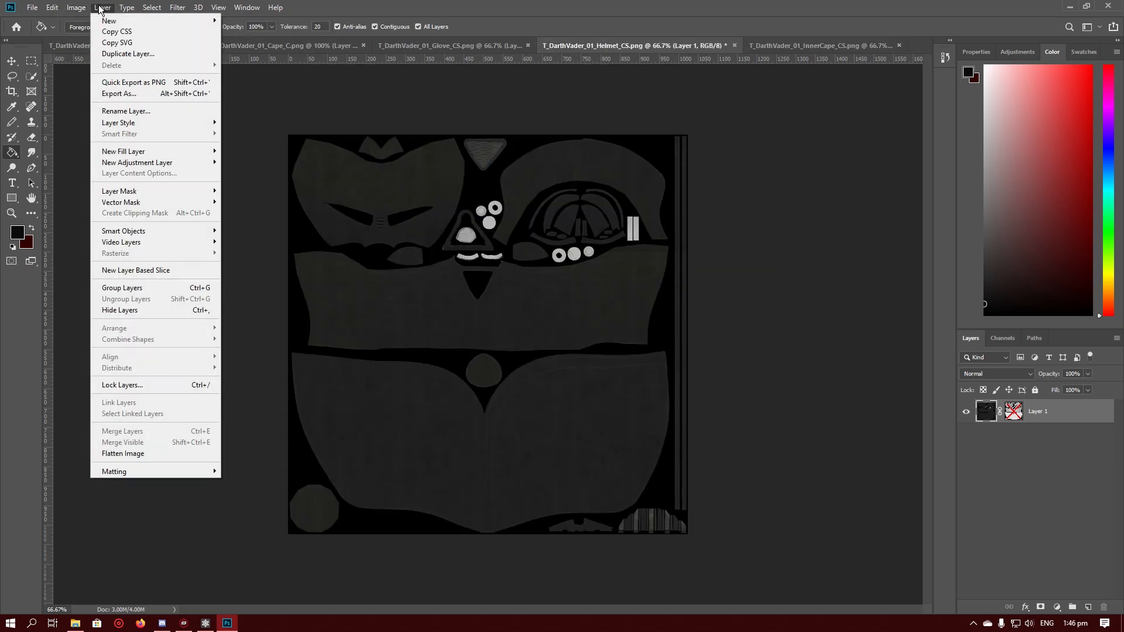
left_click(75, 7)
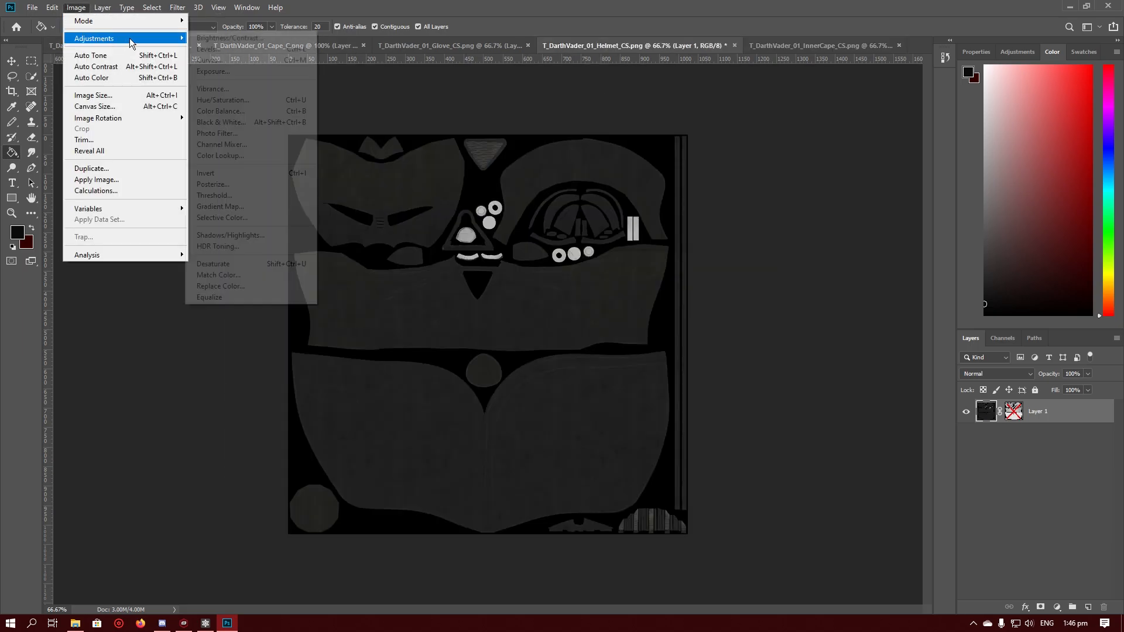
left_click(220, 287)
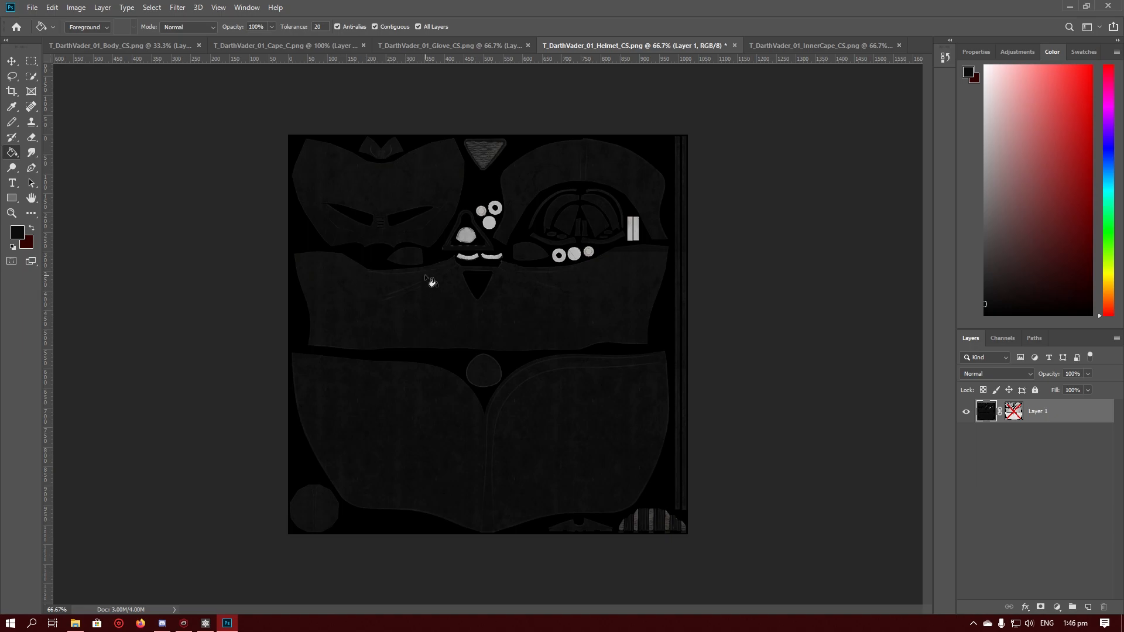
mouse_move(399, 276)
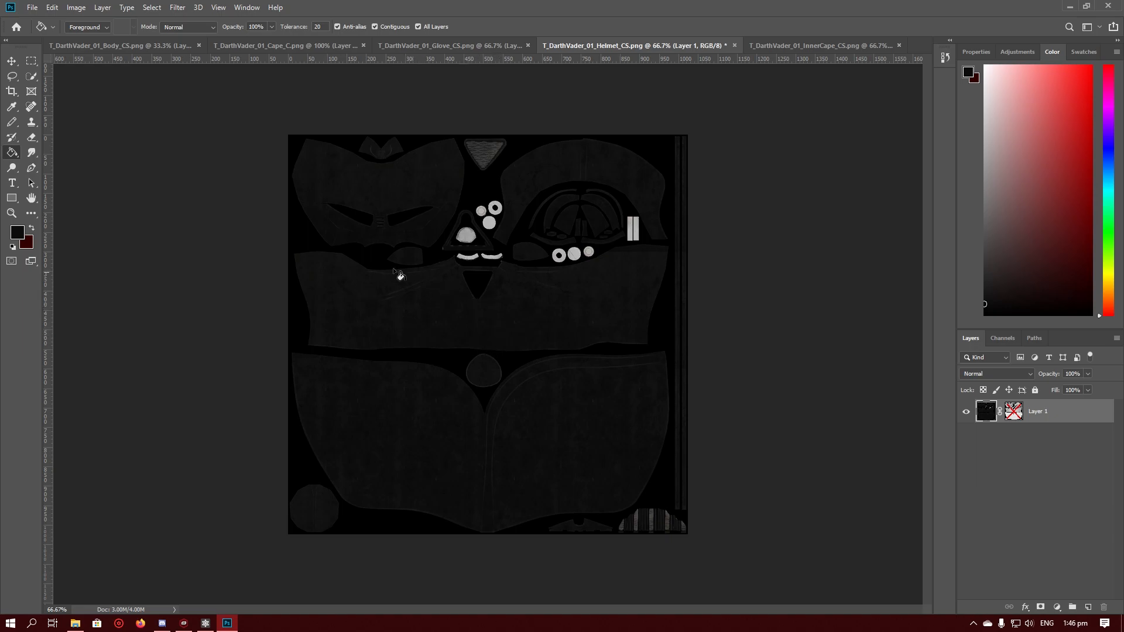
mouse_move(409, 269)
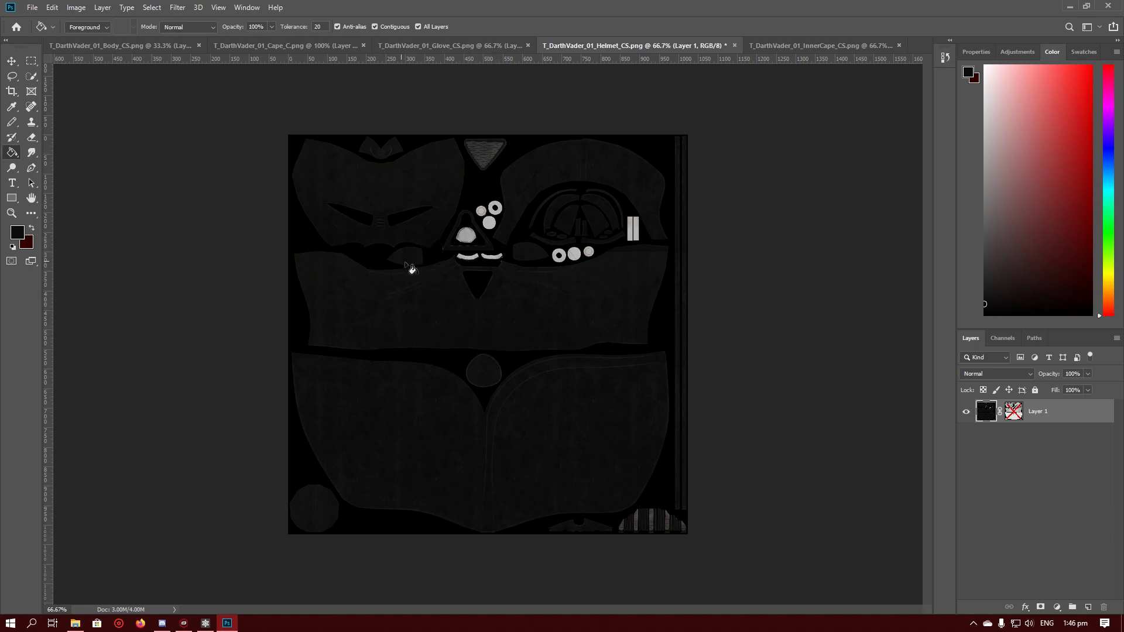
mouse_move(441, 272)
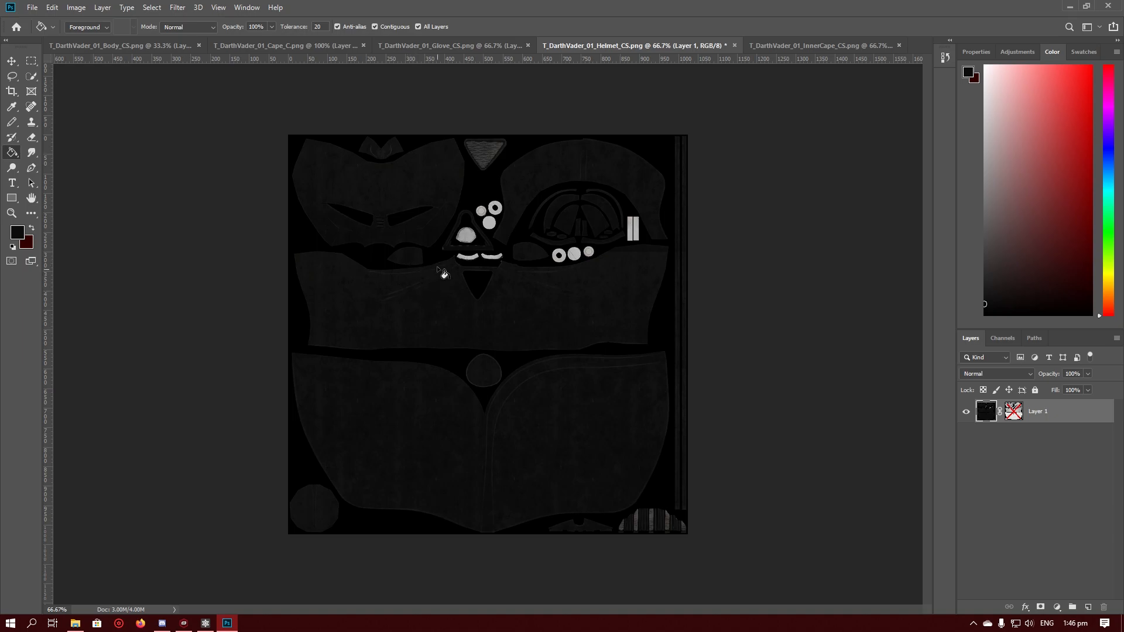
mouse_move(220, 129)
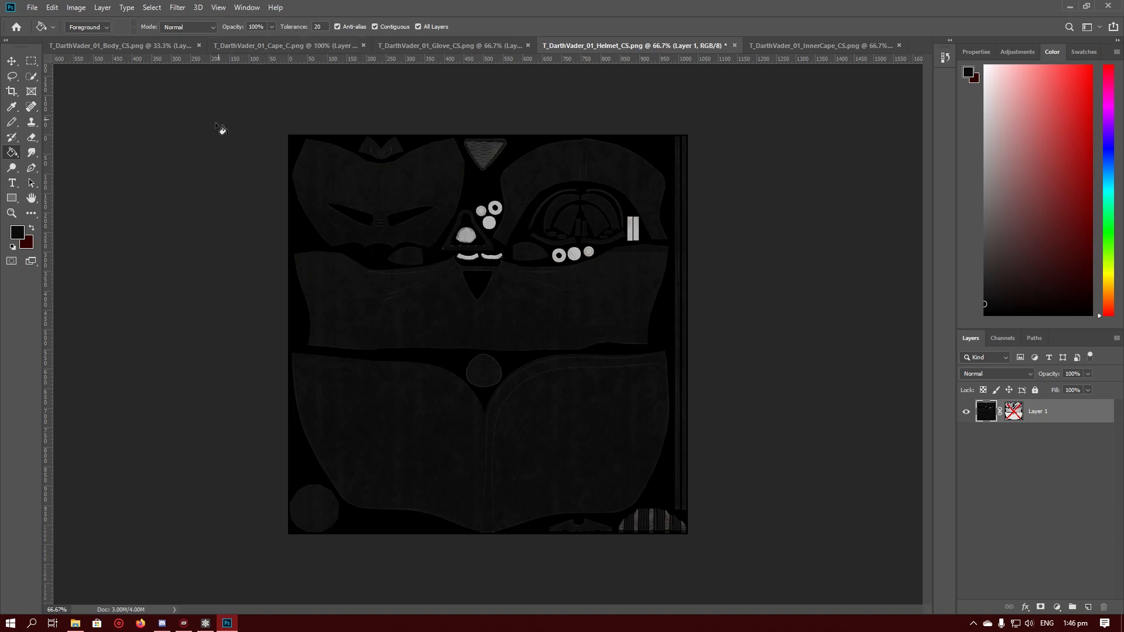
Step: Fill two central helmet areas with dark red #260000 at Paint Bucket tolerance 10
left_click(20, 234)
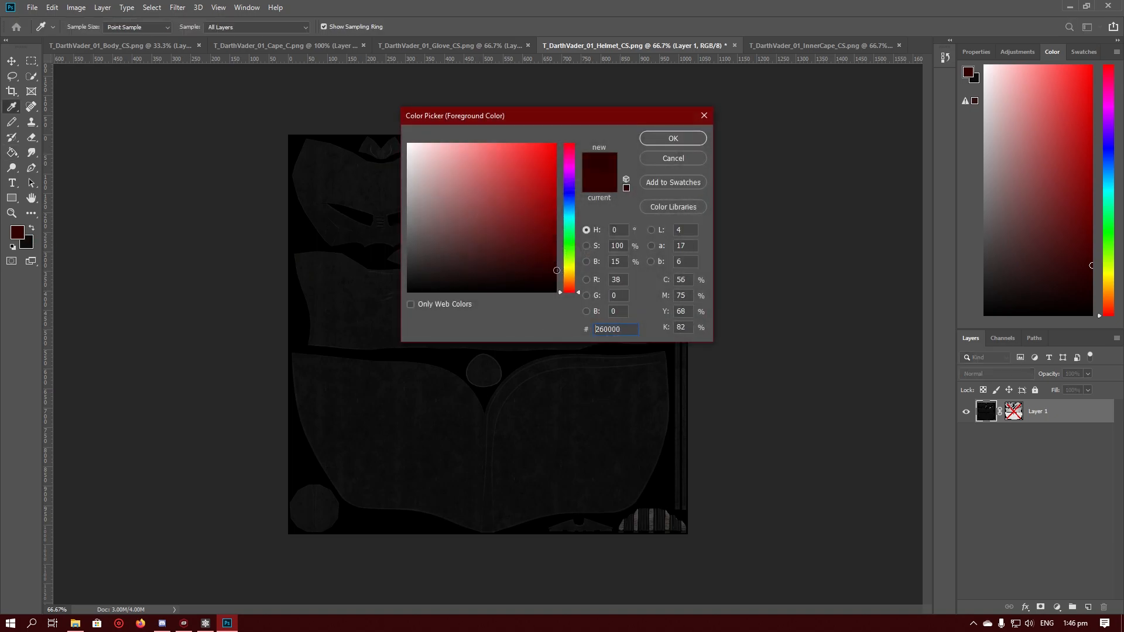
left_click(671, 137)
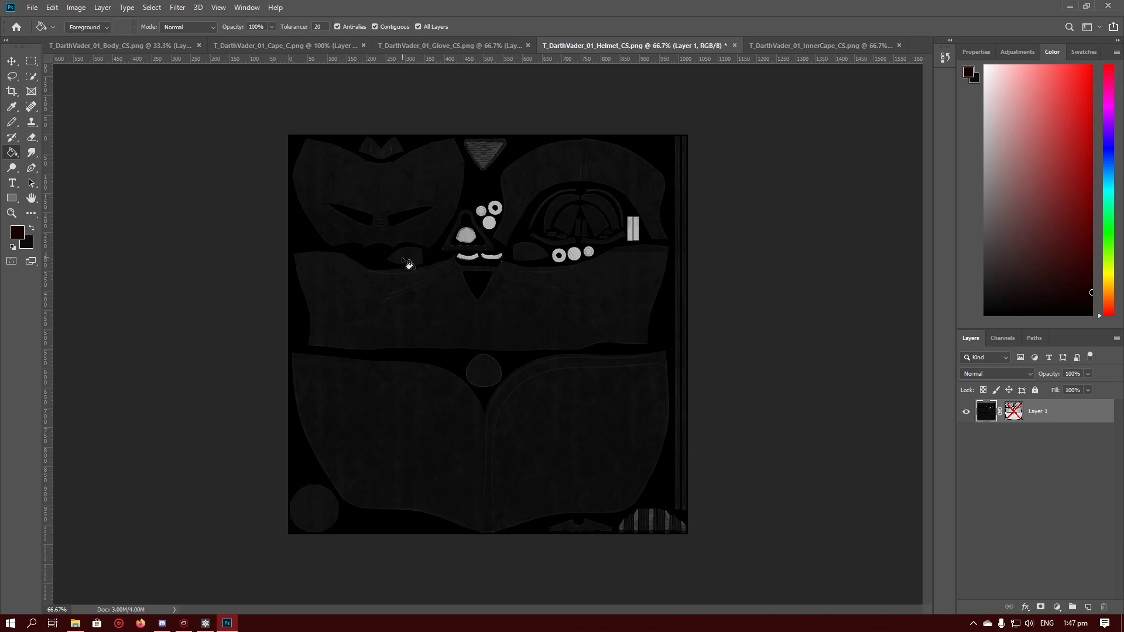
left_click(317, 27)
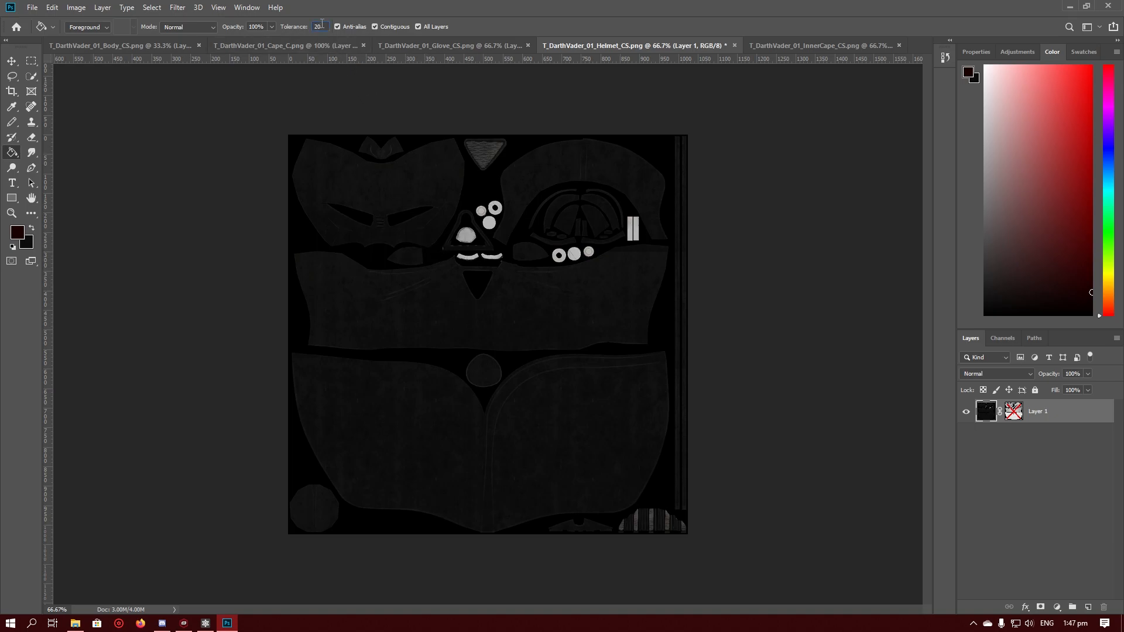
type("1")
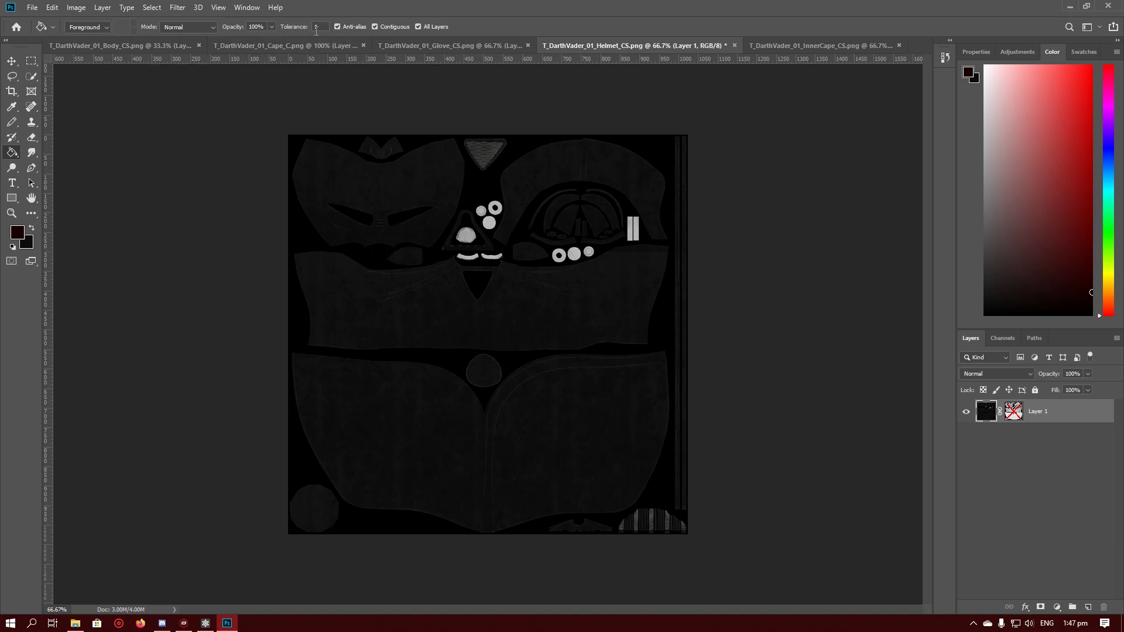
left_click(319, 26)
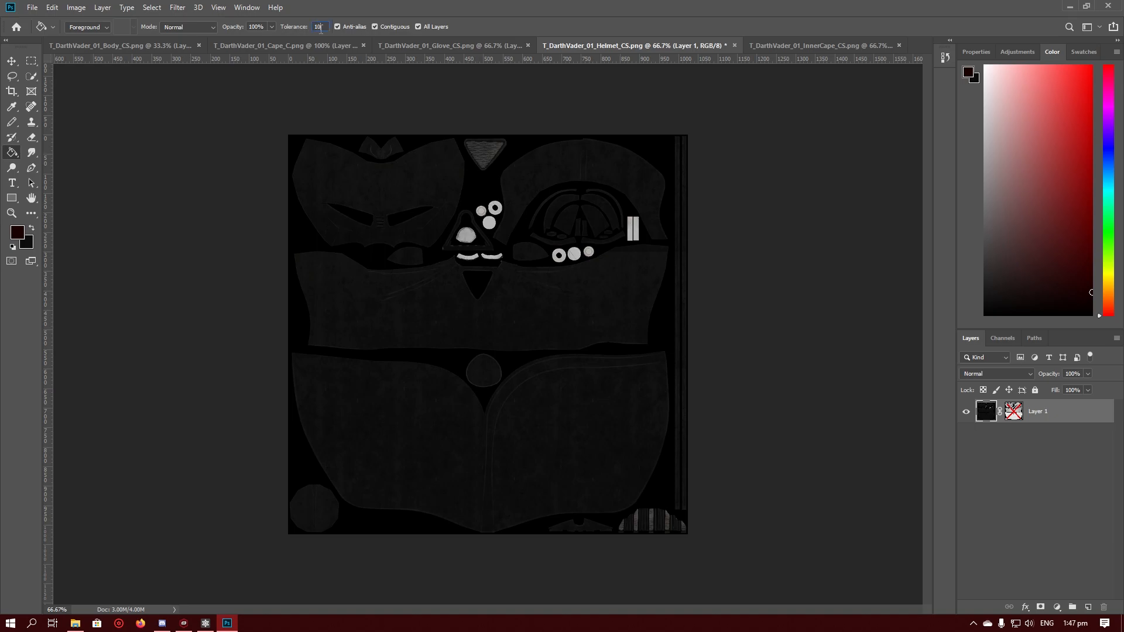
left_click(527, 296)
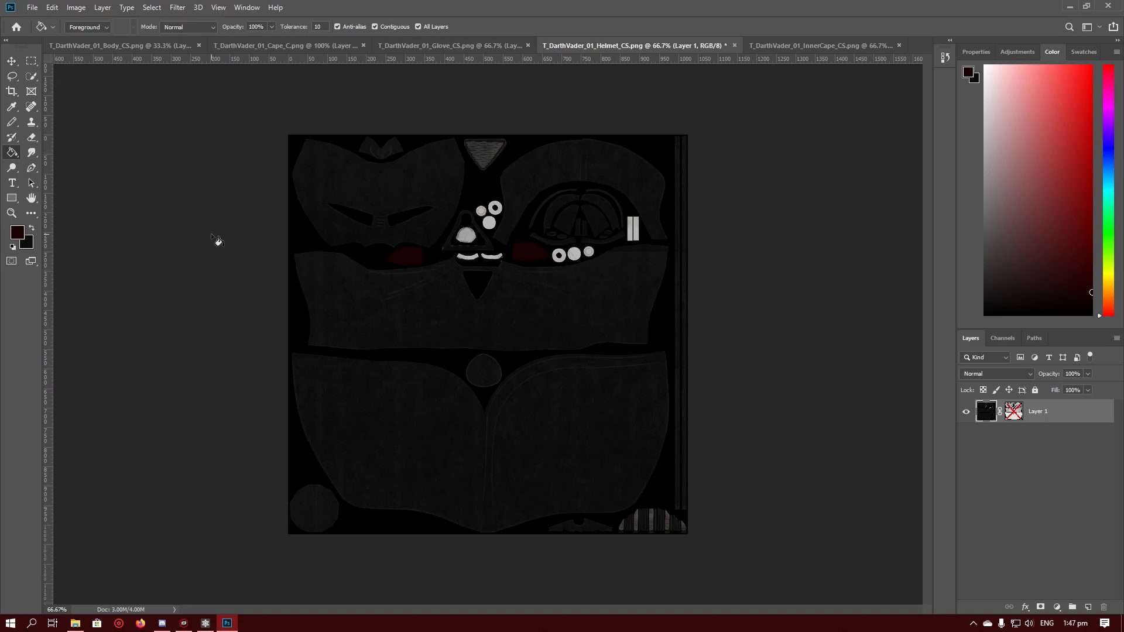
Step: Darken the grey glove texture to near-black using Replace Color with Lightness -75
left_click(451, 46)
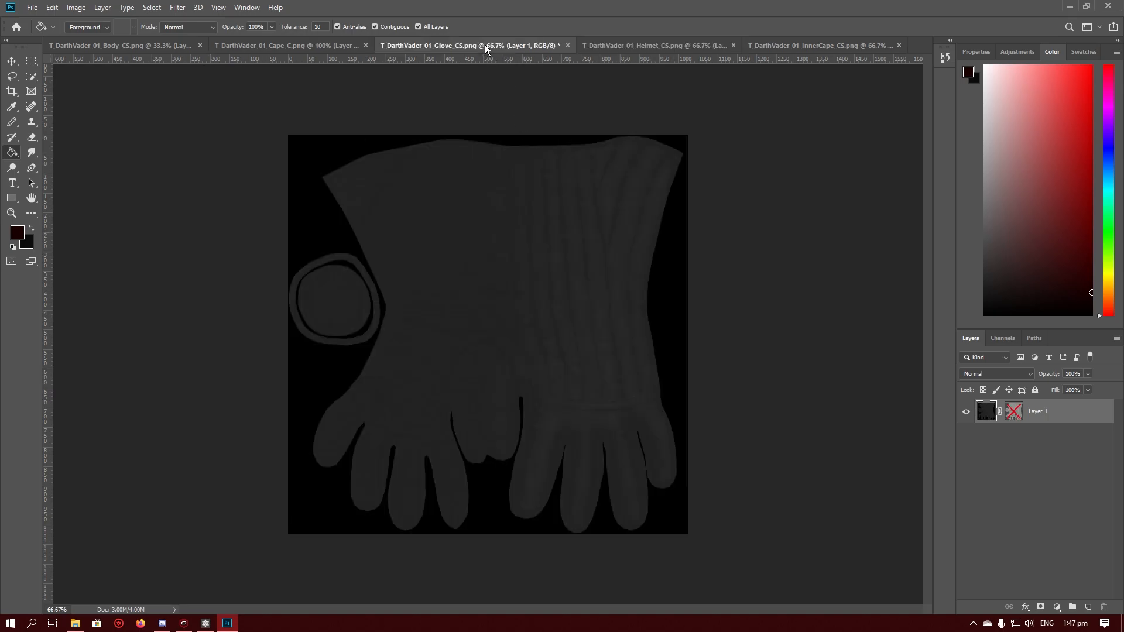
left_click(102, 7)
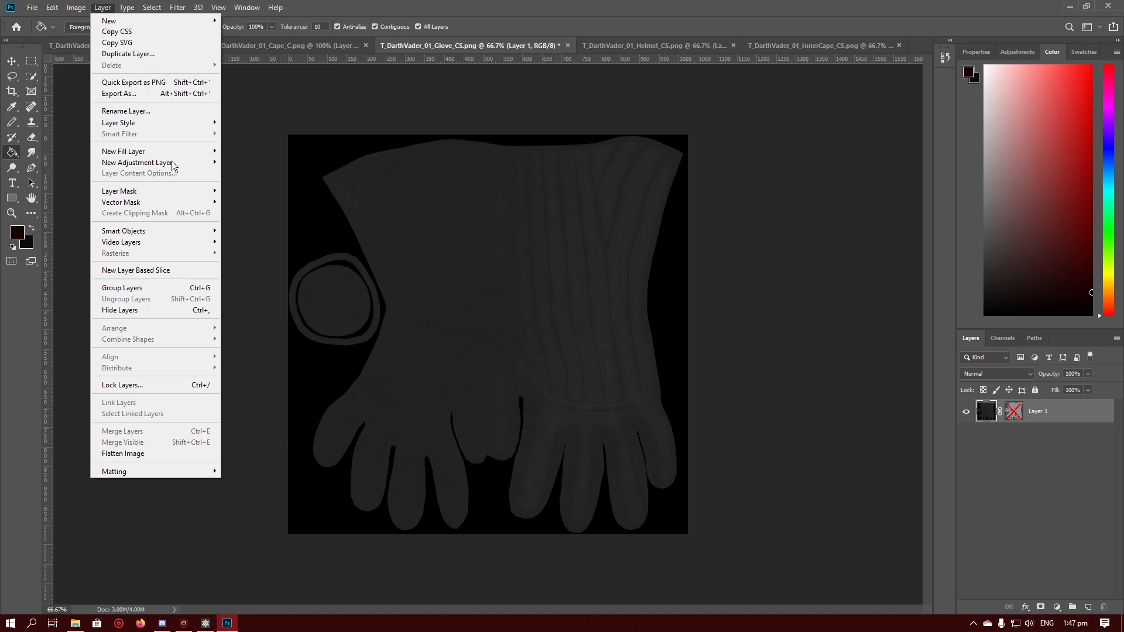
left_click(76, 7)
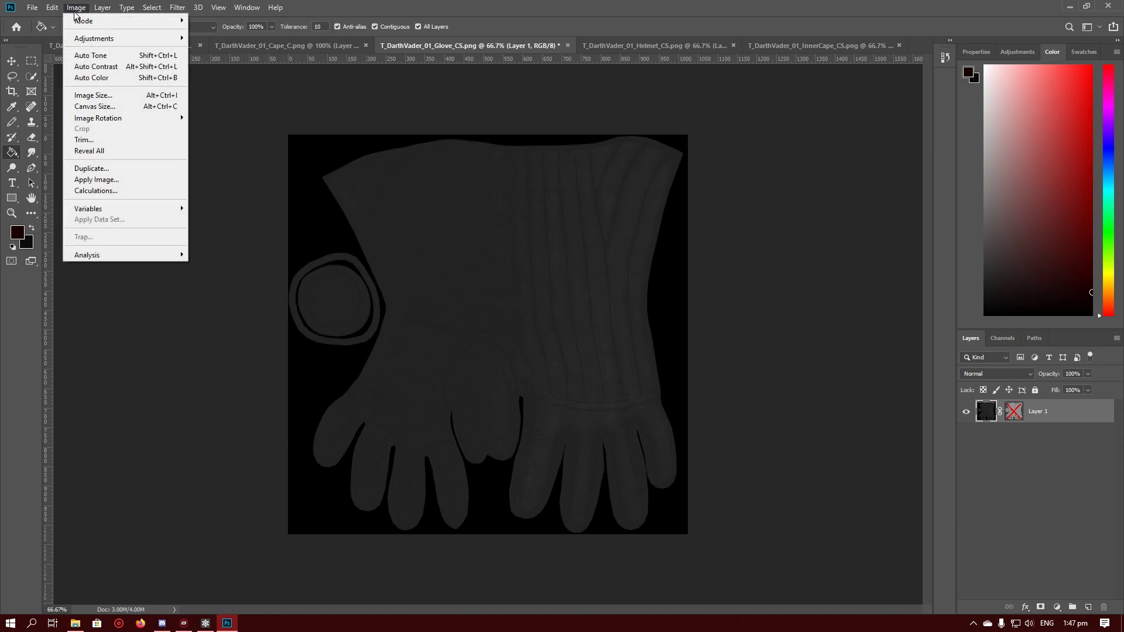
mouse_move(94, 38)
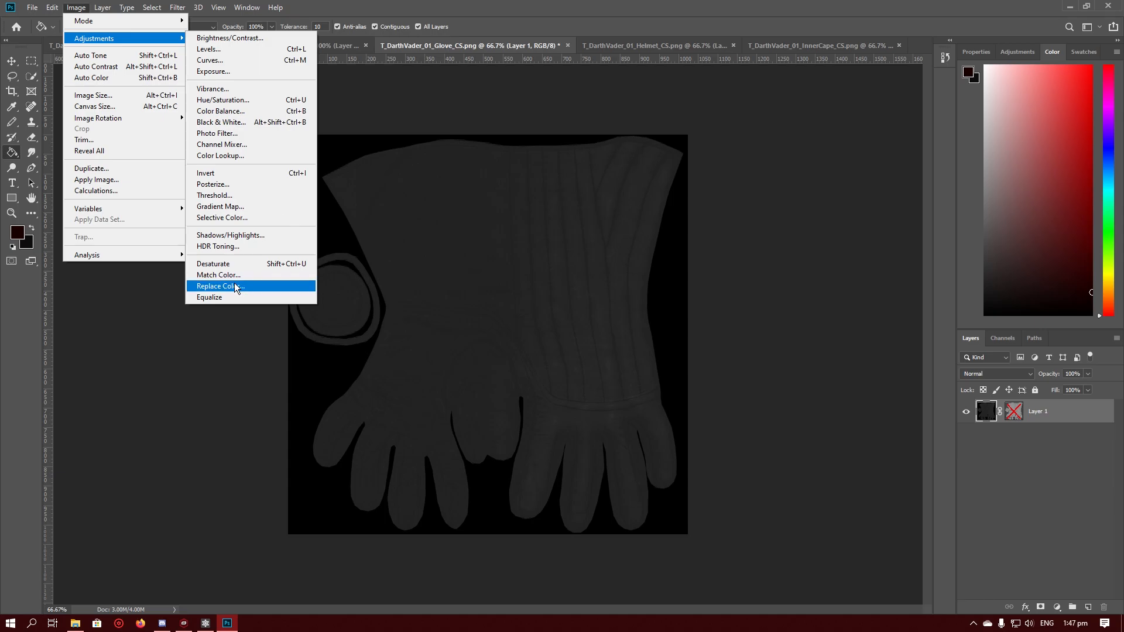
left_click(219, 286)
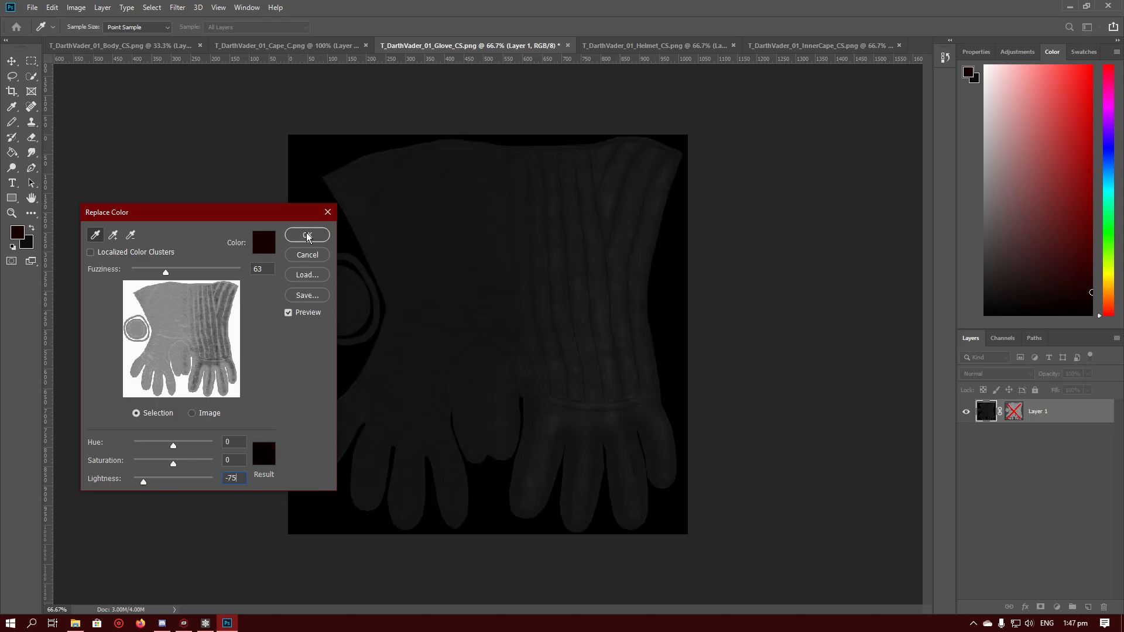
left_click(307, 237)
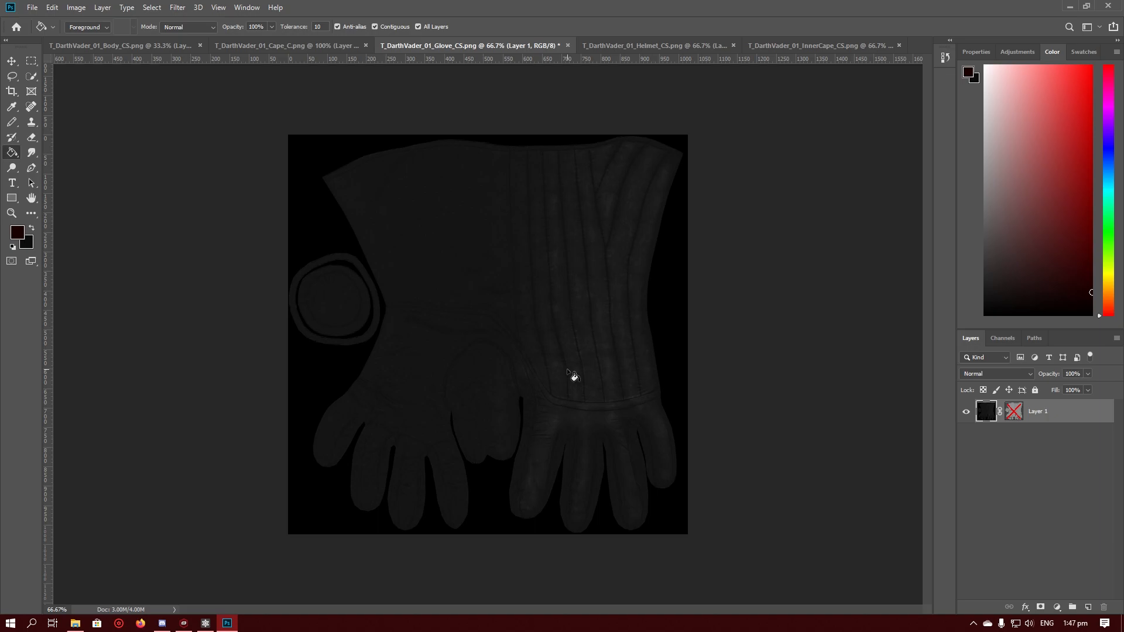
Step: Darken the cape texture with Replace Color at reduced lightness, then select its layer mask
left_click(283, 45)
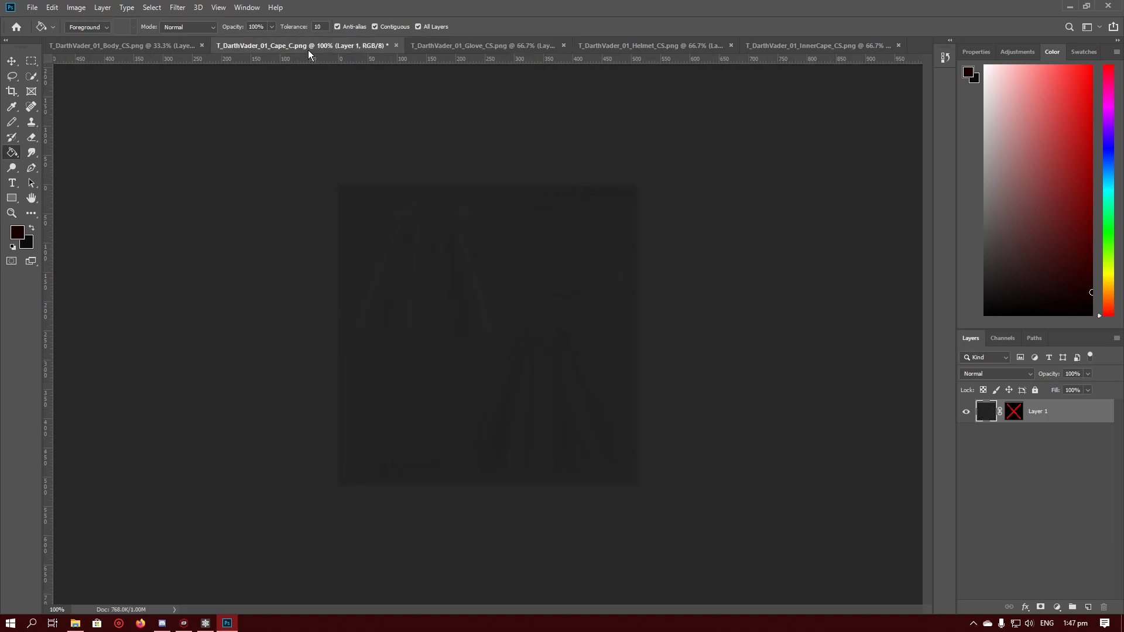
left_click(101, 7)
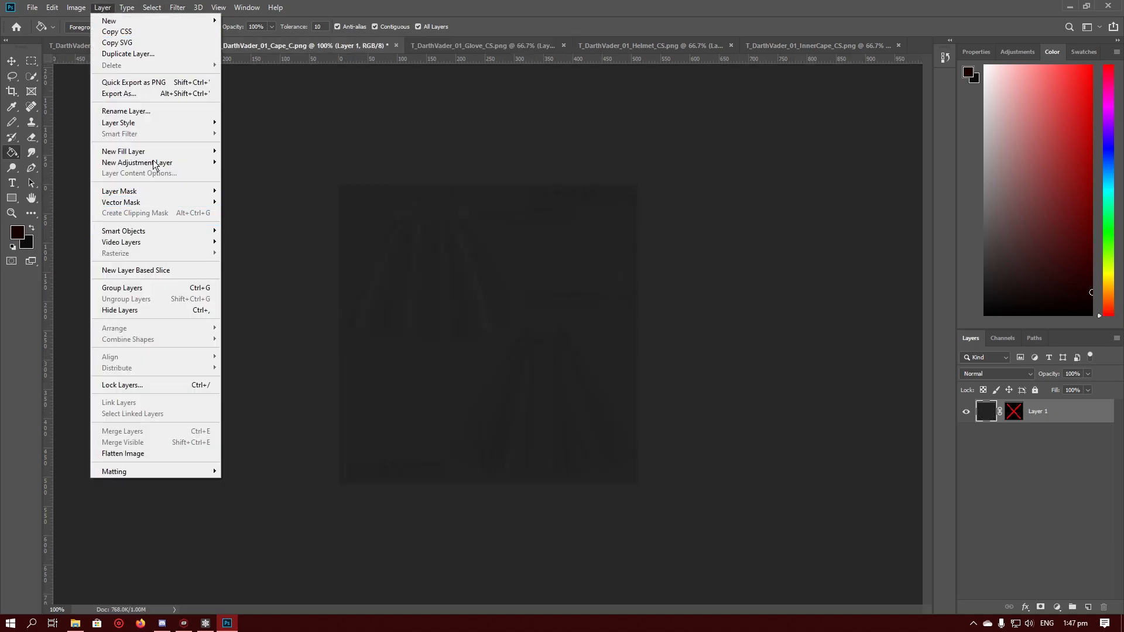
left_click(75, 7)
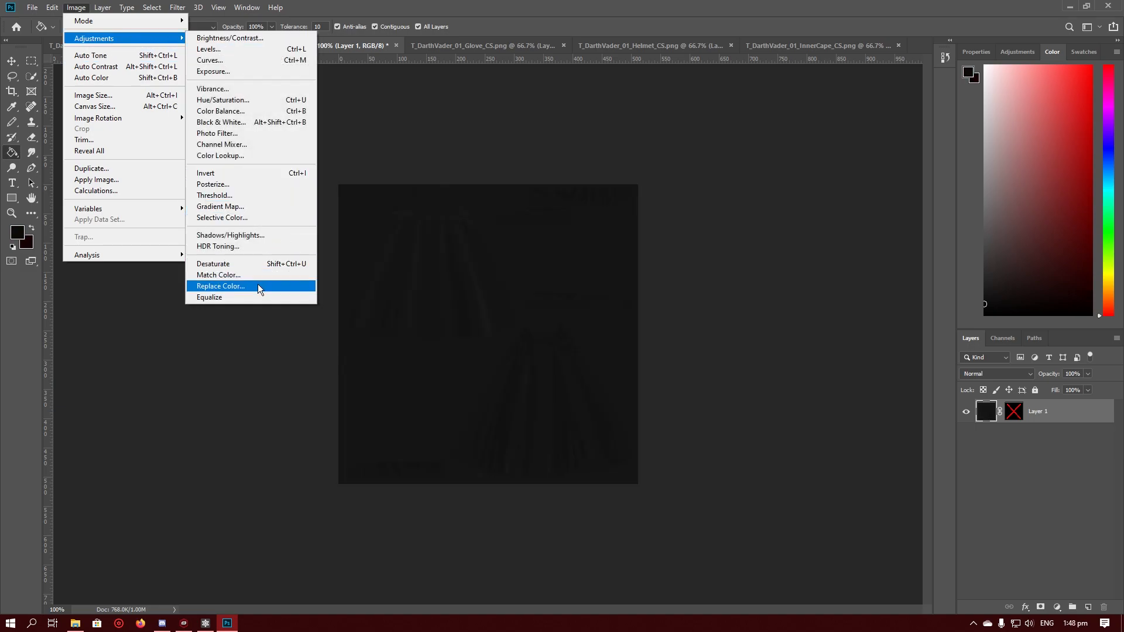
left_click(221, 286)
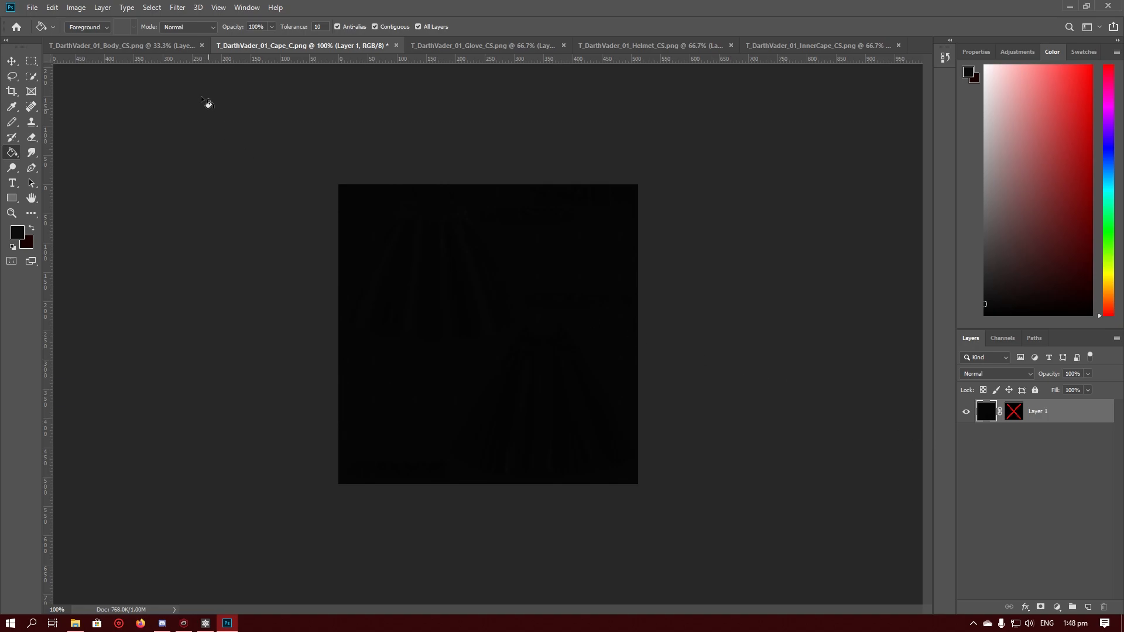
left_click(122, 45)
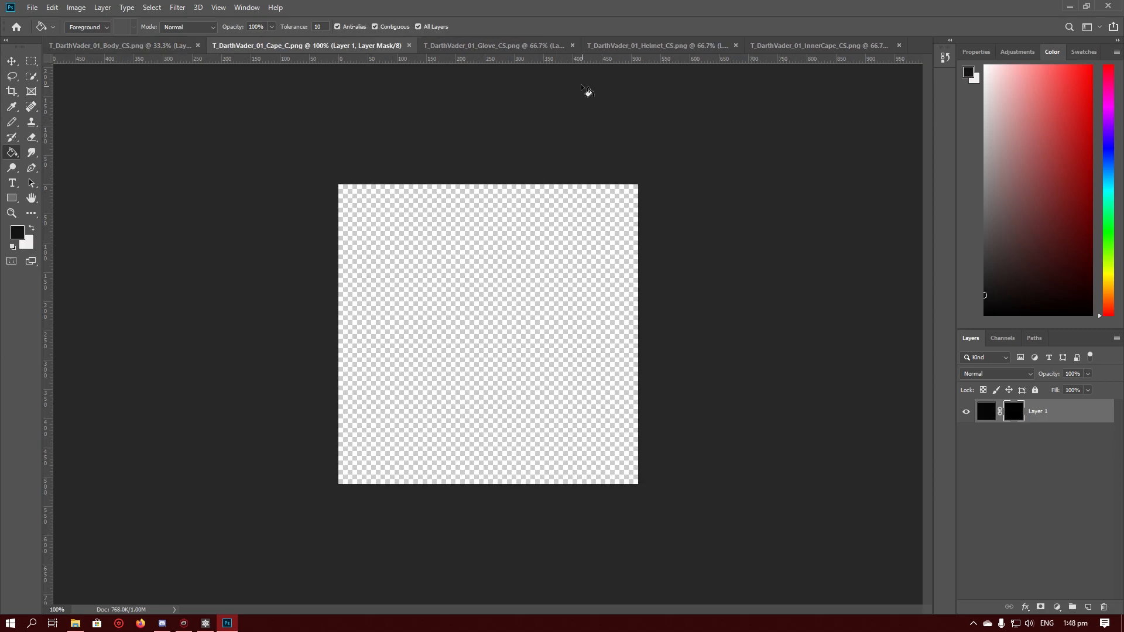
Step: Check the glove mask, then Paint Bucket the helmet's grey panels near-black at tolerance 10
left_click(471, 45)
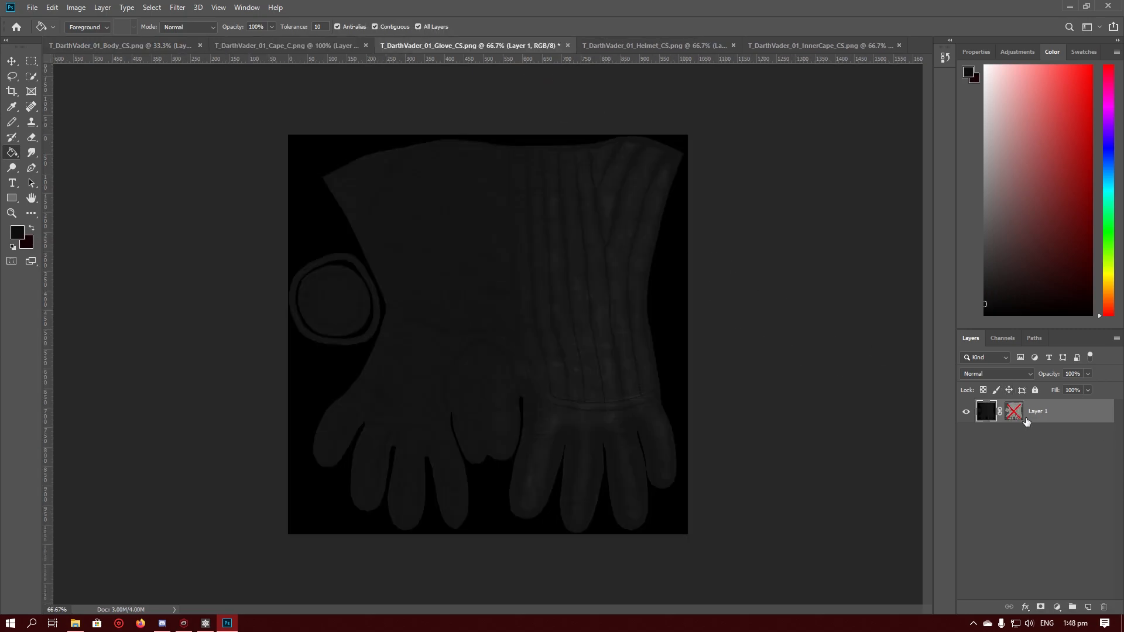
left_click(1014, 411)
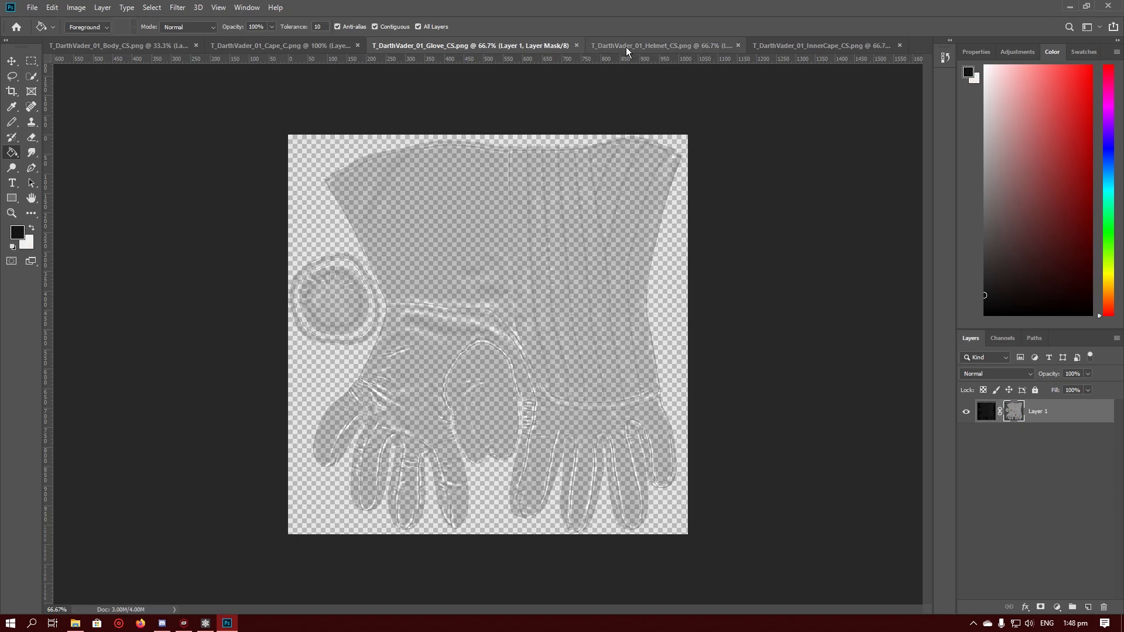
left_click(642, 45)
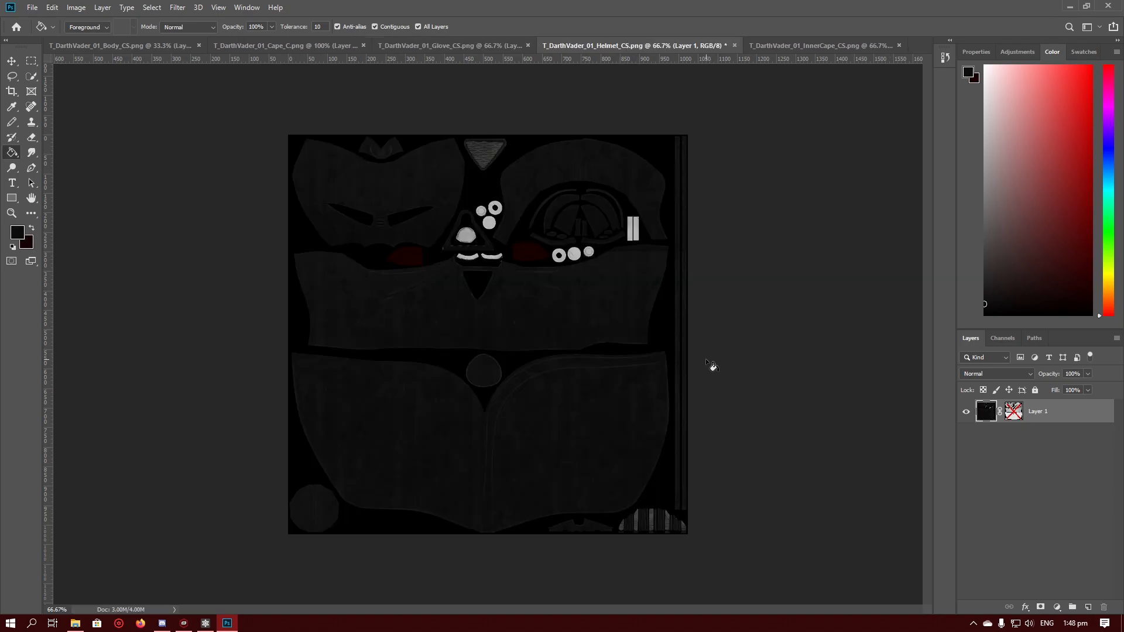
mouse_move(1013, 412)
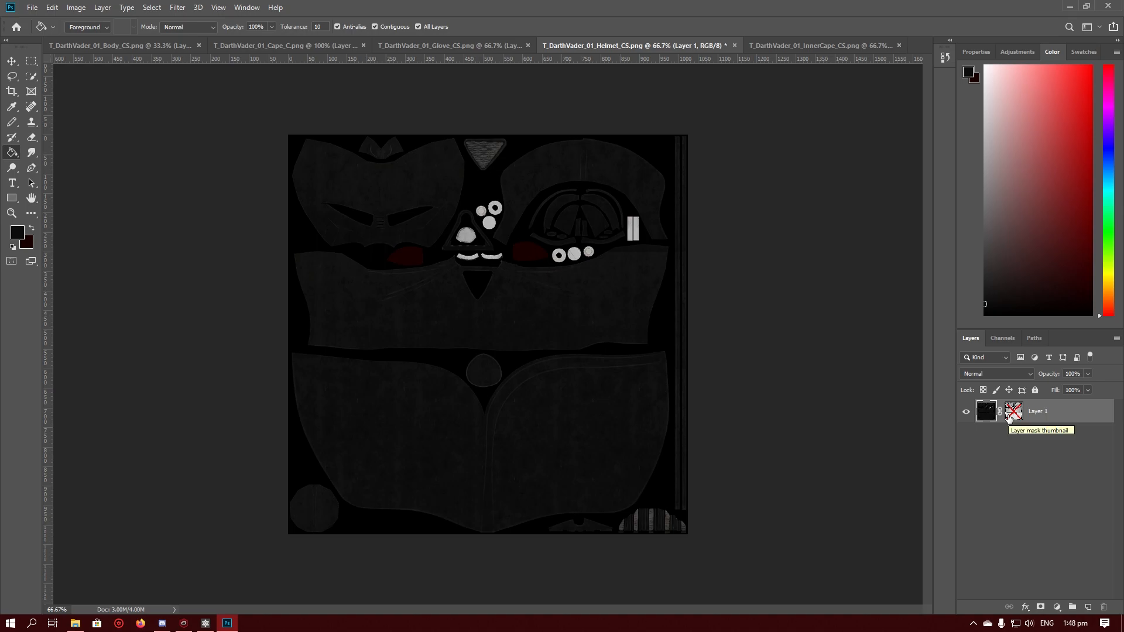
mouse_move(1000, 419)
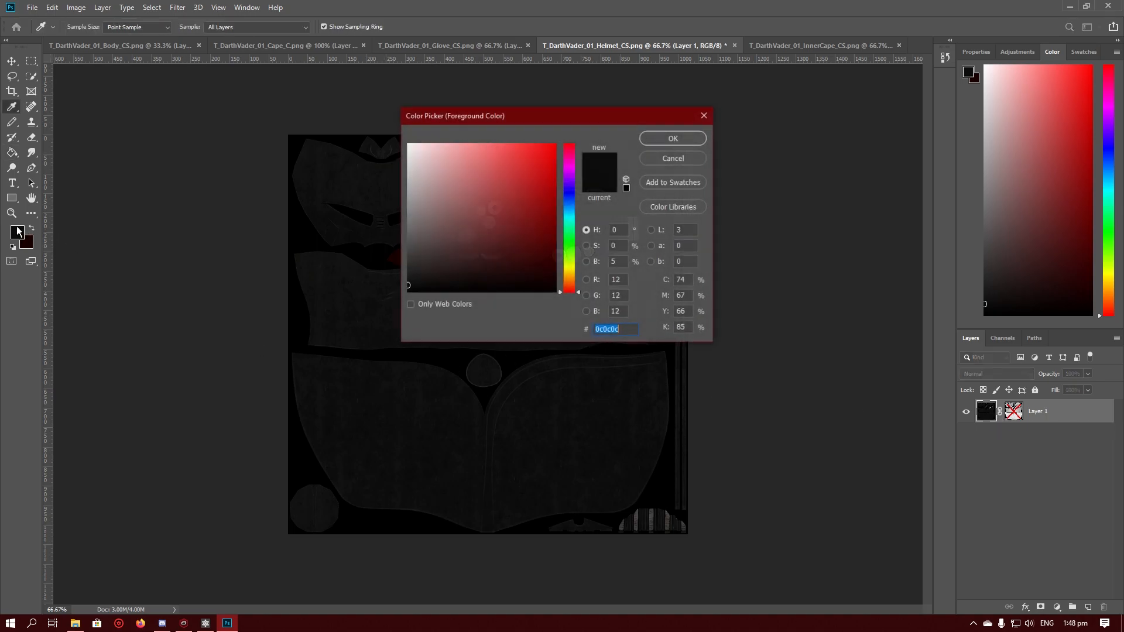
left_click(671, 138)
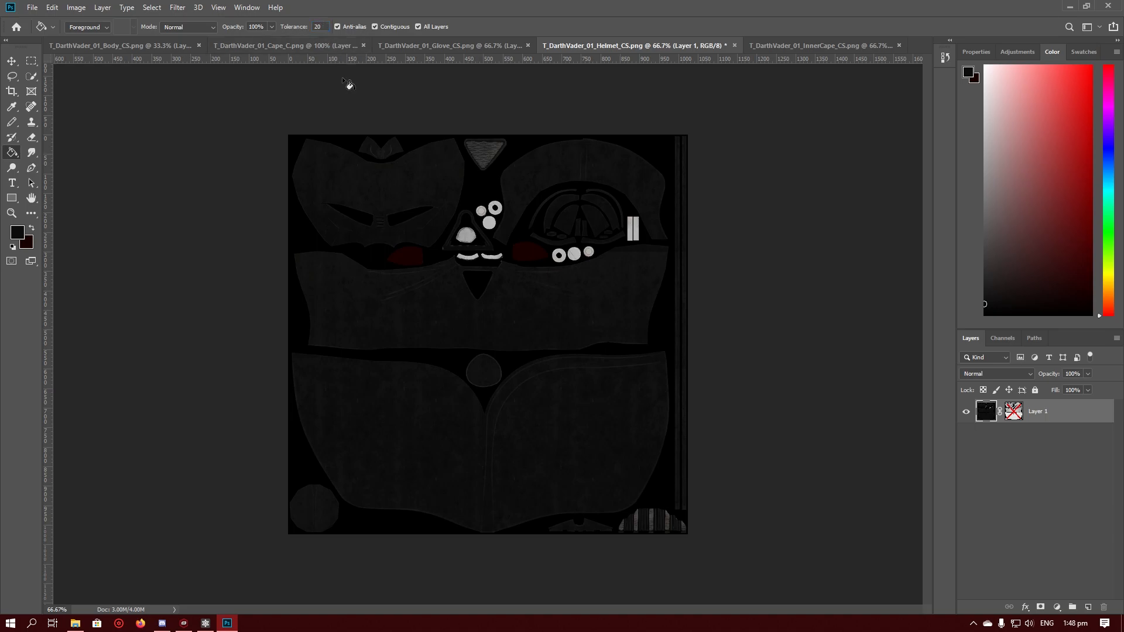
left_click(318, 27)
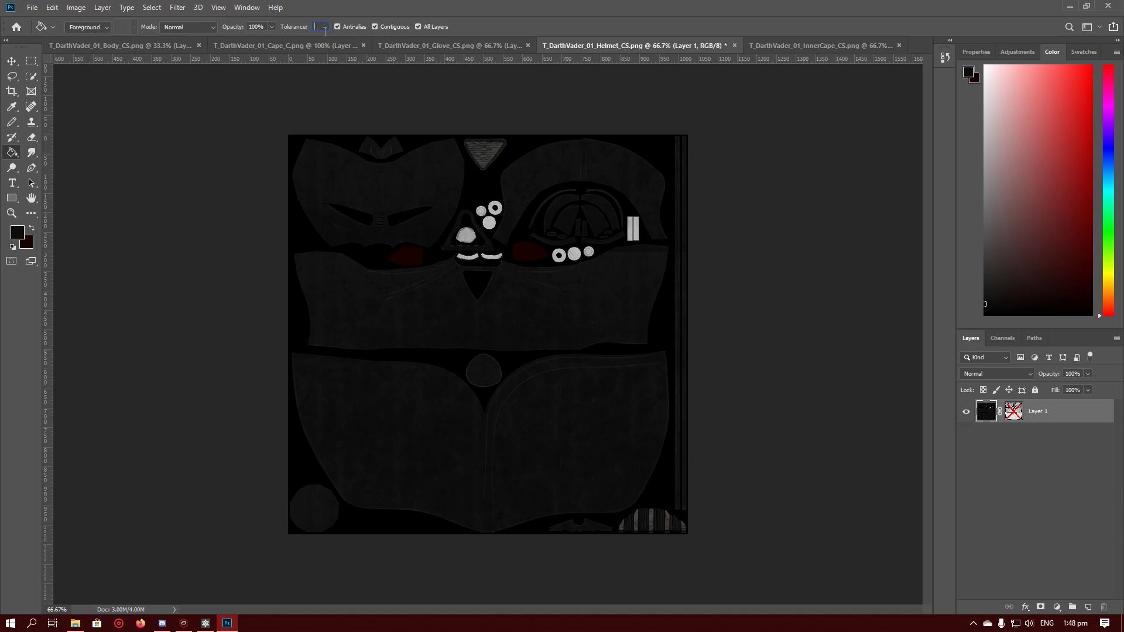
type("10")
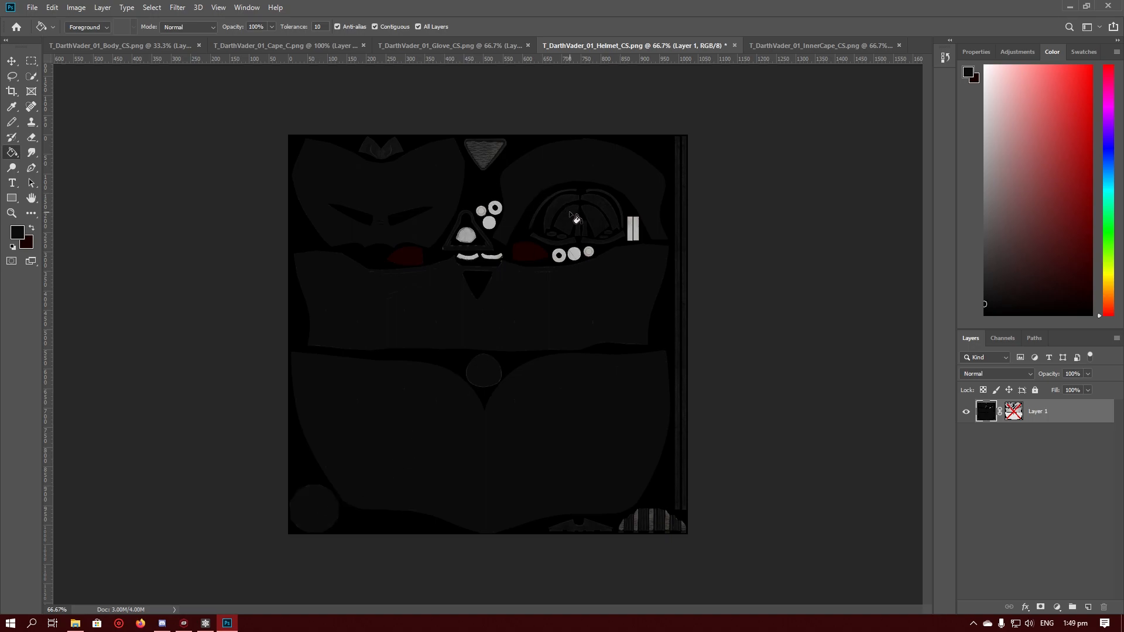
mouse_move(606, 199)
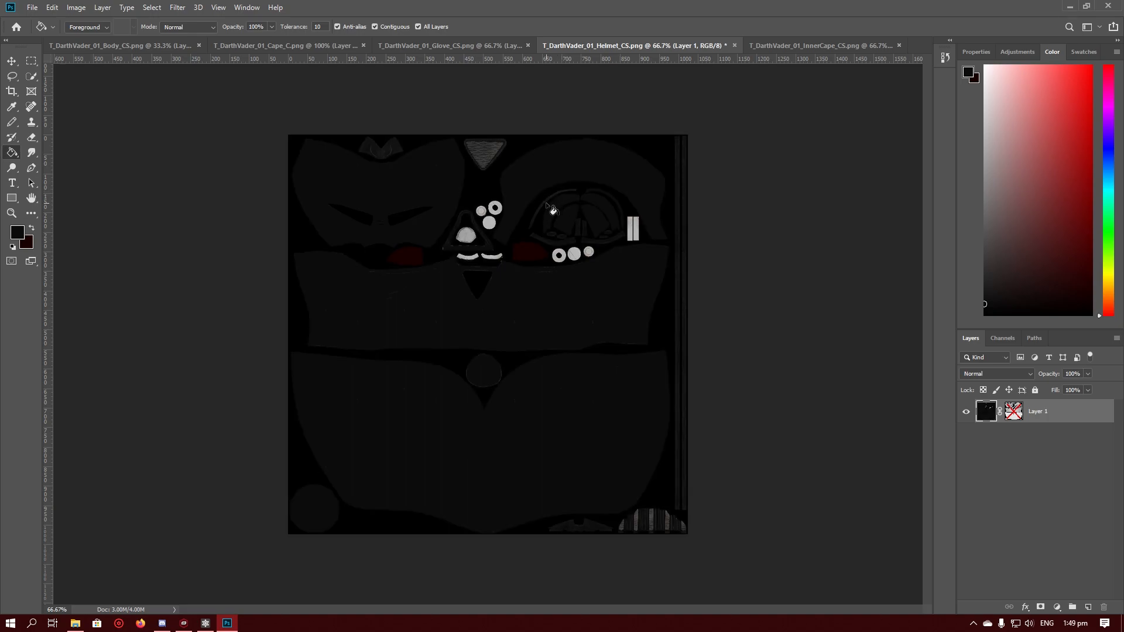
mouse_move(549, 208)
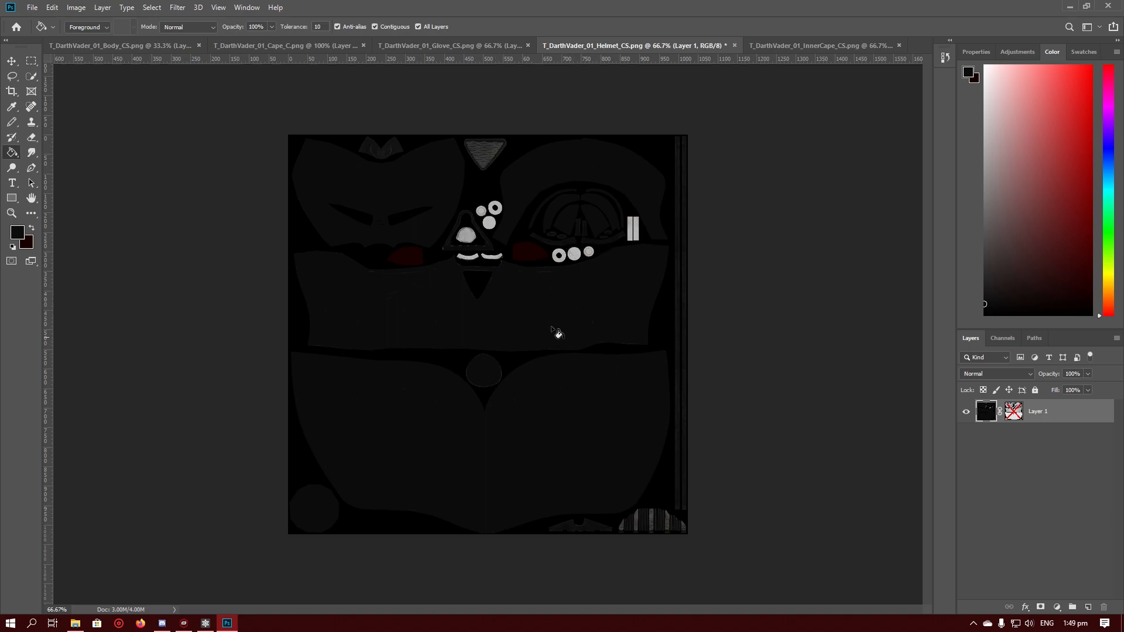
mouse_move(1092, 457)
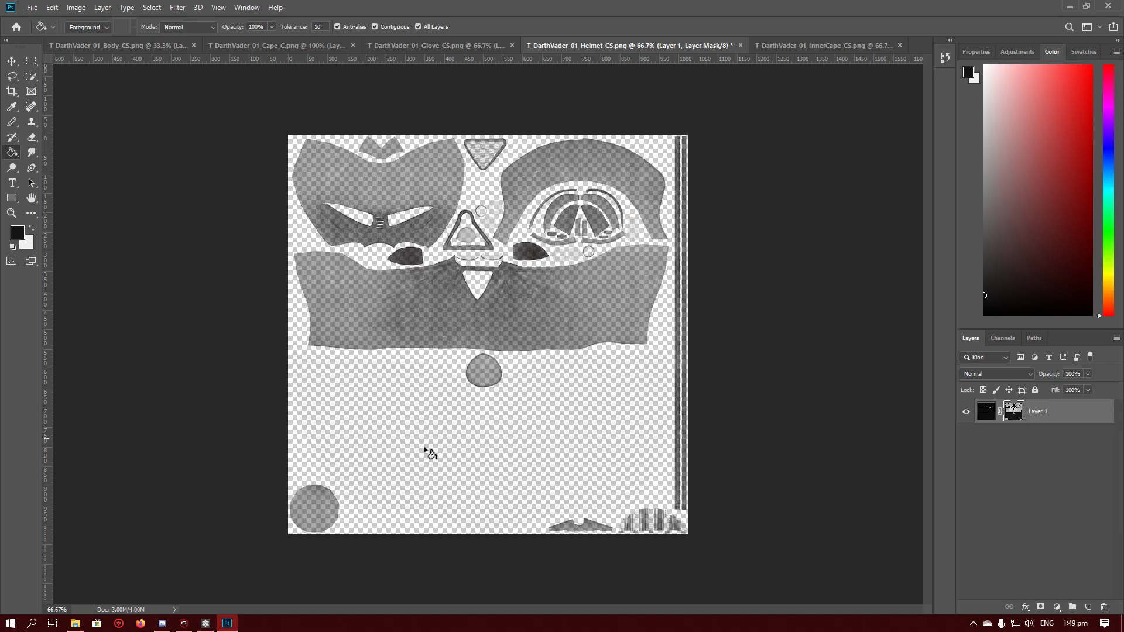
Step: Fill the helmet mask regions, including the lower body piece, with uniform grey, then return to Frosty
left_click(430, 456)
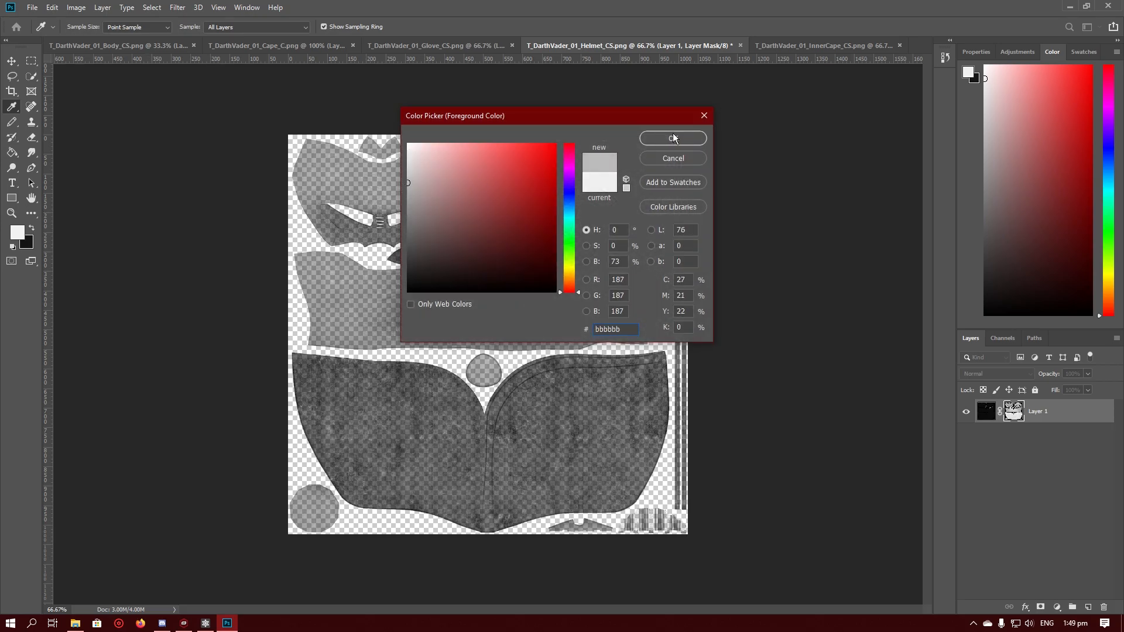
left_click(672, 137)
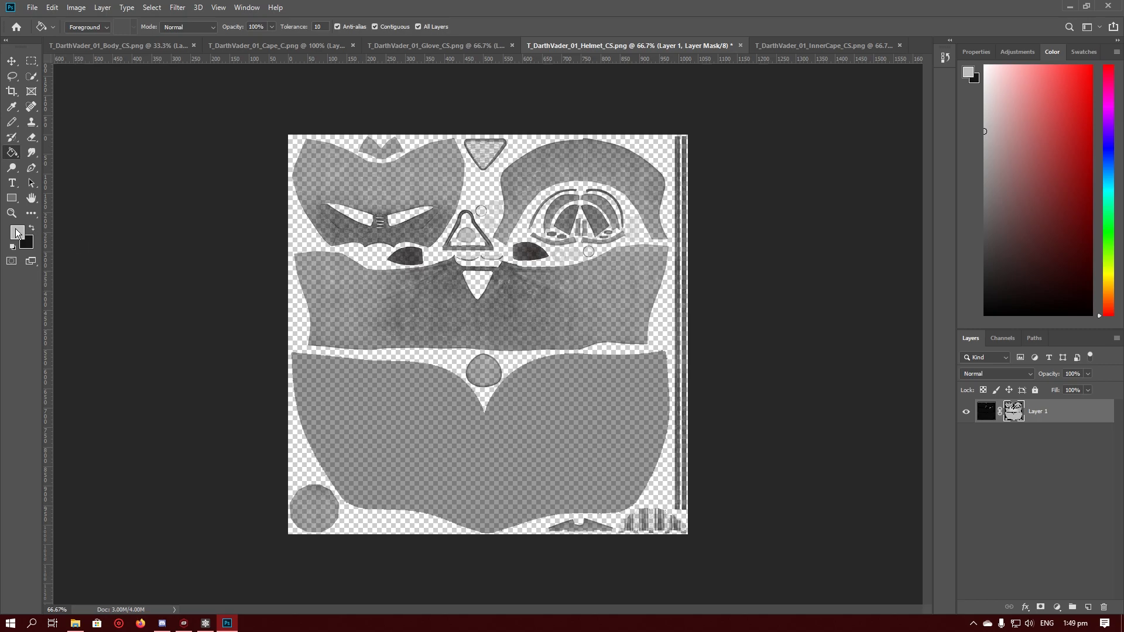
left_click(19, 236)
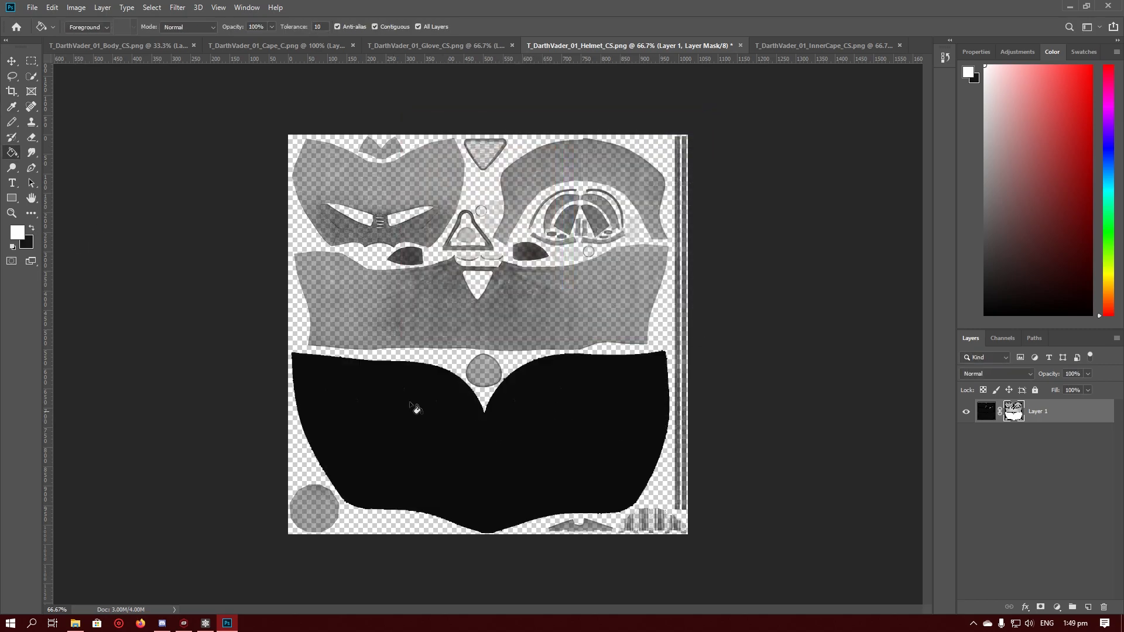
left_click(20, 239)
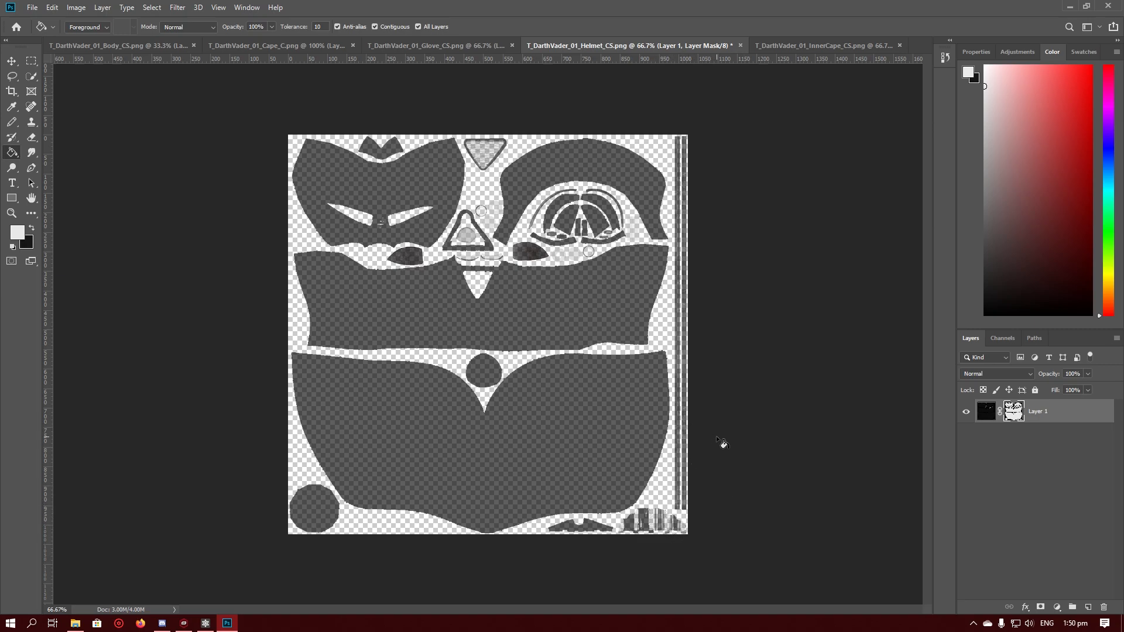
left_click(789, 45)
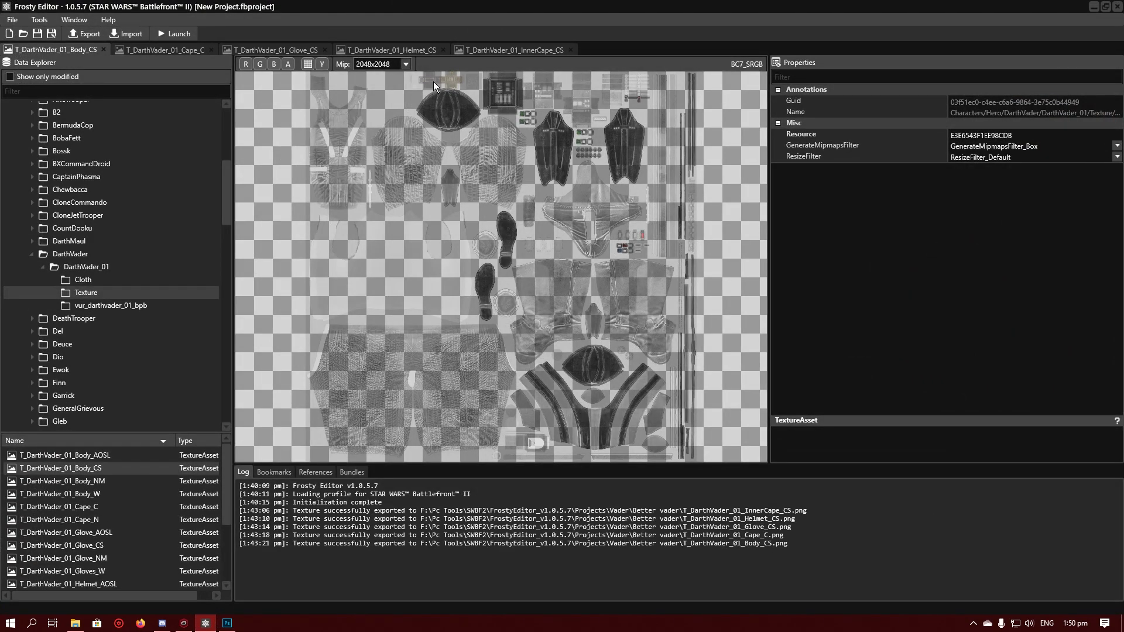
mouse_move(317, 175)
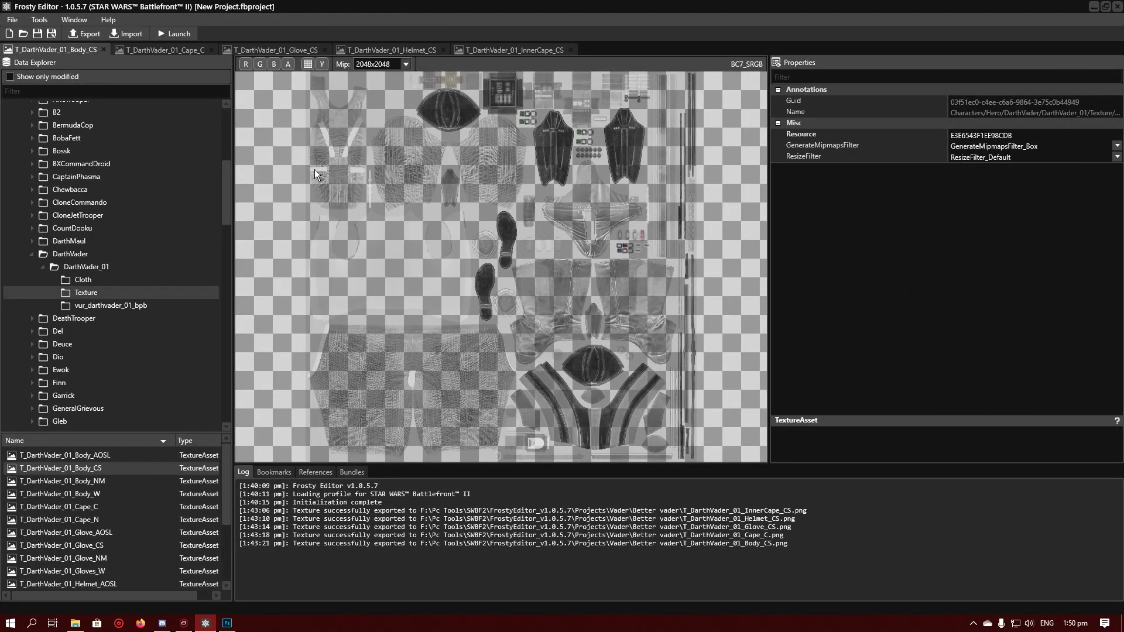
mouse_move(319, 362)
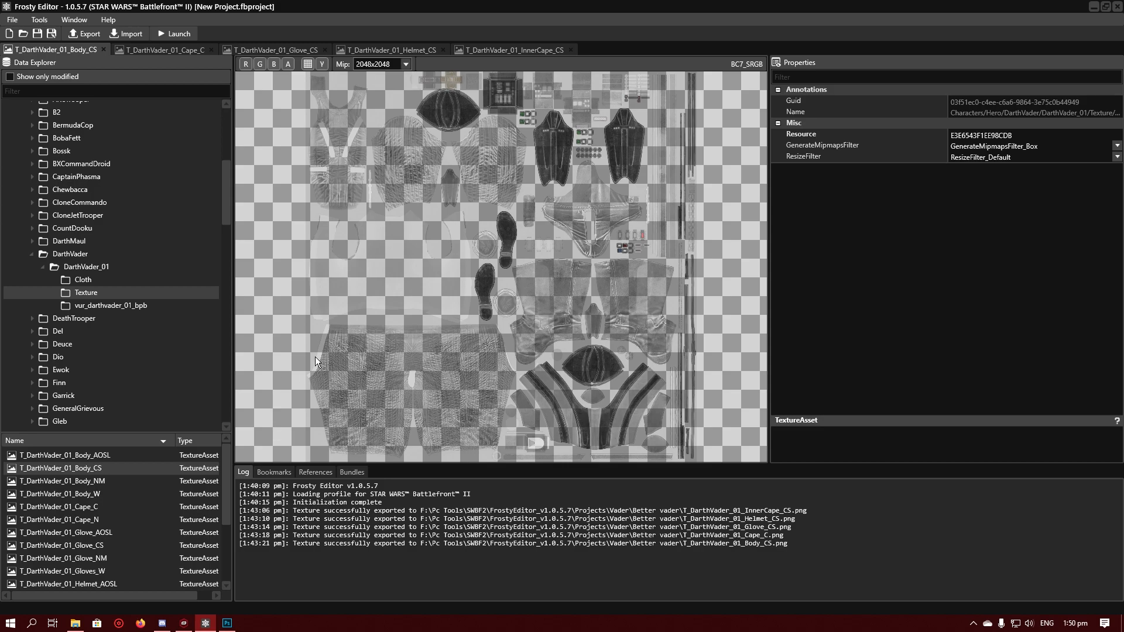
mouse_move(287, 193)
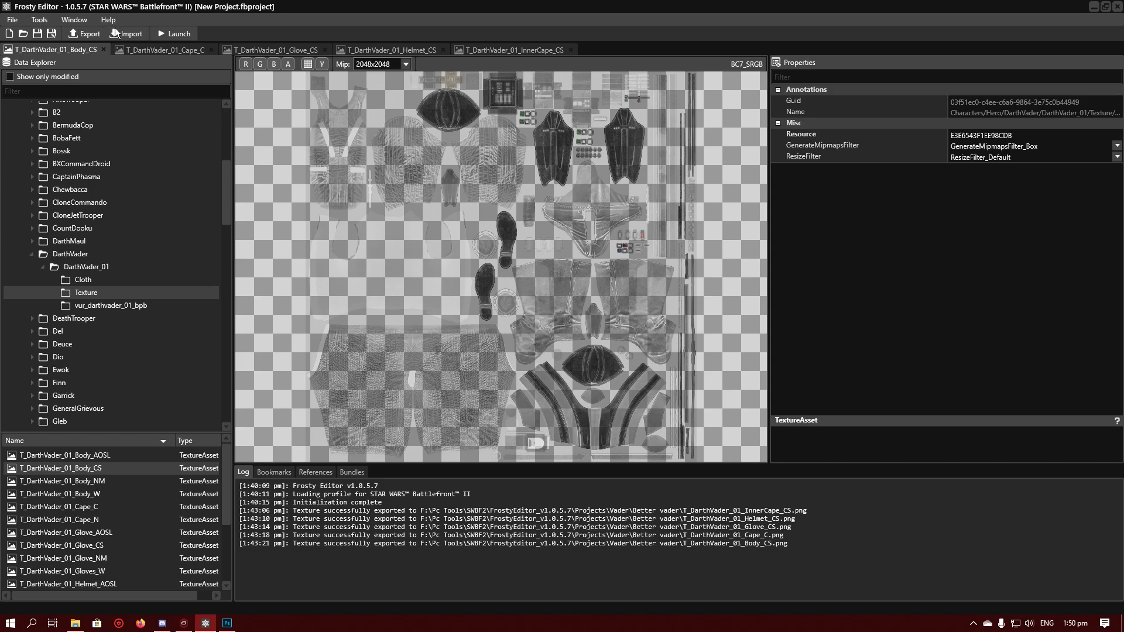
Step: Import the edited body texture PNG from the Better vader folder
left_click(131, 34)
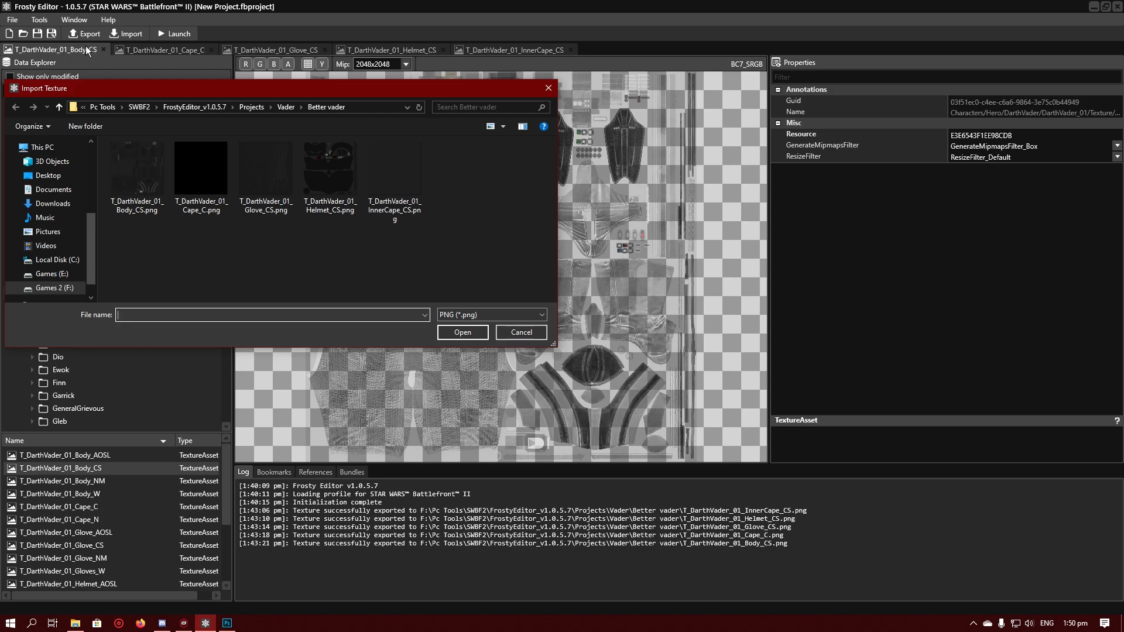
left_click(137, 169)
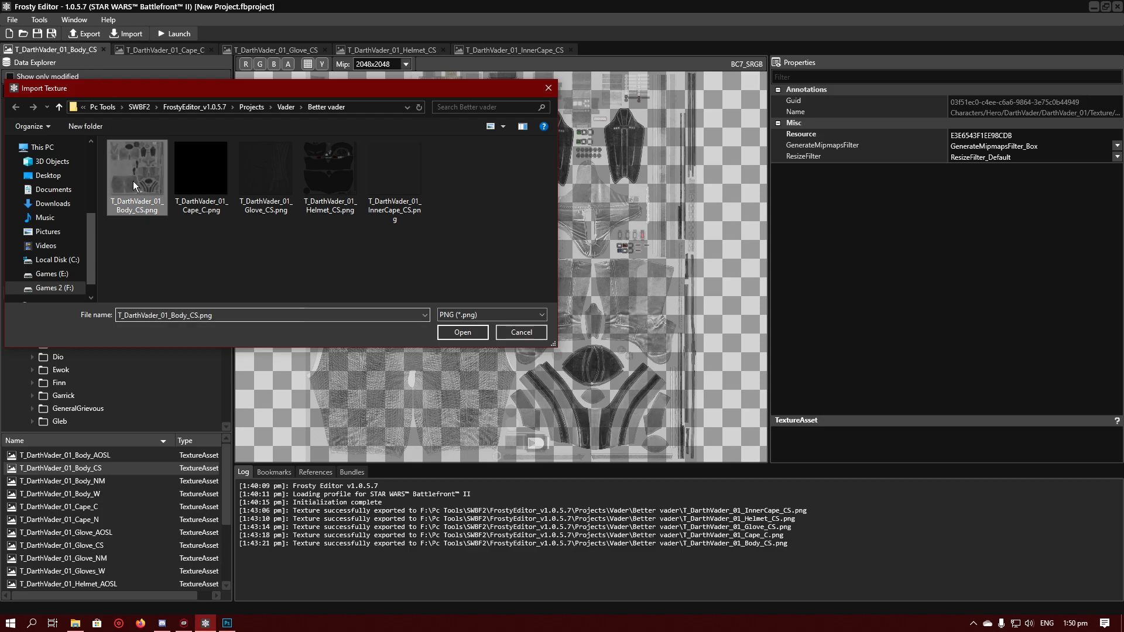
left_click(462, 332)
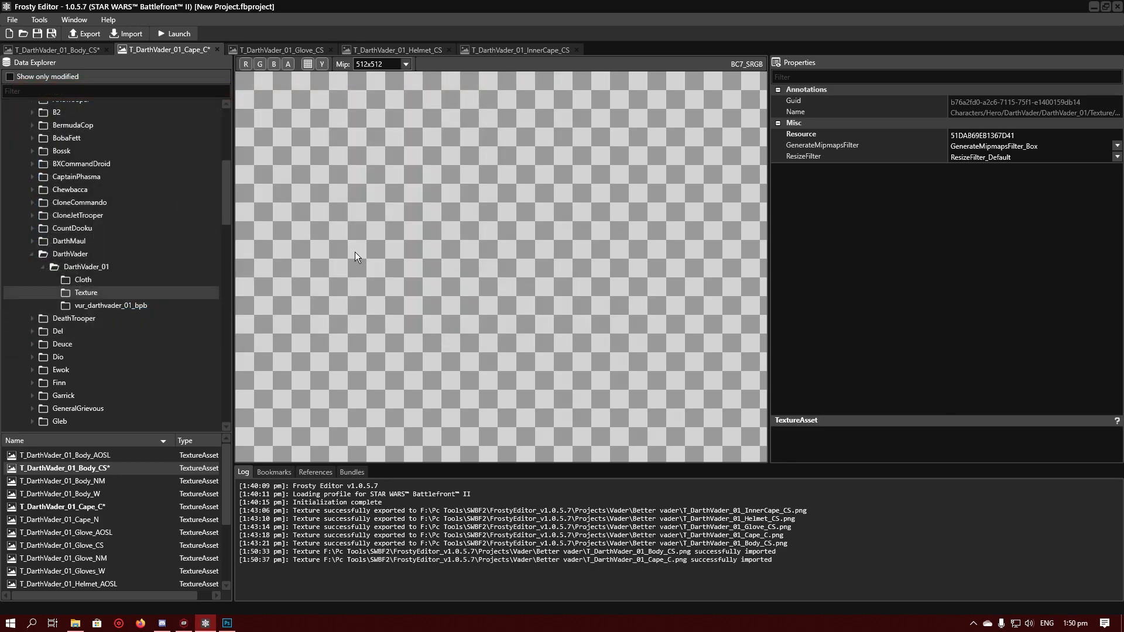
Step: Import the edited glove, helmet and inner cape PNGs, then launch the game
left_click(279, 49)
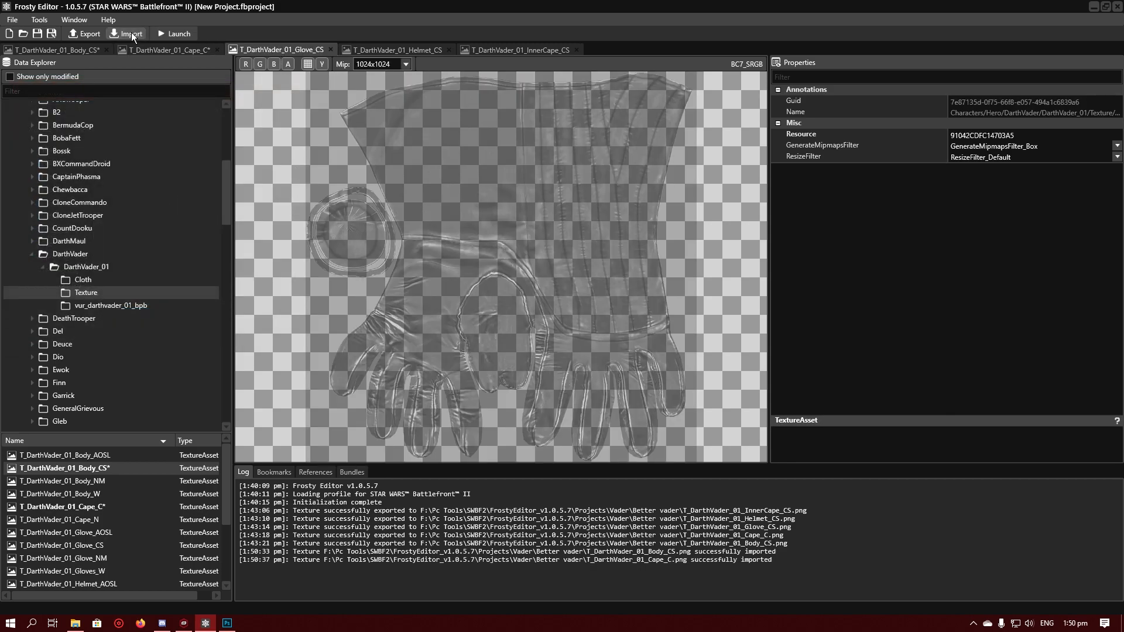
left_click(131, 34)
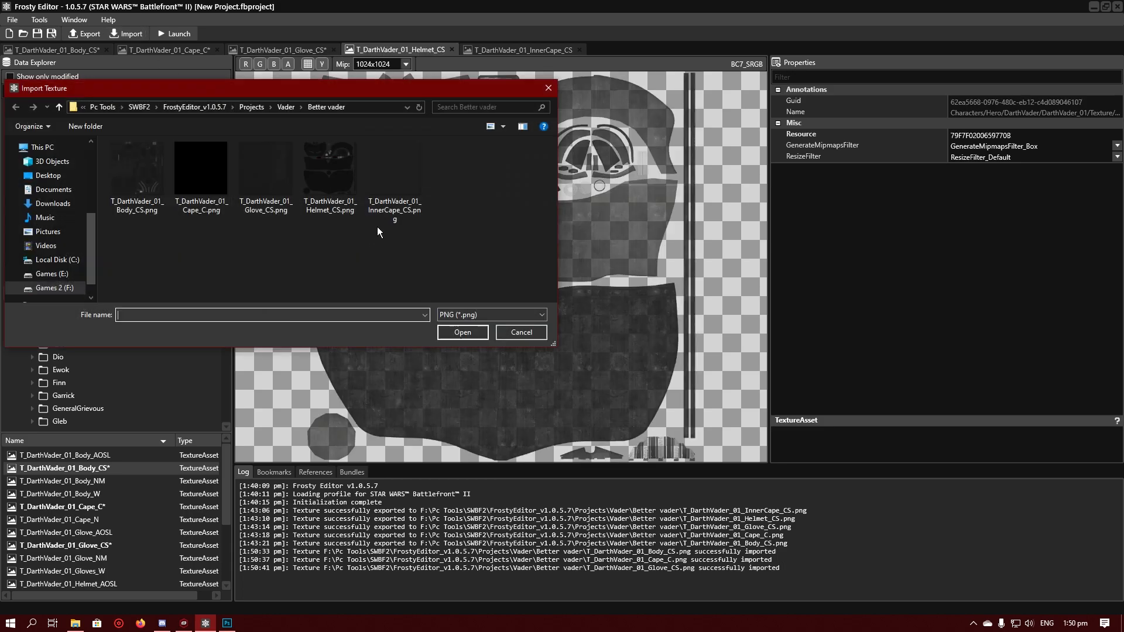
left_click(462, 332)
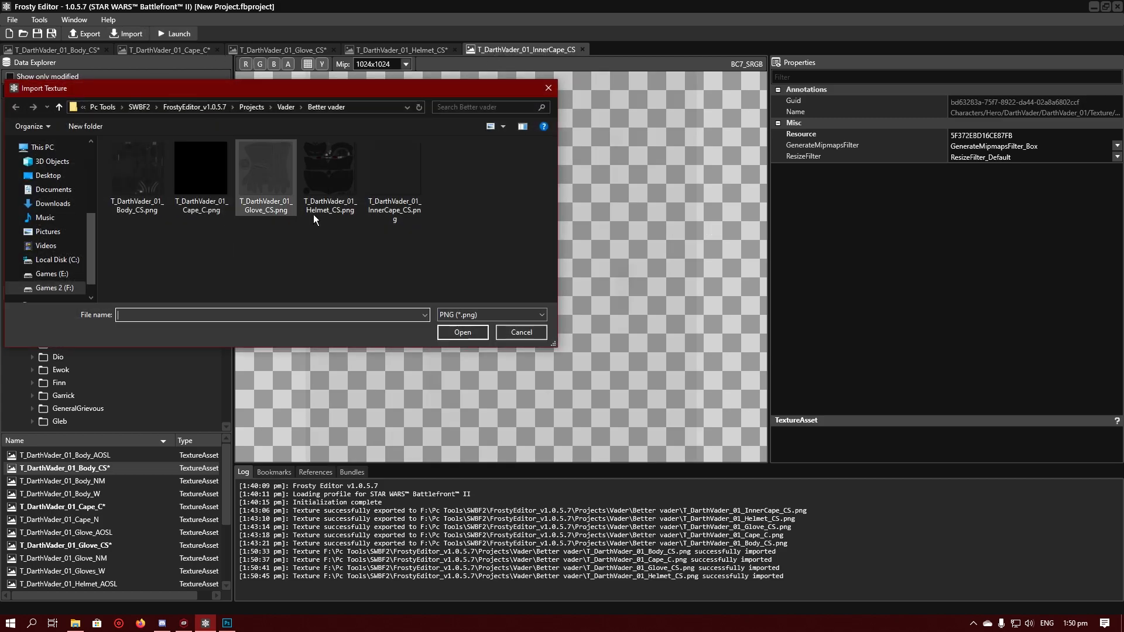
left_click(462, 332)
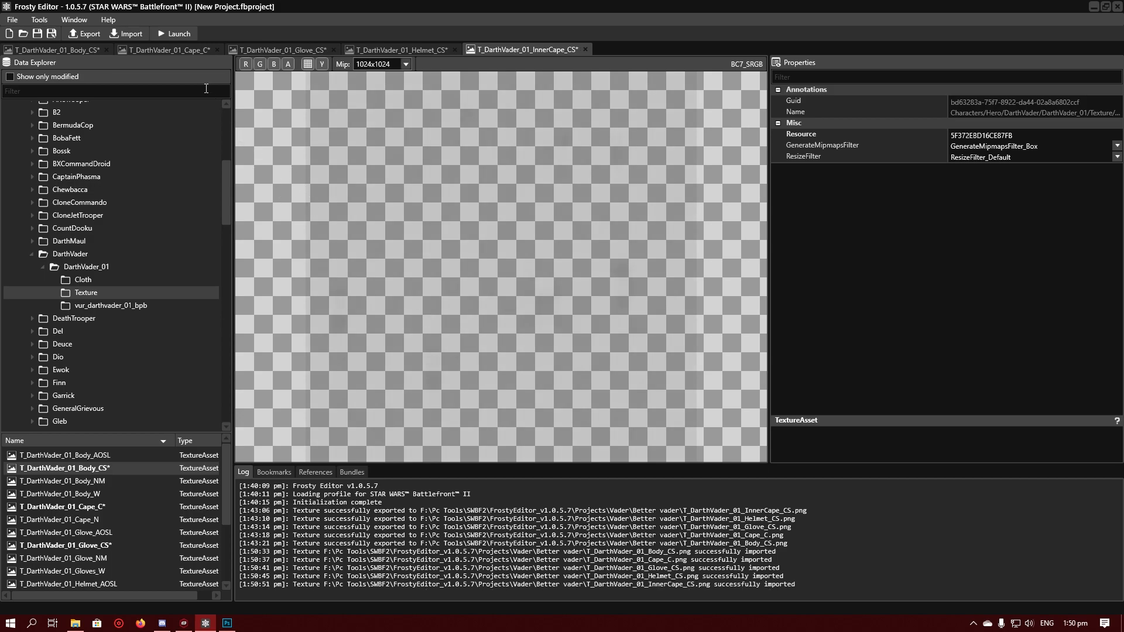
mouse_move(178, 34)
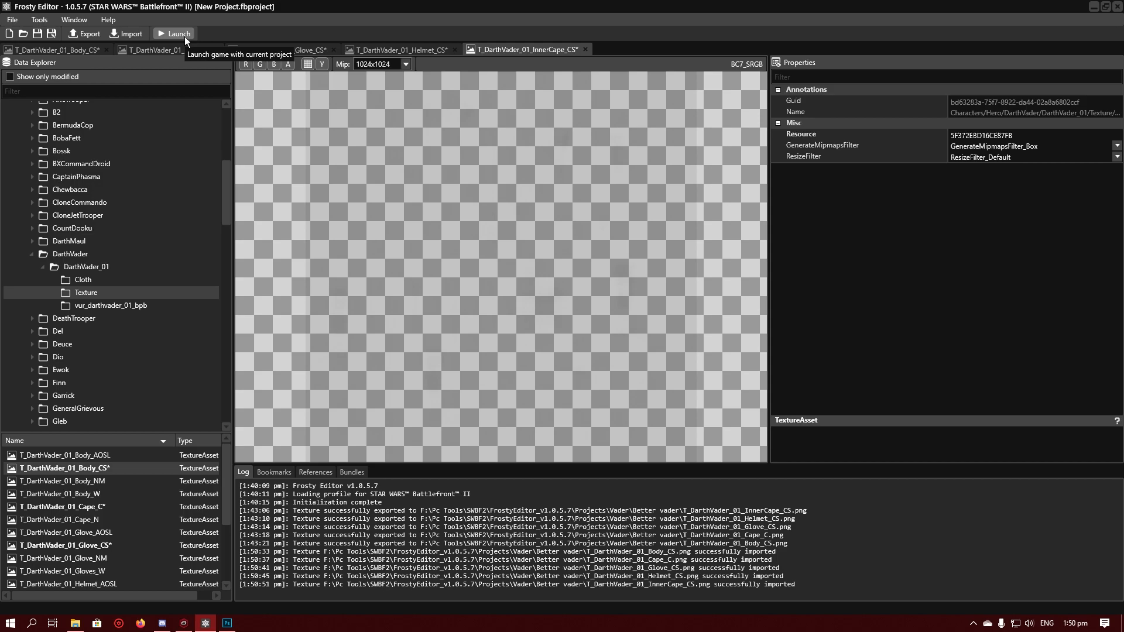
left_click(173, 34)
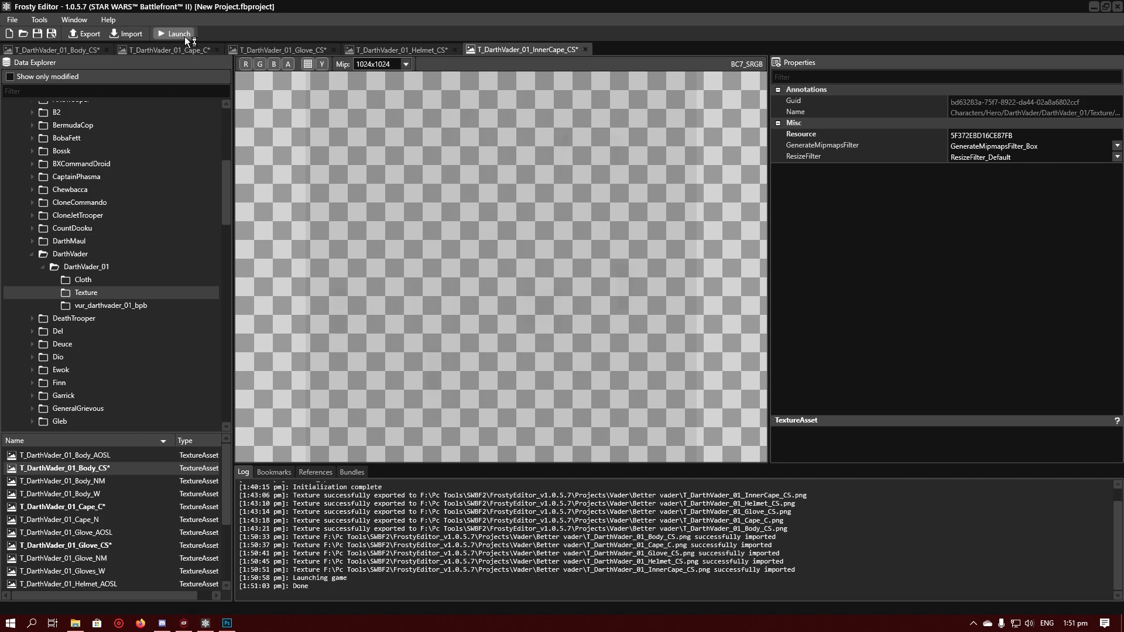
Step: Dismiss the reward error and open Darth Vader's hero model view in Collection
left_click(178, 33)
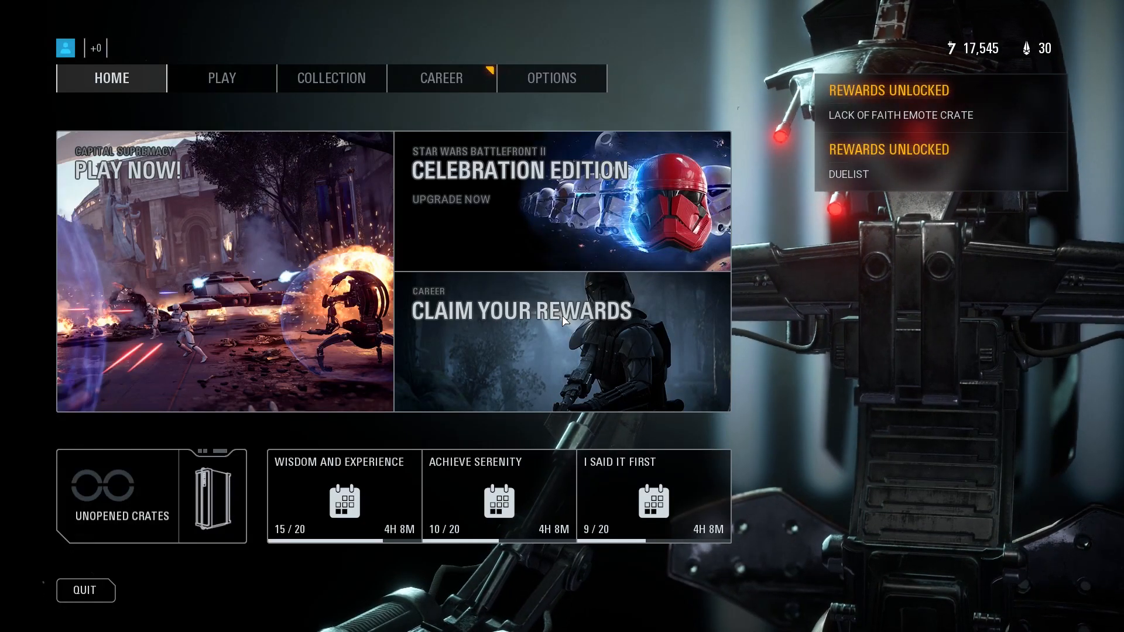
mouse_move(559, 201)
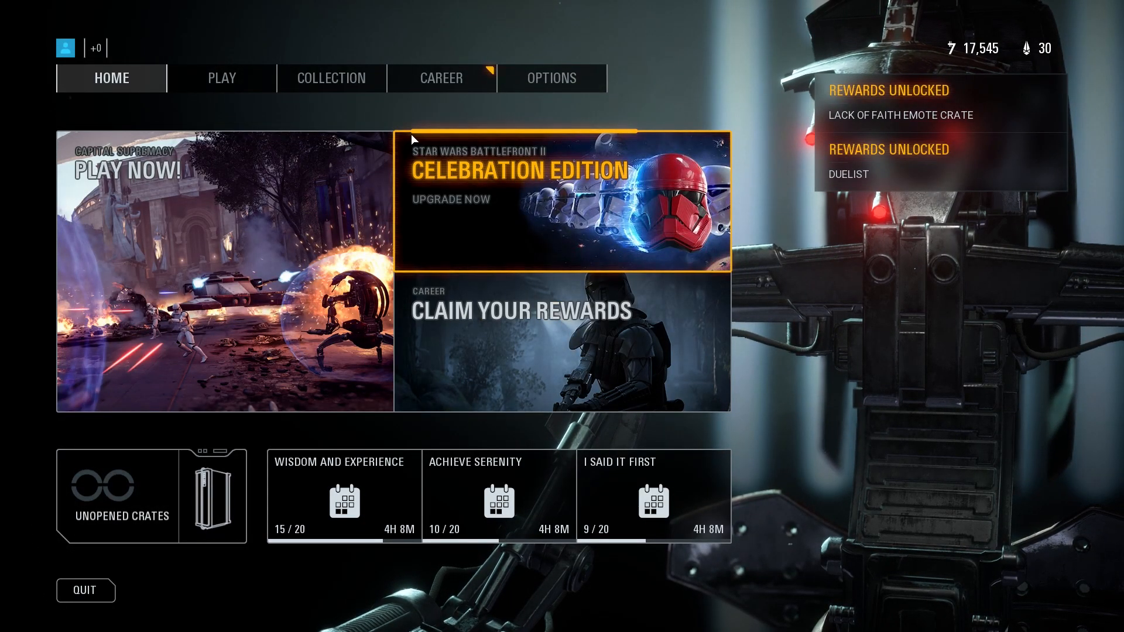
left_click(330, 78)
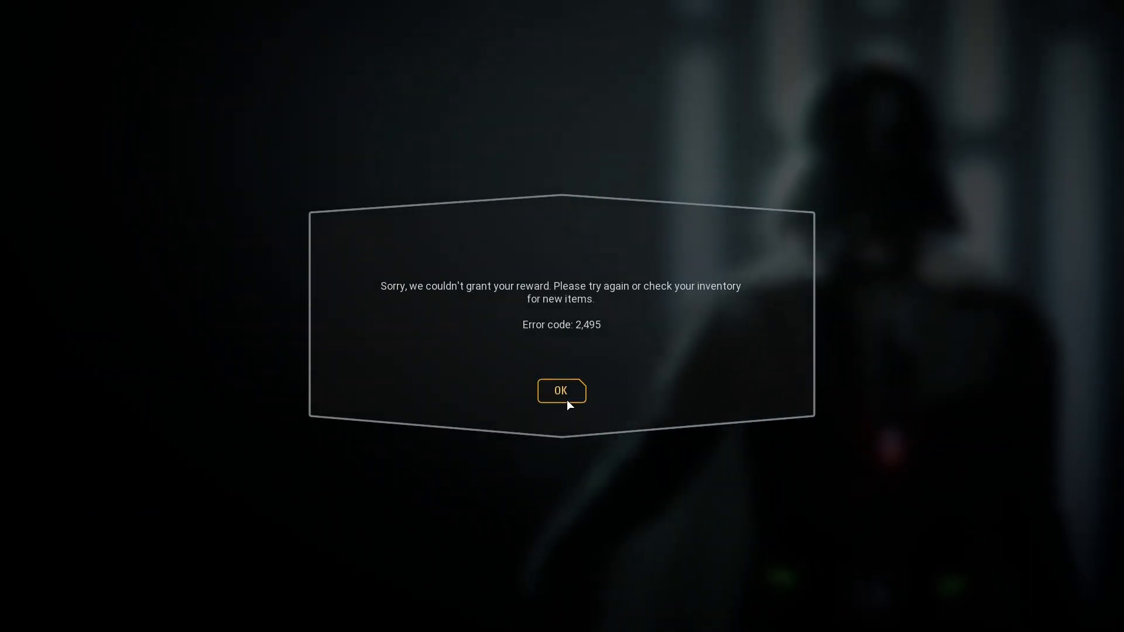
left_click(561, 390)
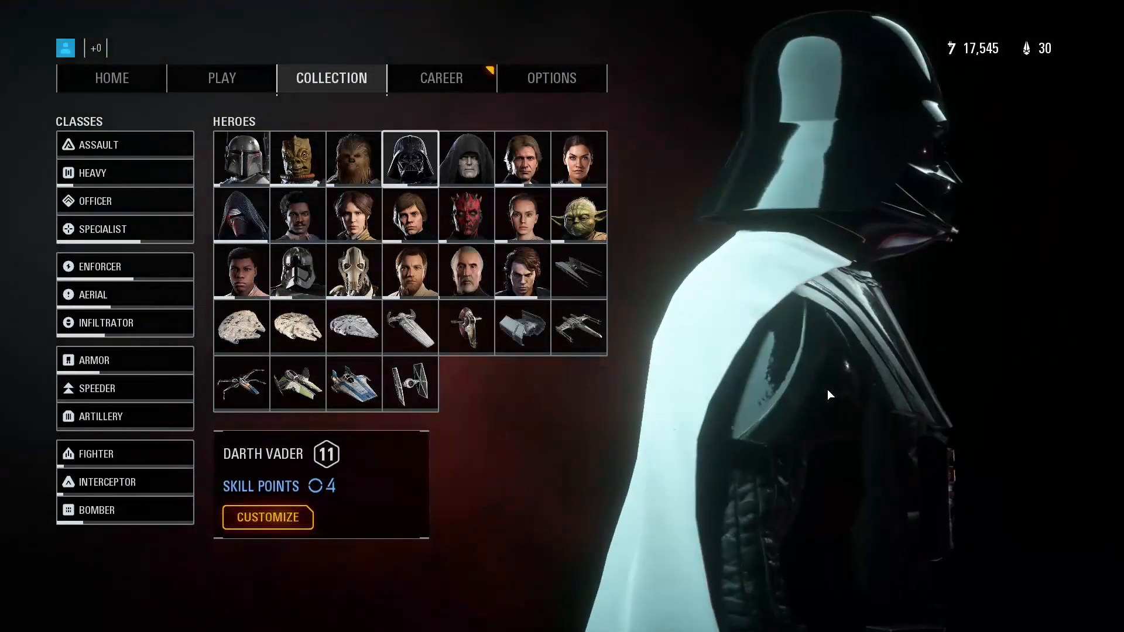
left_click(267, 517)
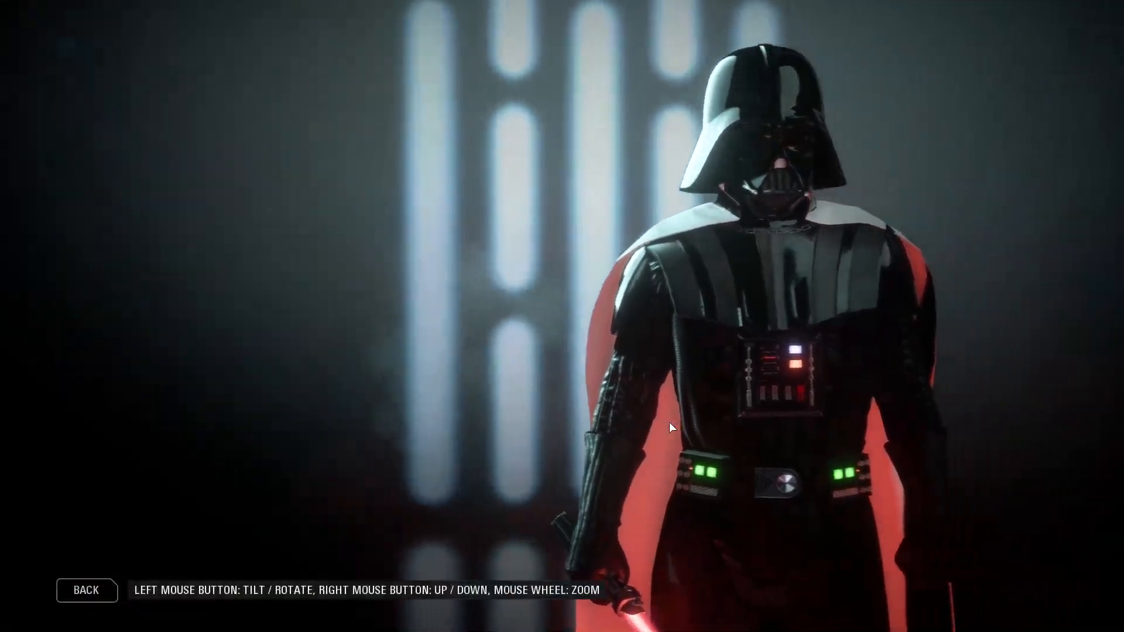